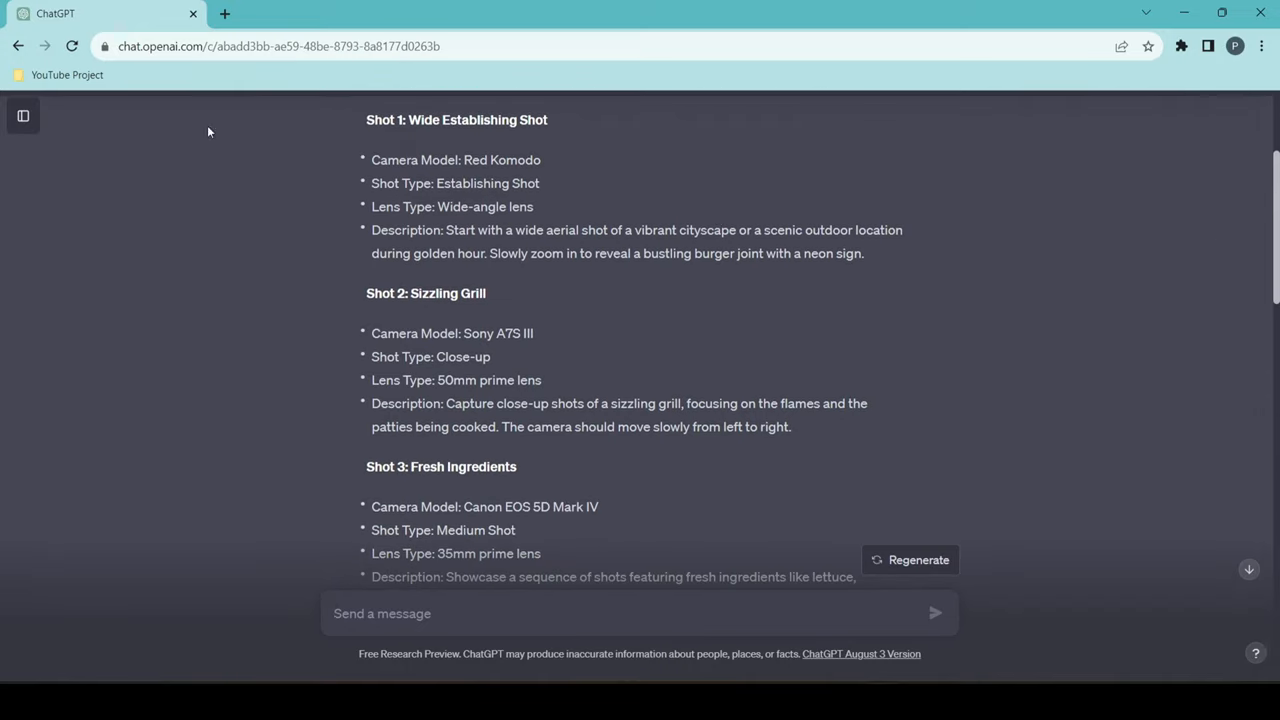
# Step: Generate the golden-hour aerial cityscape in Midjourney from the Shot 1 prompt and save the image
pyautogui.moveTo(506, 230); pyautogui.dragTo(744, 252)
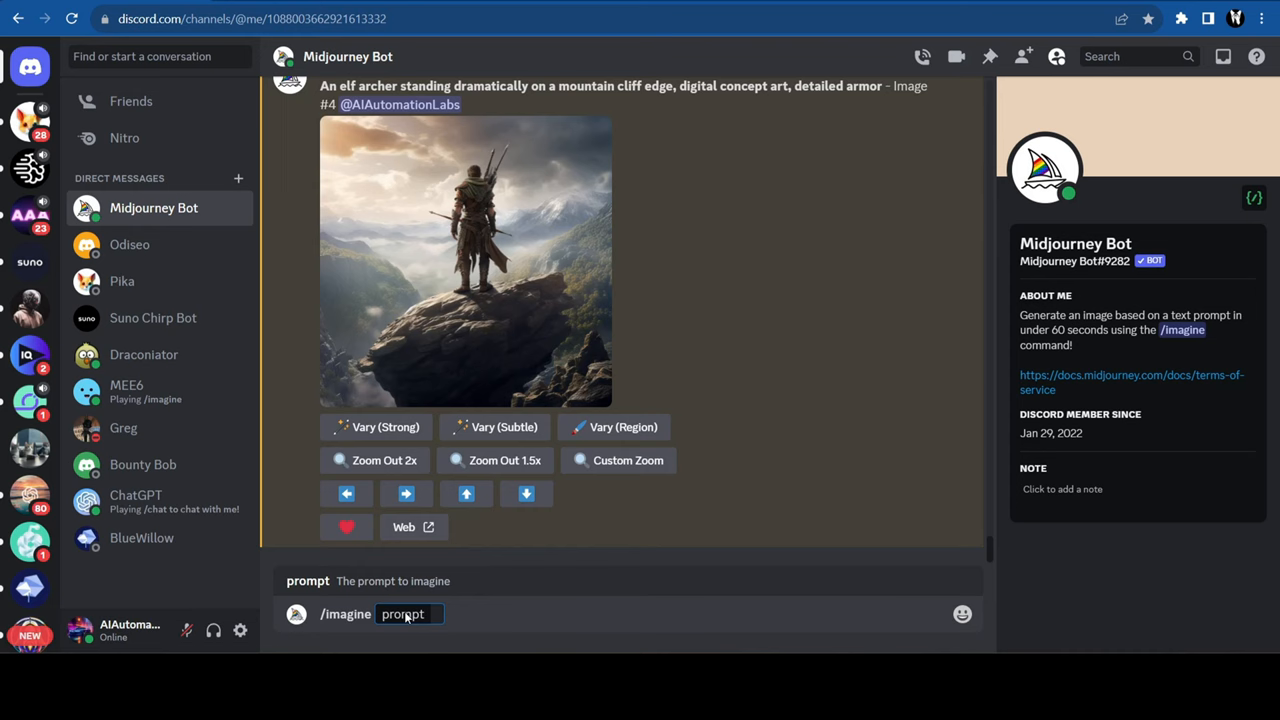
pyautogui.write('a wide aerial shot of a vibrant cityscape or a scenic outdoor location during golden hour')
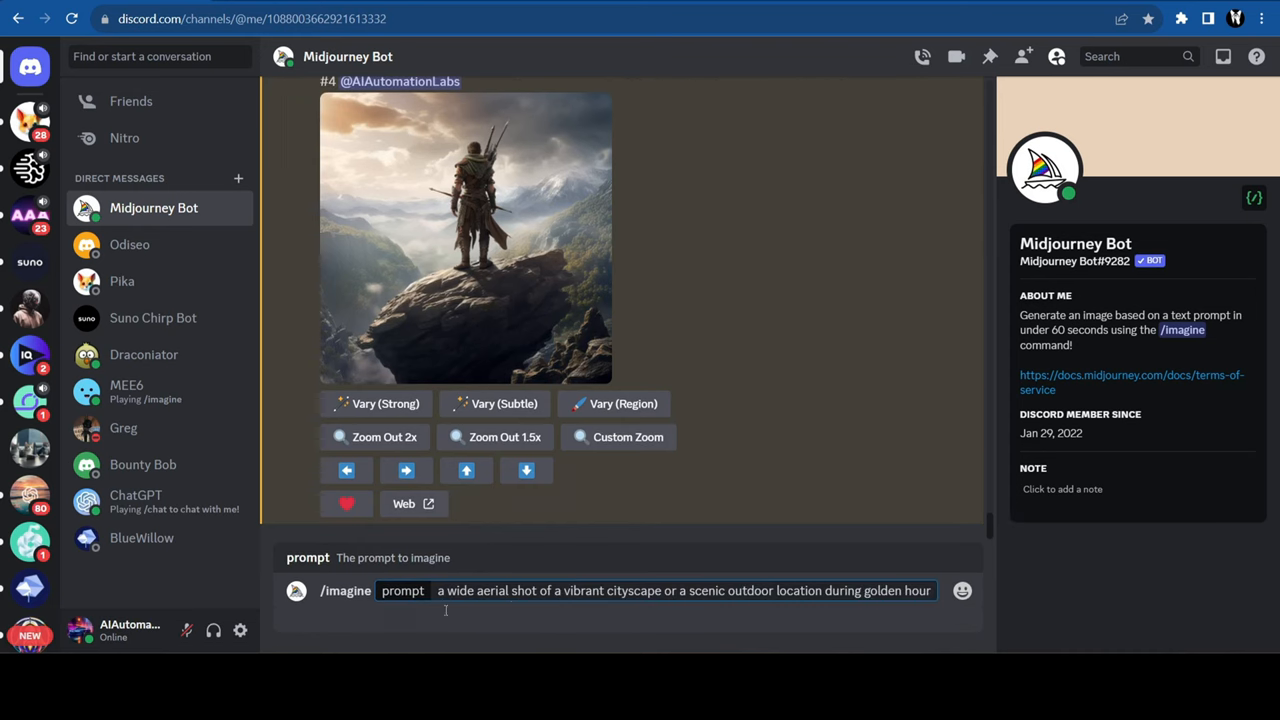
pyautogui.write(', Wide-angle lens')
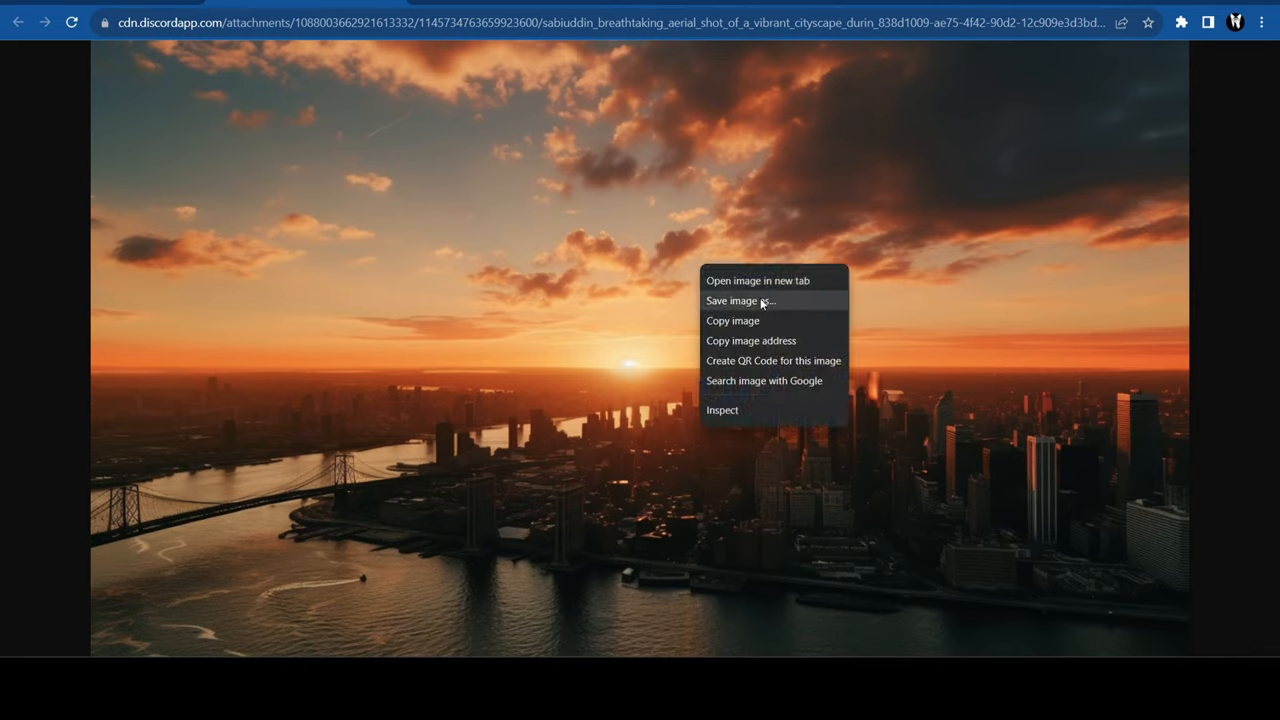
pyautogui.click(16, 22)
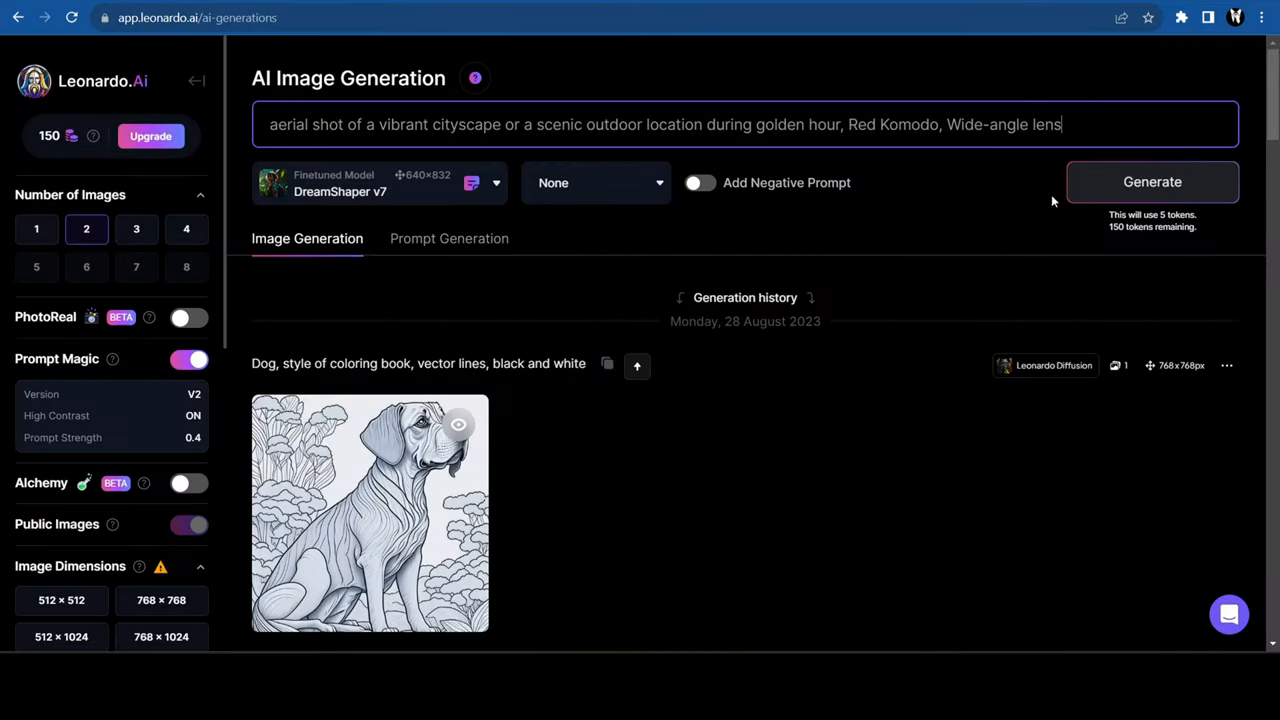
# Step: Generate two images from the same aerial-shot prompt in Leonardo.Ai
pyautogui.click(1152, 182)
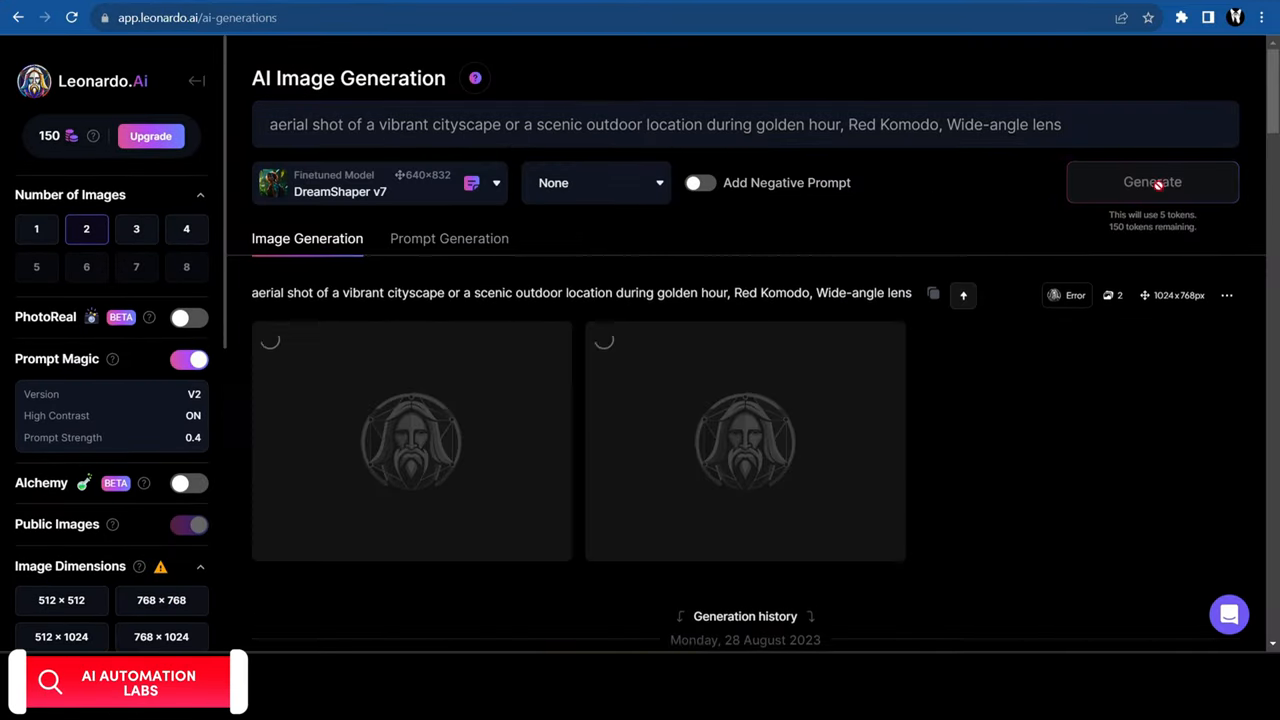
pyautogui.click(1152, 180)
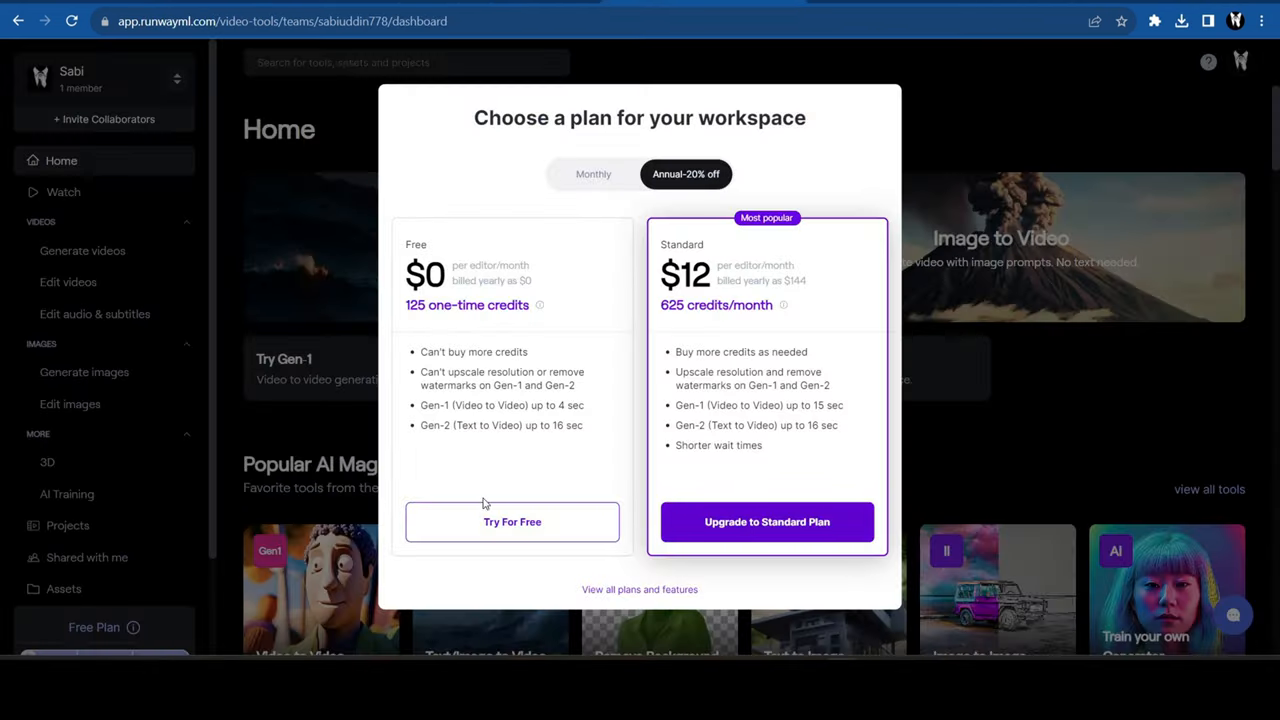
pyautogui.moveTo(458, 296)
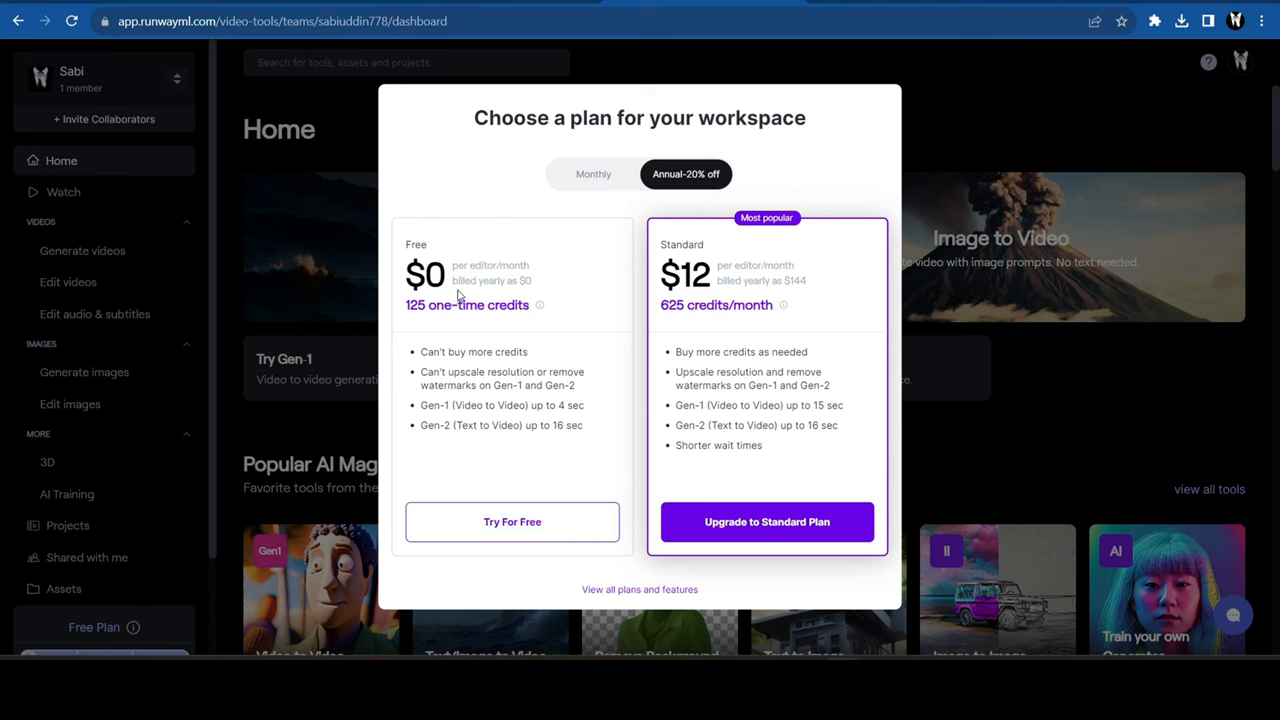
pyautogui.moveTo(504, 424)
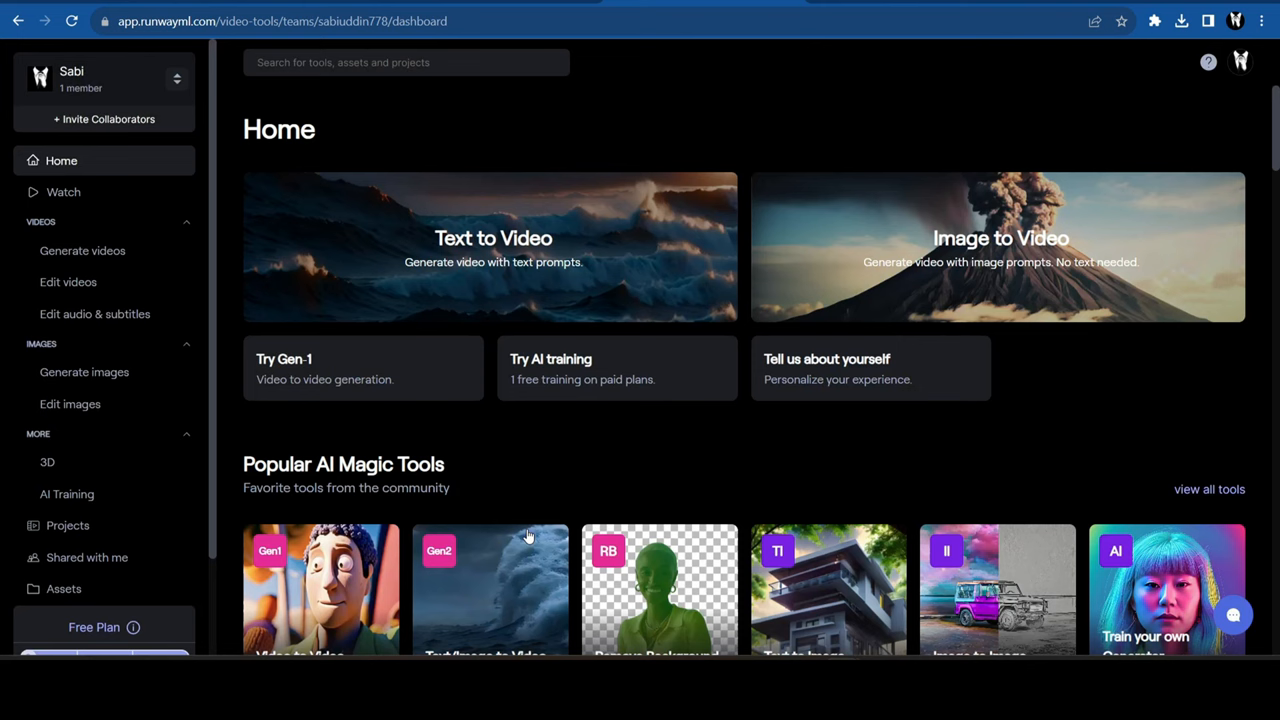
pyautogui.moveTo(1004, 260)
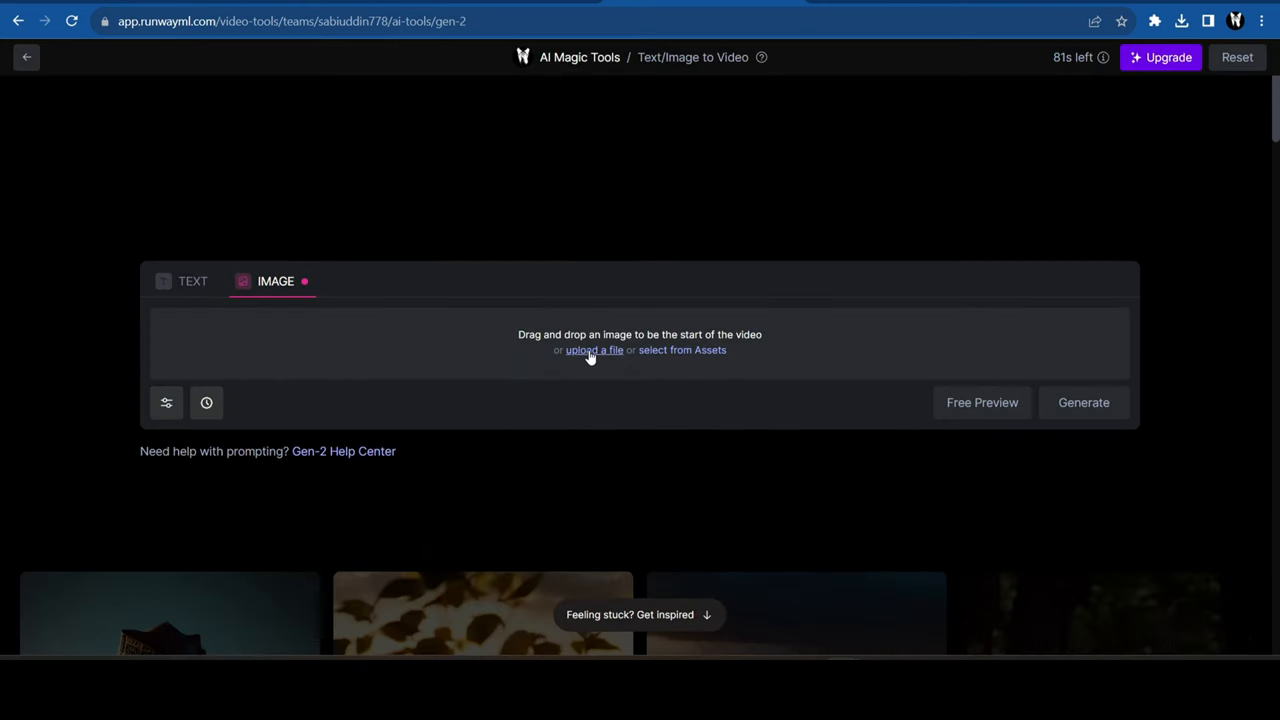
# Step: Load lettuce.png as the starting image in Runway Gen-2 and request a video clip
pyautogui.click(594, 350)
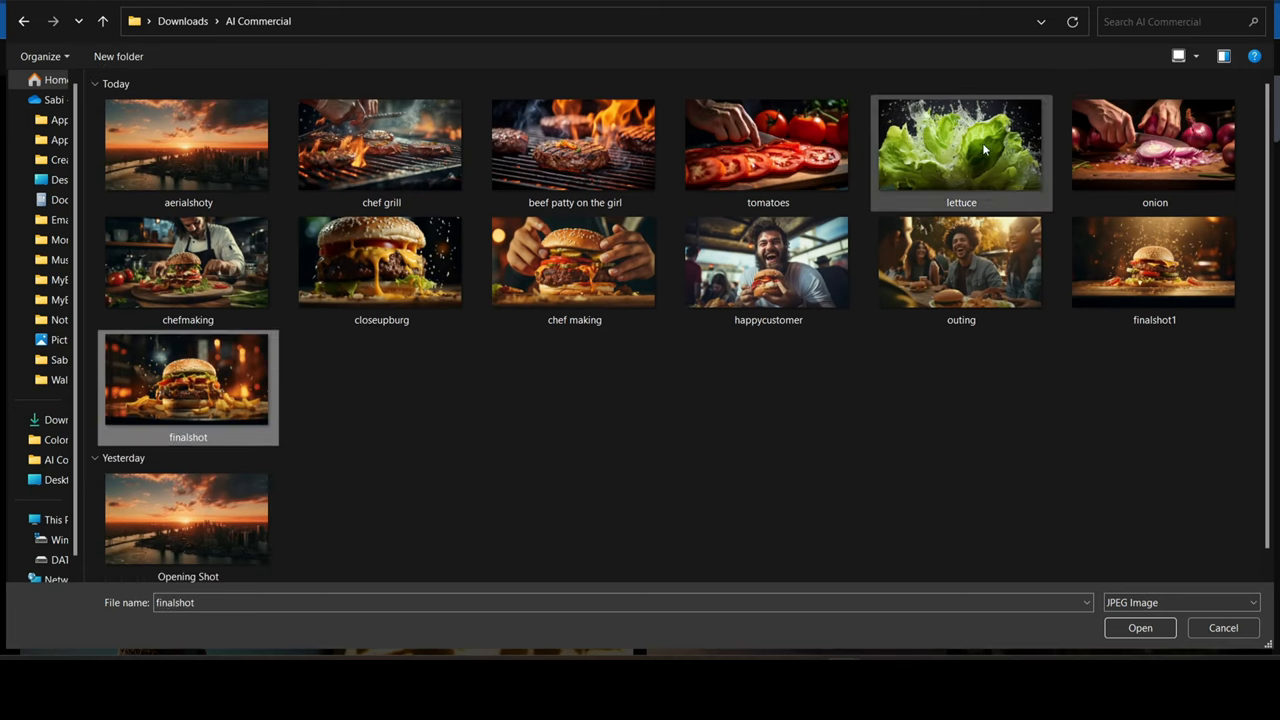
pyautogui.click(1140, 628)
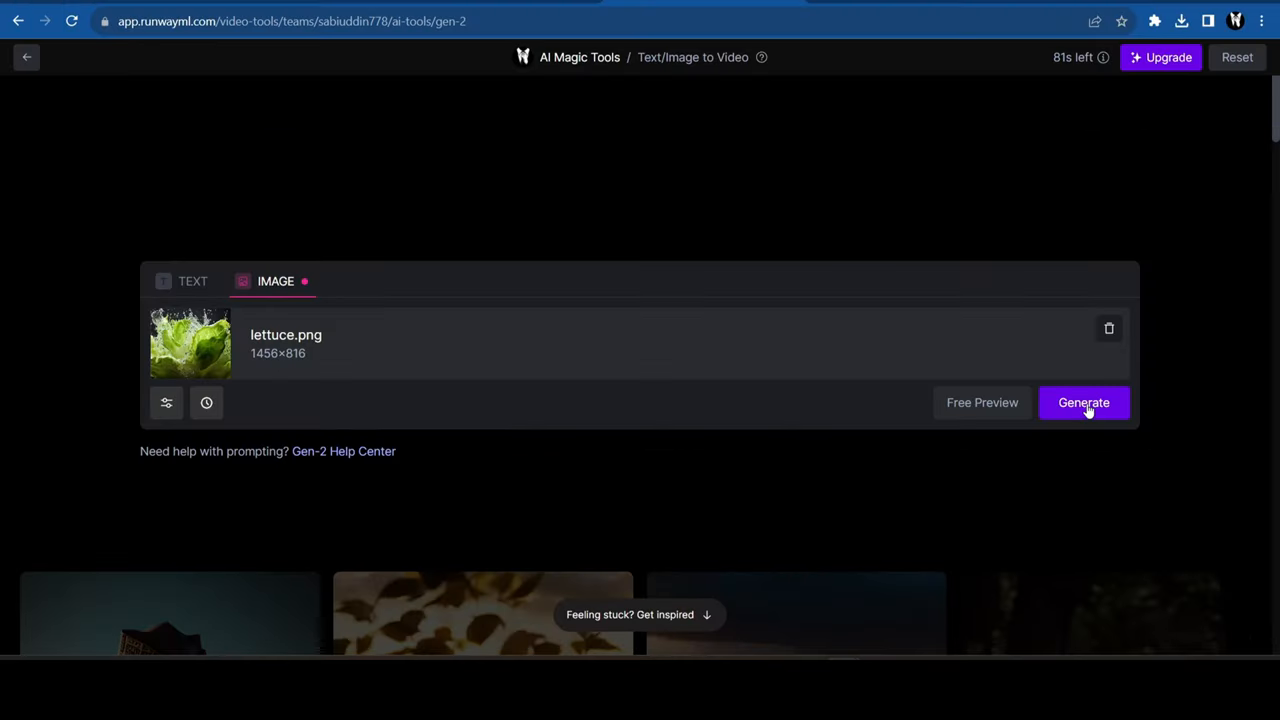
pyautogui.click(1084, 402)
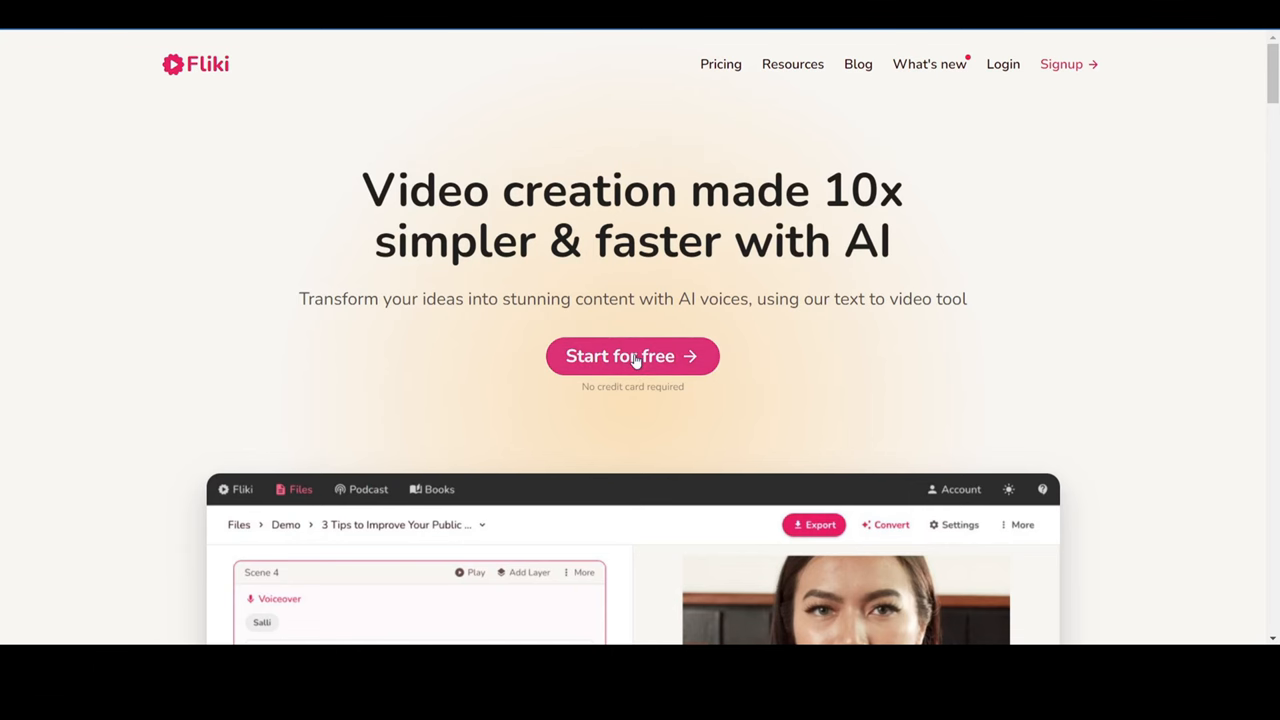
# Step: Create a new Fliki audio-only file named Voice Over
pyautogui.click(632, 356)
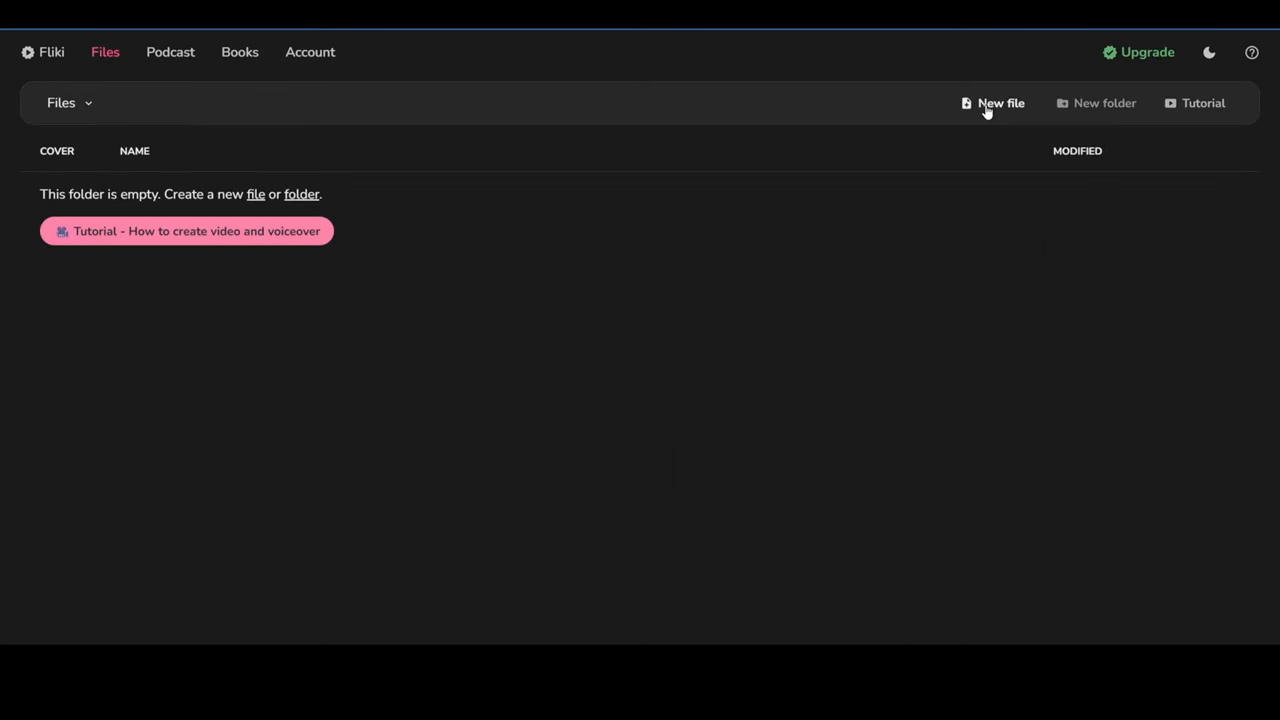
pyautogui.click(1000, 104)
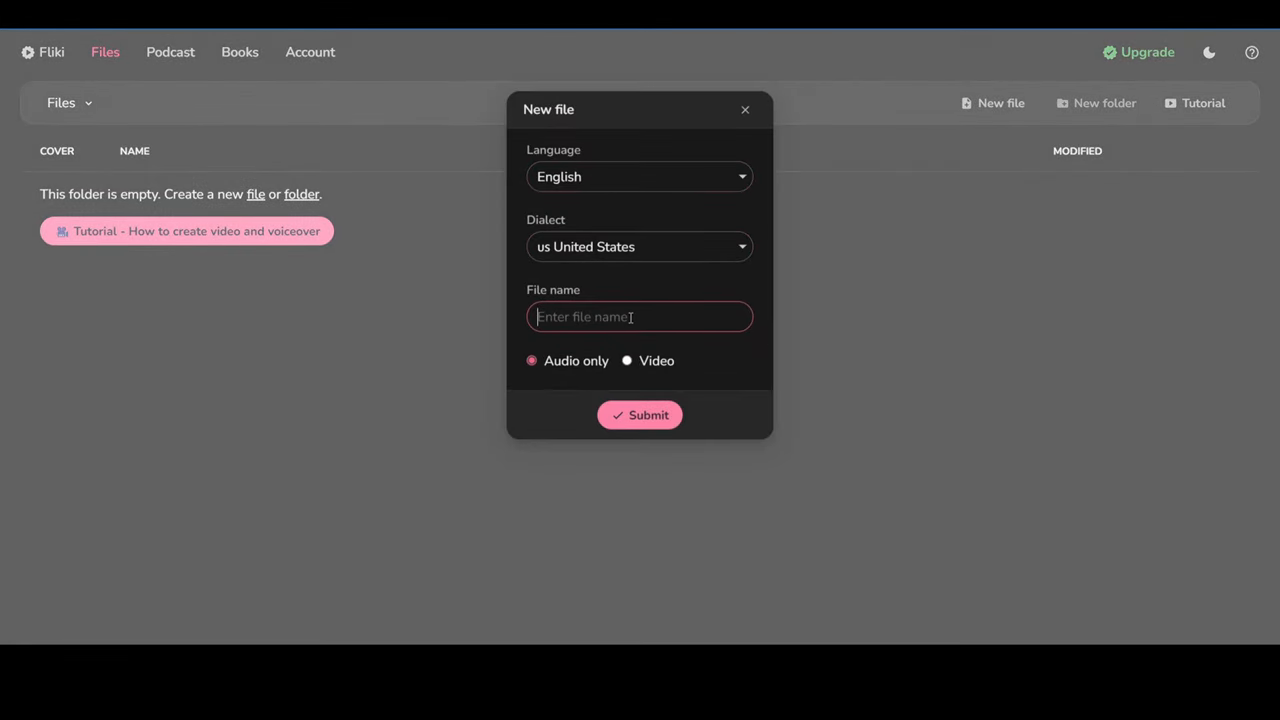
pyautogui.write('Voice Ov')
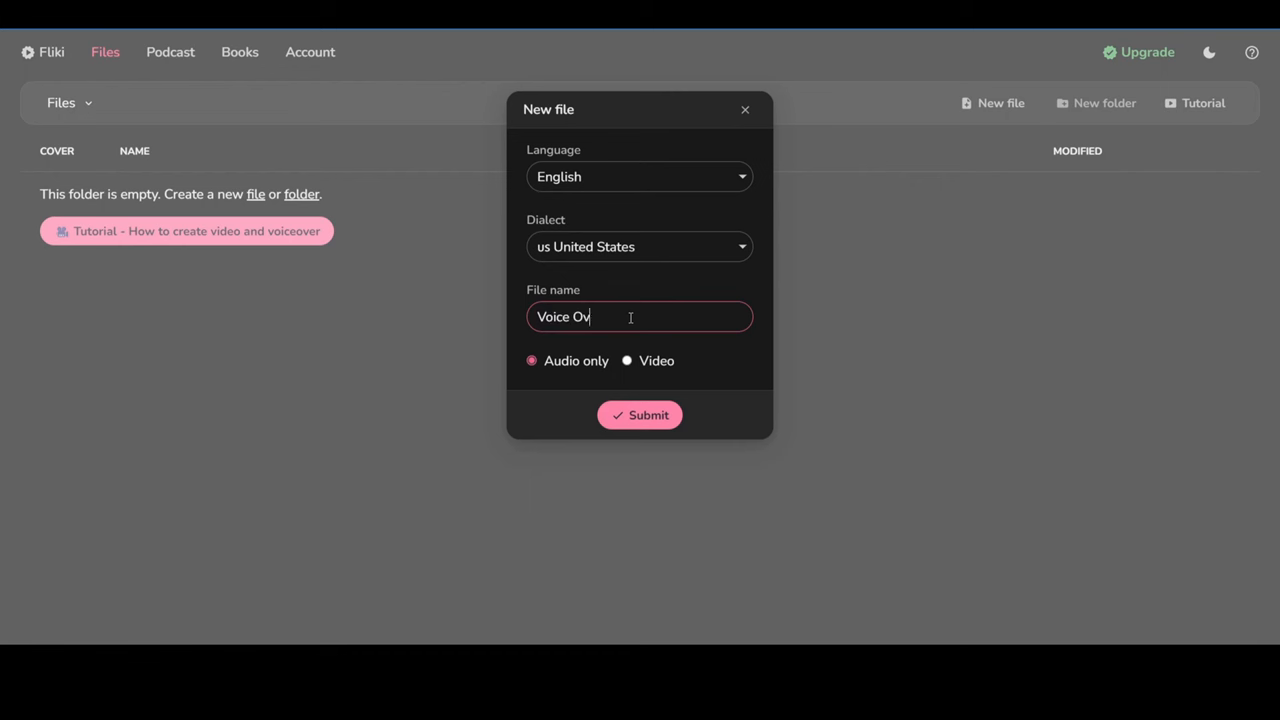
pyautogui.click(640, 414)
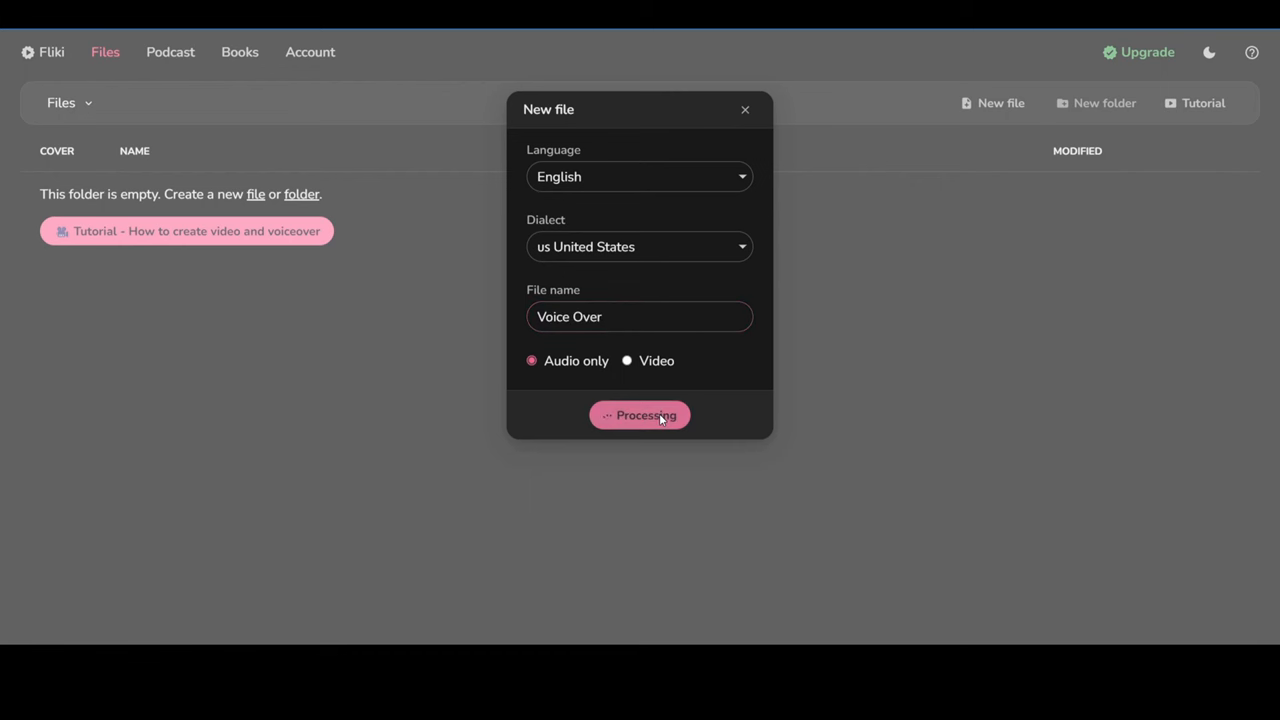
# Step: Write the opening line 'In a world alive with flavor and excitement...' into Scene 1's voiceover
pyautogui.click(640, 414)
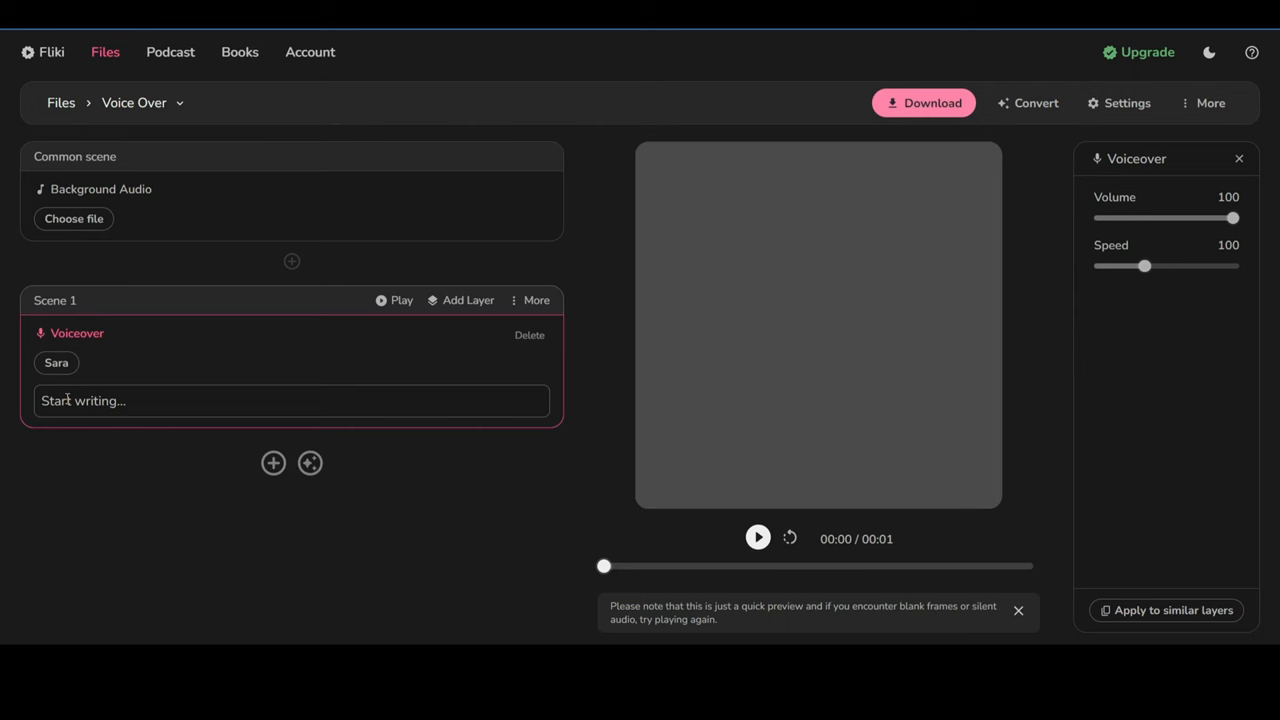
pyautogui.write('In a world alive with flavor and excitement, where every bite becomes an adventure, we present a culinary masterpiece that tantalizes your senses.')
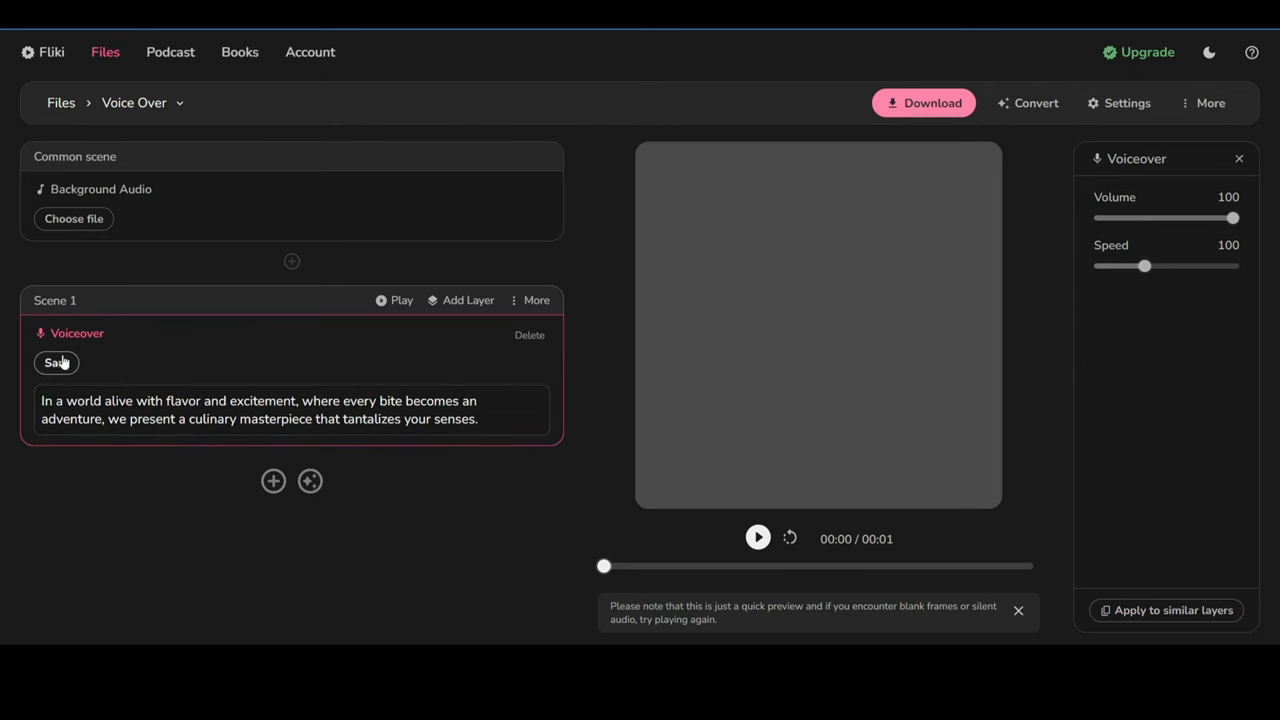
# Step: Preview voices and apply the Davis voice to all voiceover scenes
pyautogui.click(56, 362)
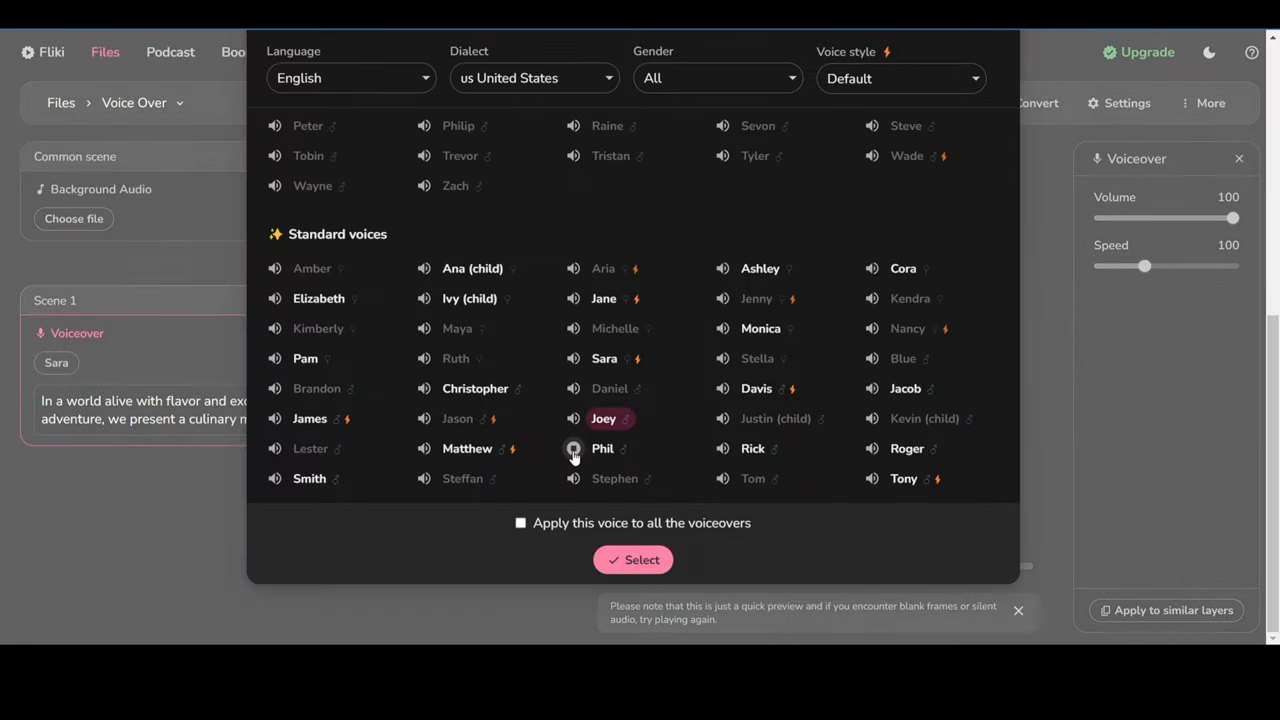
pyautogui.click(602, 448)
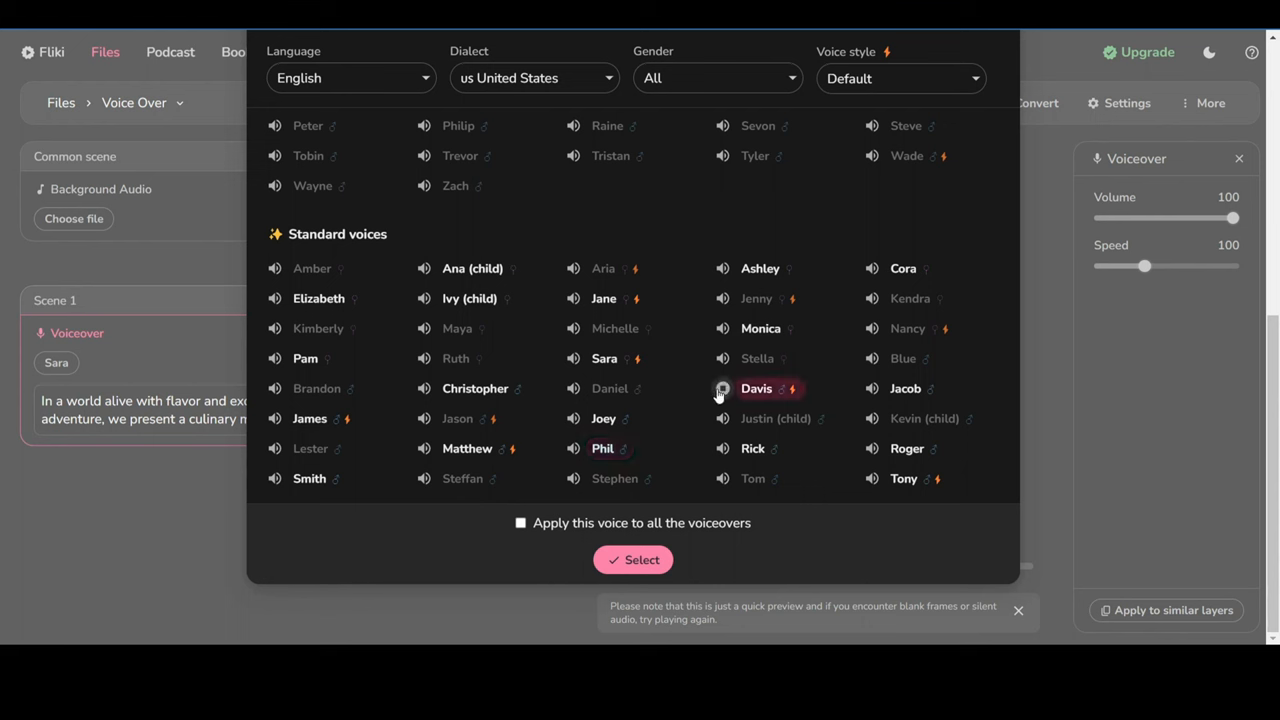
pyautogui.click(468, 448)
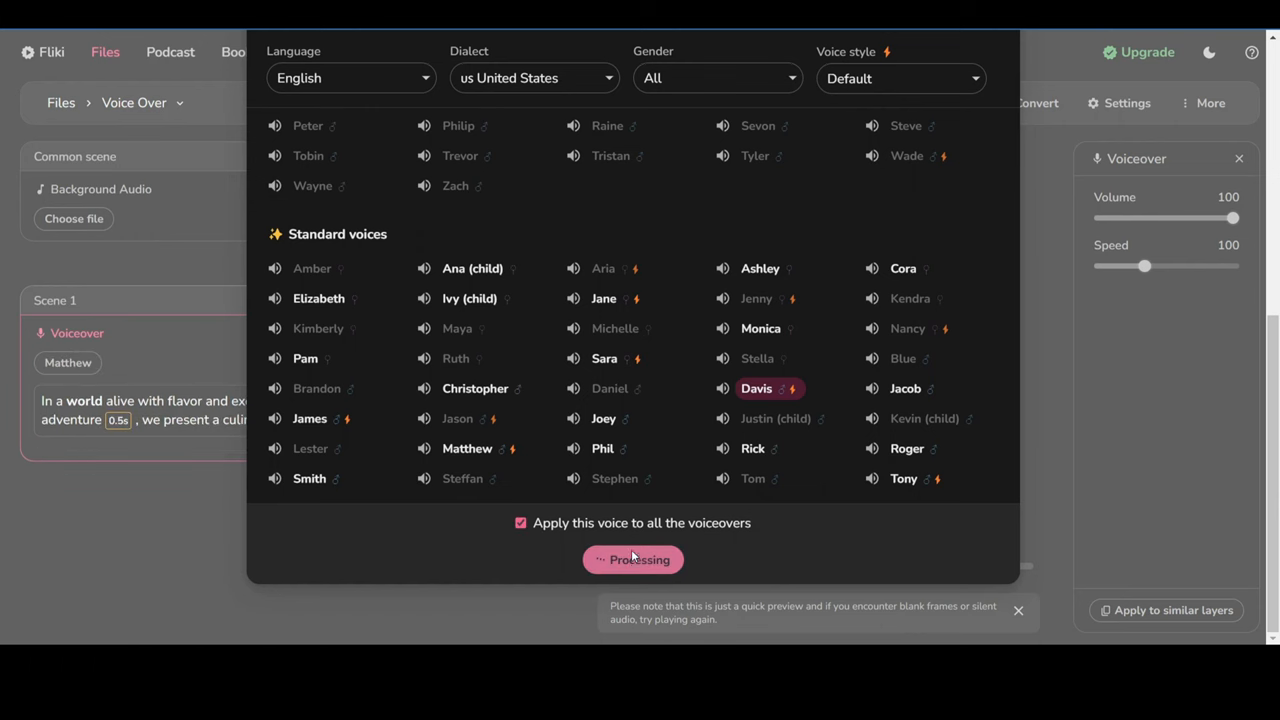
pyautogui.click(632, 560)
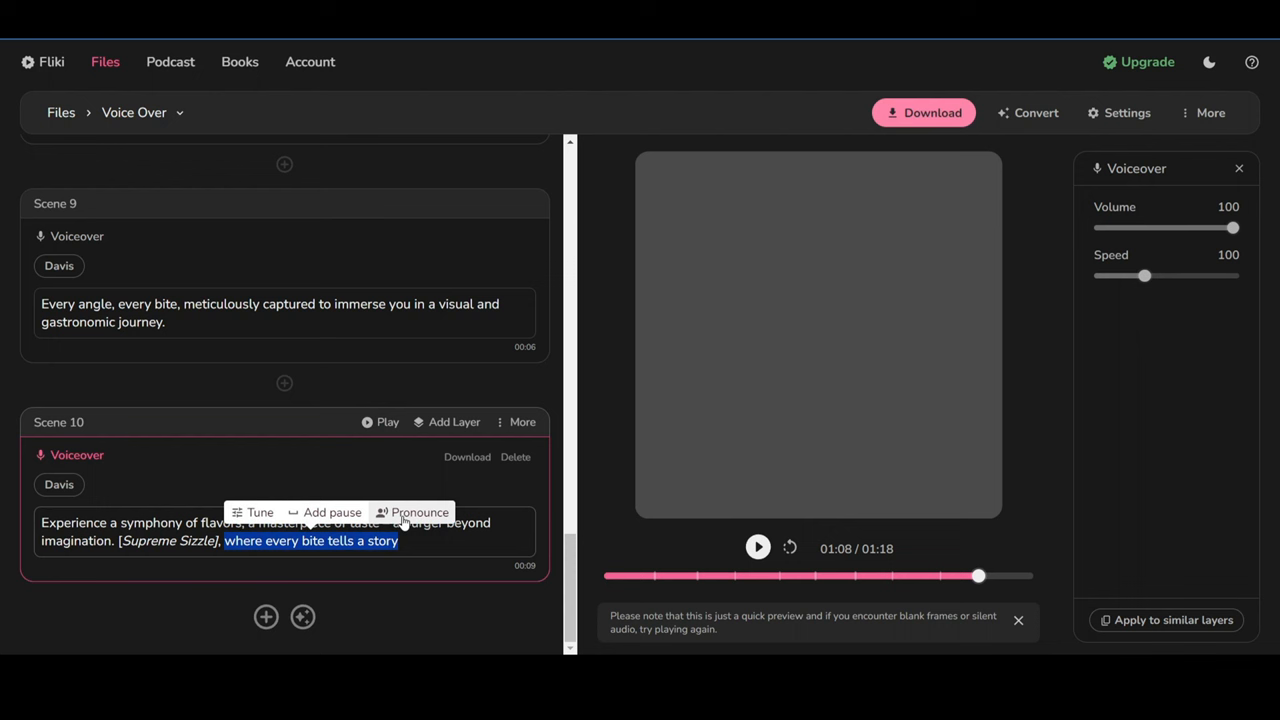
# Step: Lower the closing phrase's pitch to about -36 and listen to scene 10
pyautogui.click(260, 512)
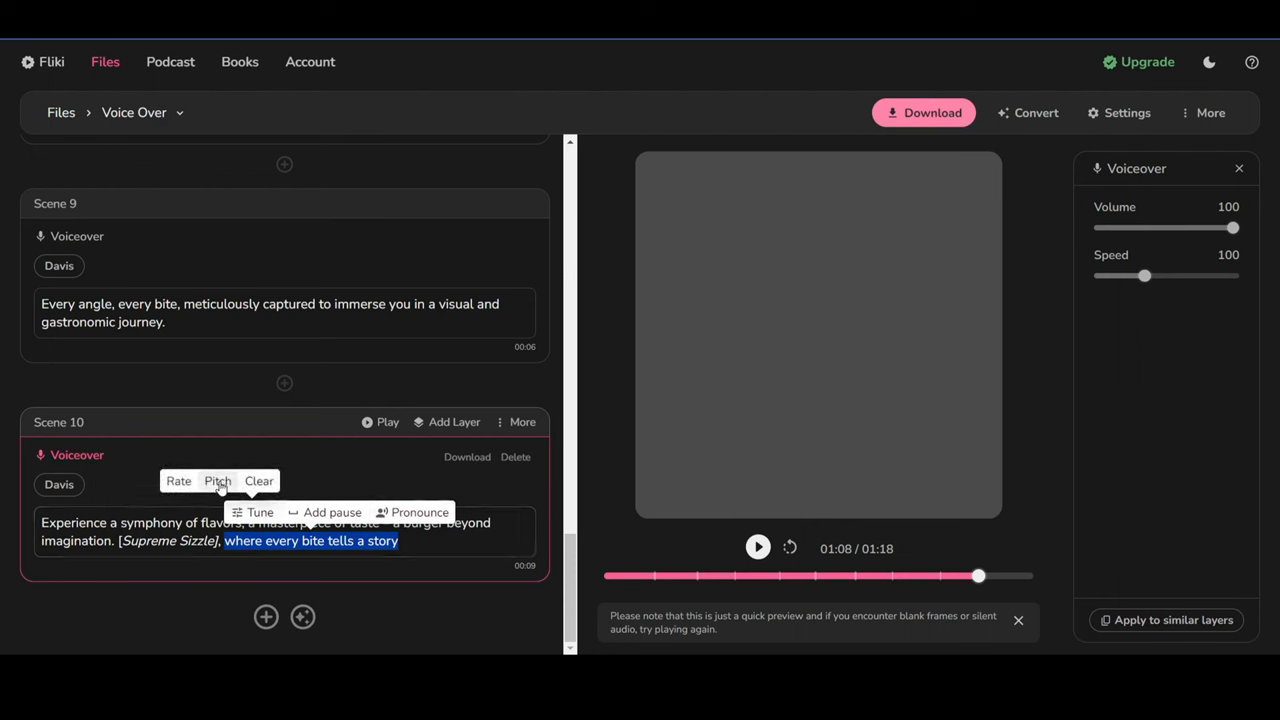
pyautogui.click(216, 480)
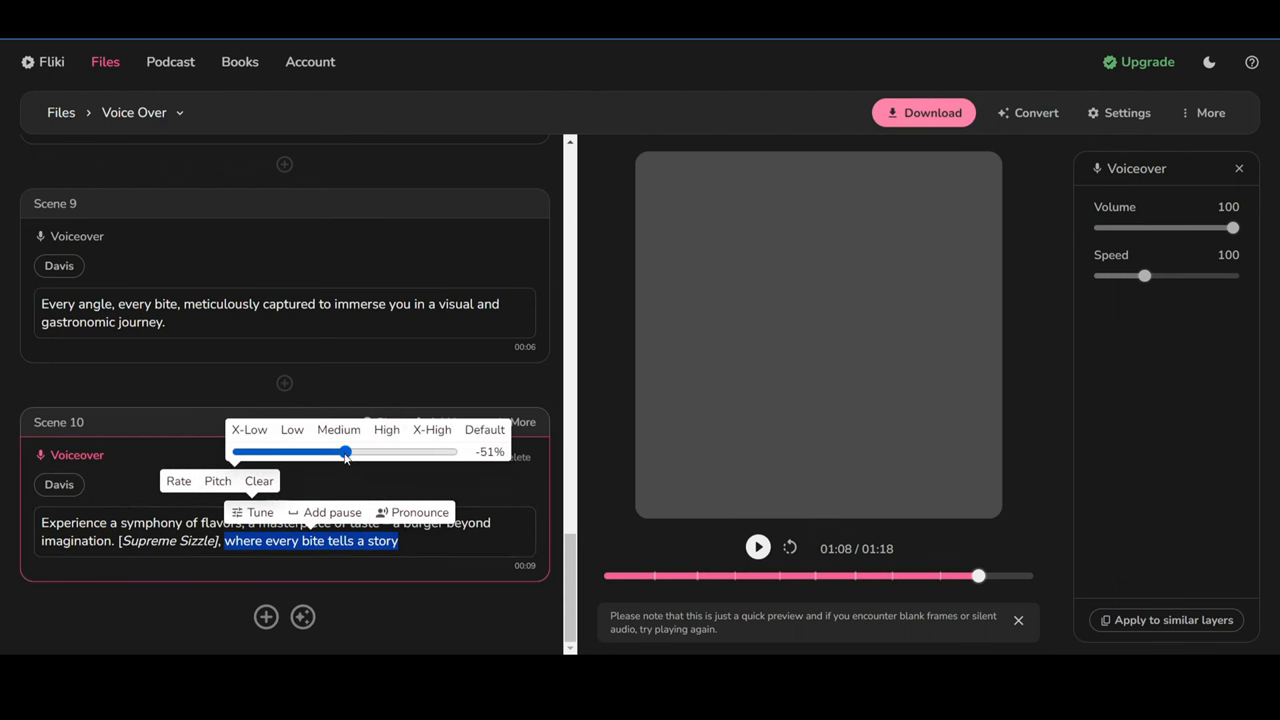
pyautogui.moveTo(344, 452); pyautogui.dragTo(308, 452)
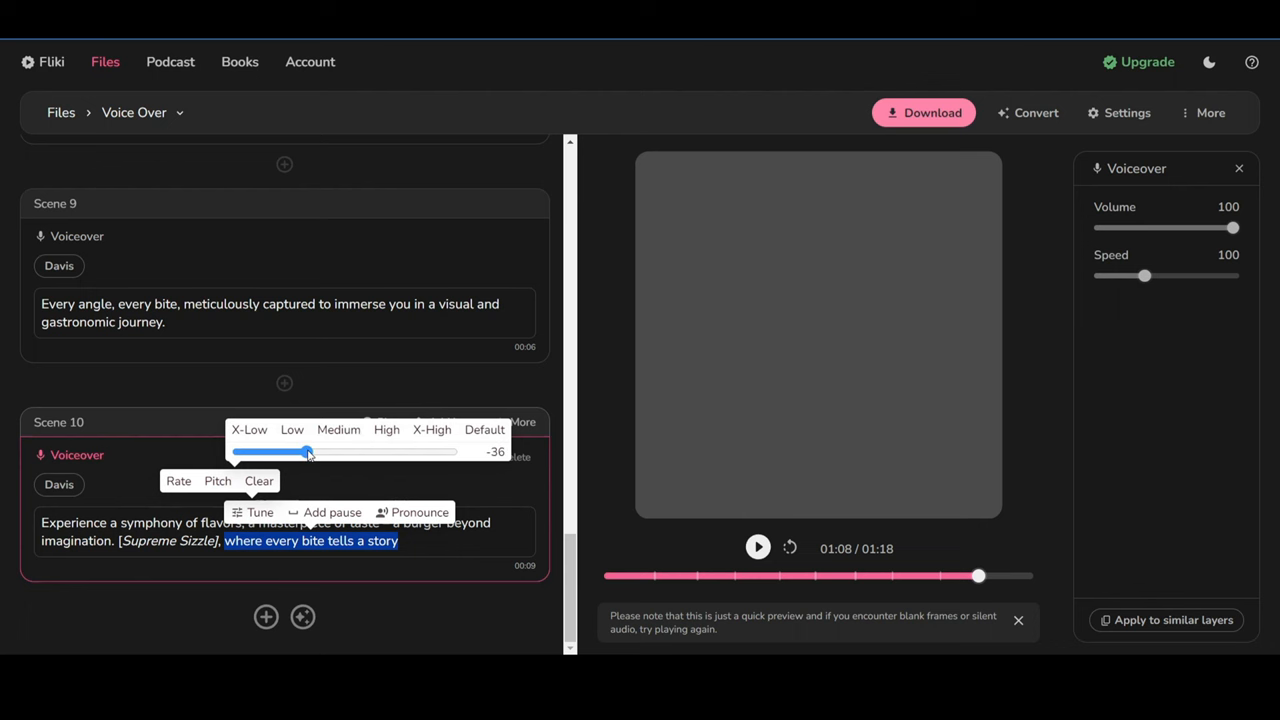
pyautogui.click(756, 548)
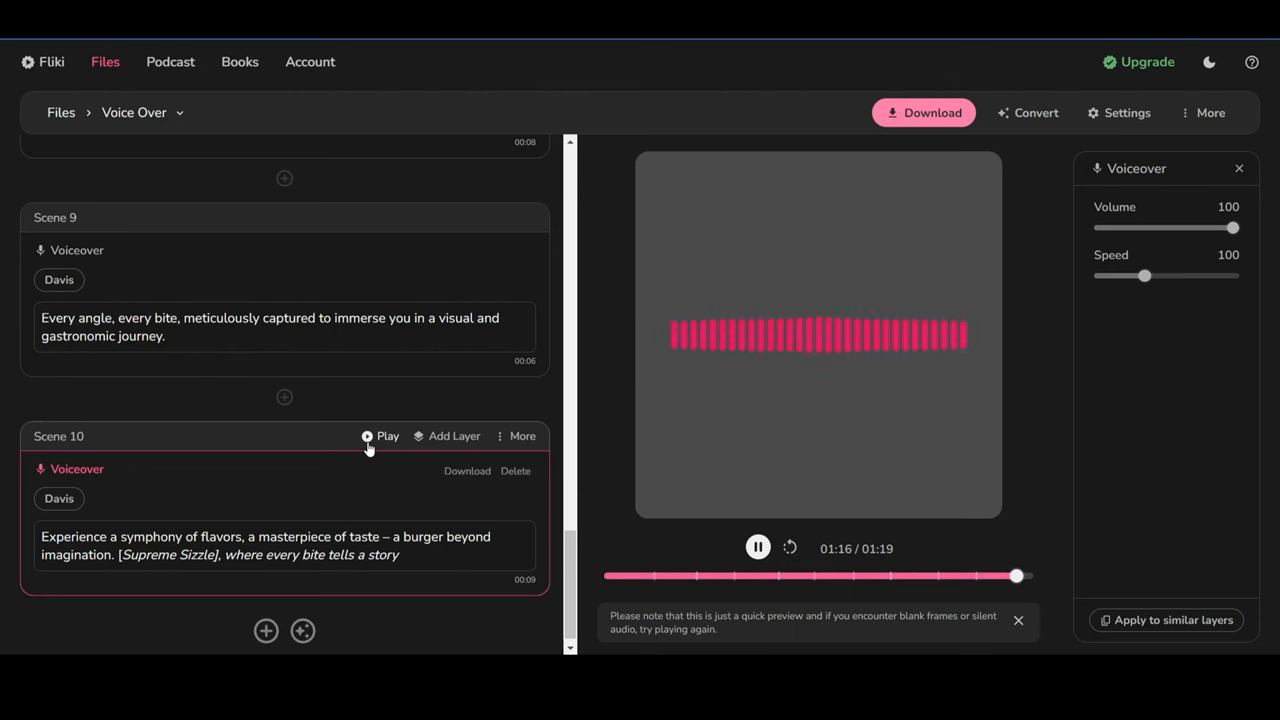
pyautogui.click(756, 548)
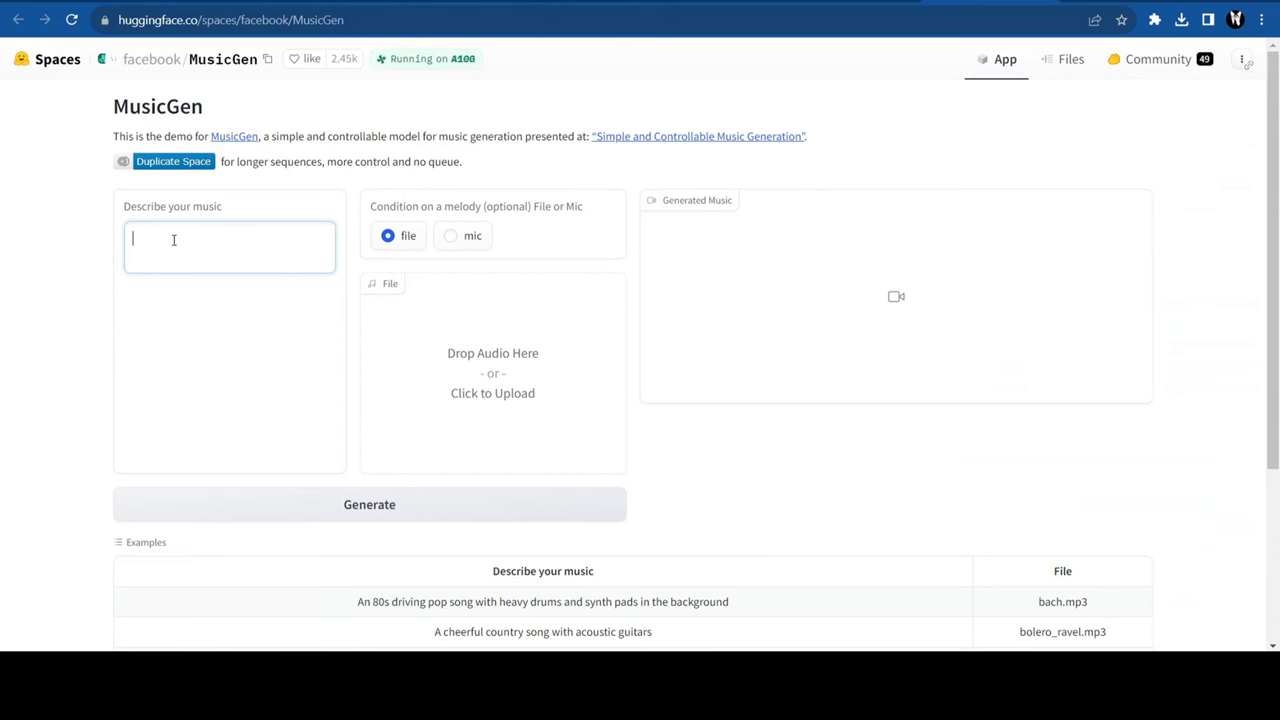
pyautogui.moveTo(176, 220)
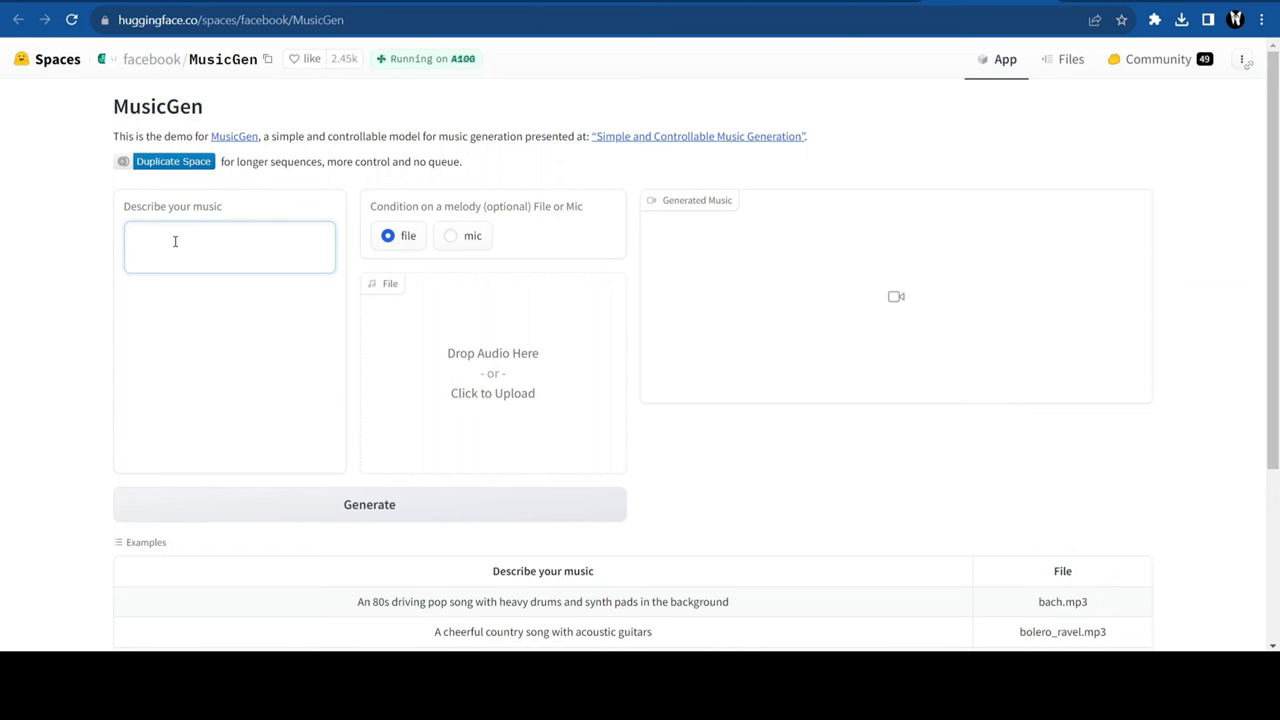
# Step: Generate a 15-second MusicGen clip from 'upbeat, energetic music' and play it
pyautogui.write('upbeat, energetic music')
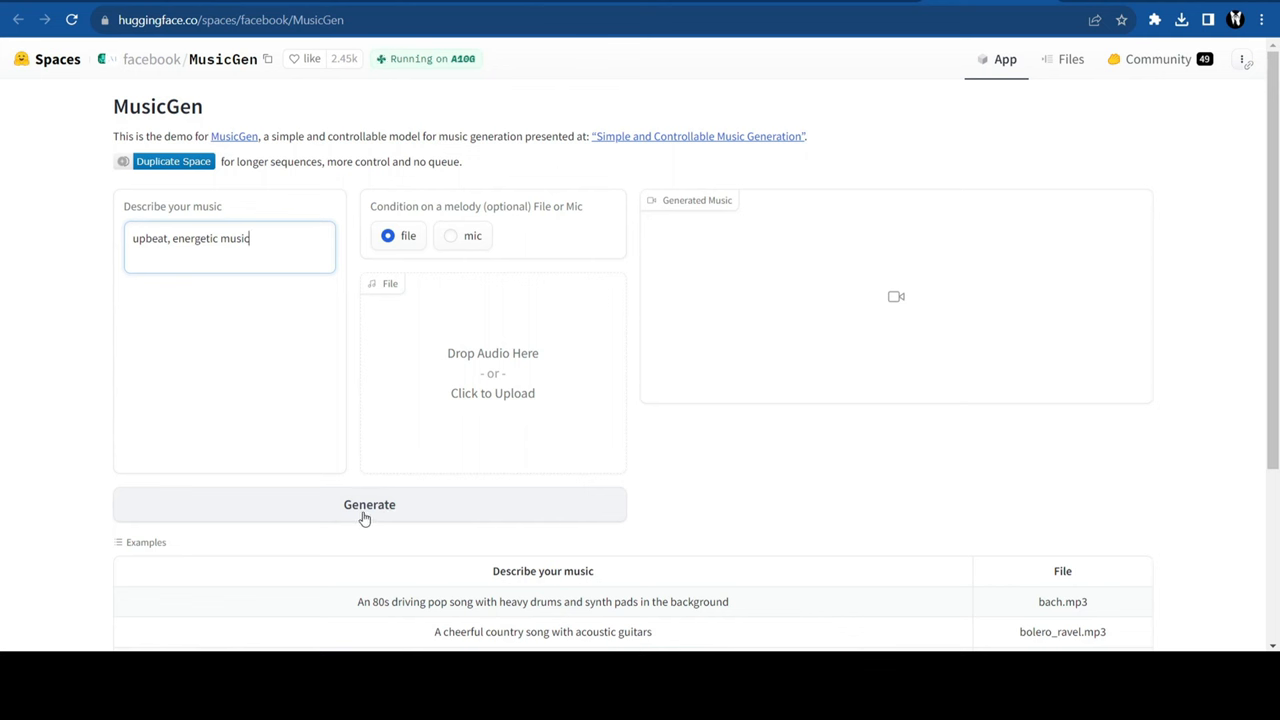
pyautogui.click(368, 504)
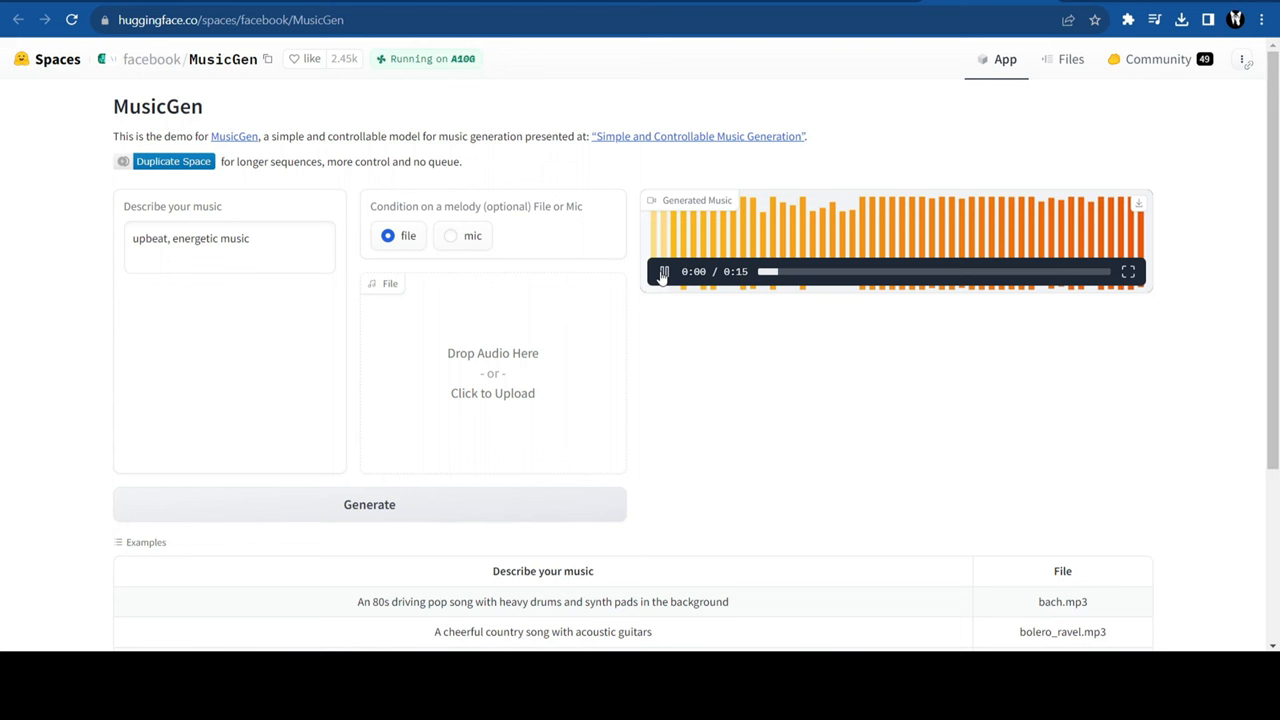
pyautogui.click(664, 272)
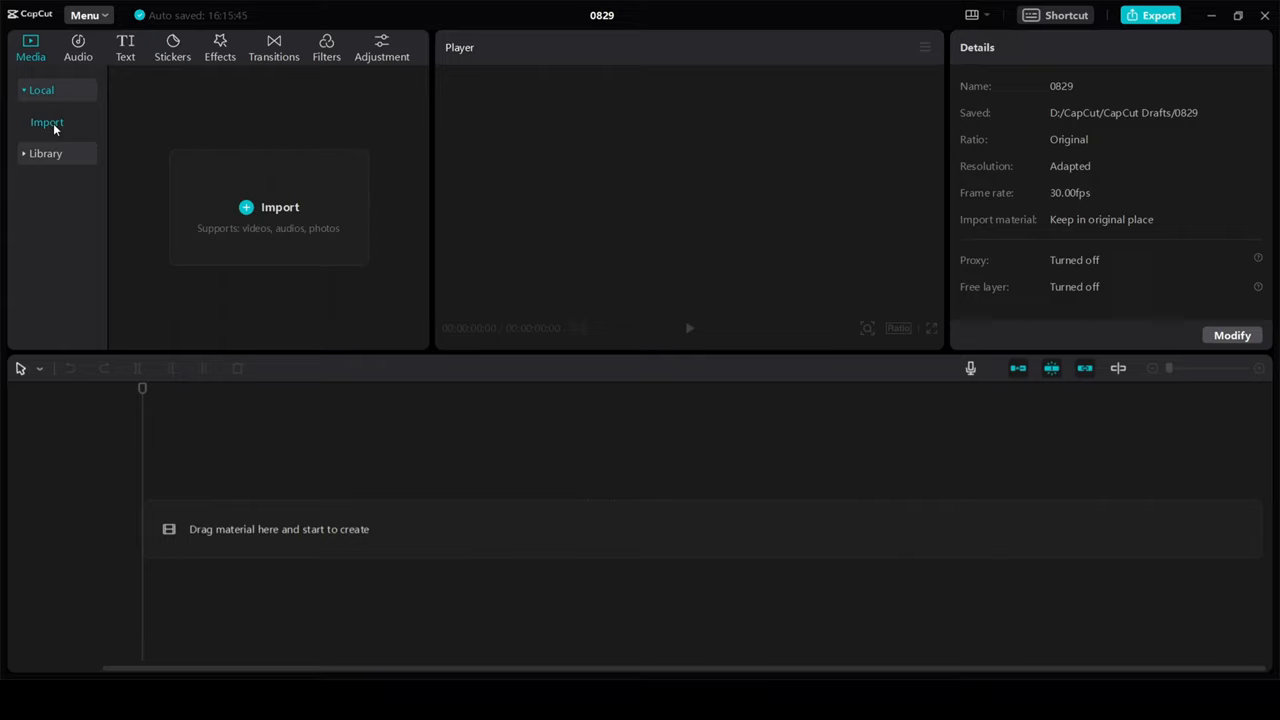
# Step: Import the Gen-2 burger clips into the CapCut project and place them on the timeline
pyautogui.click(280, 206)
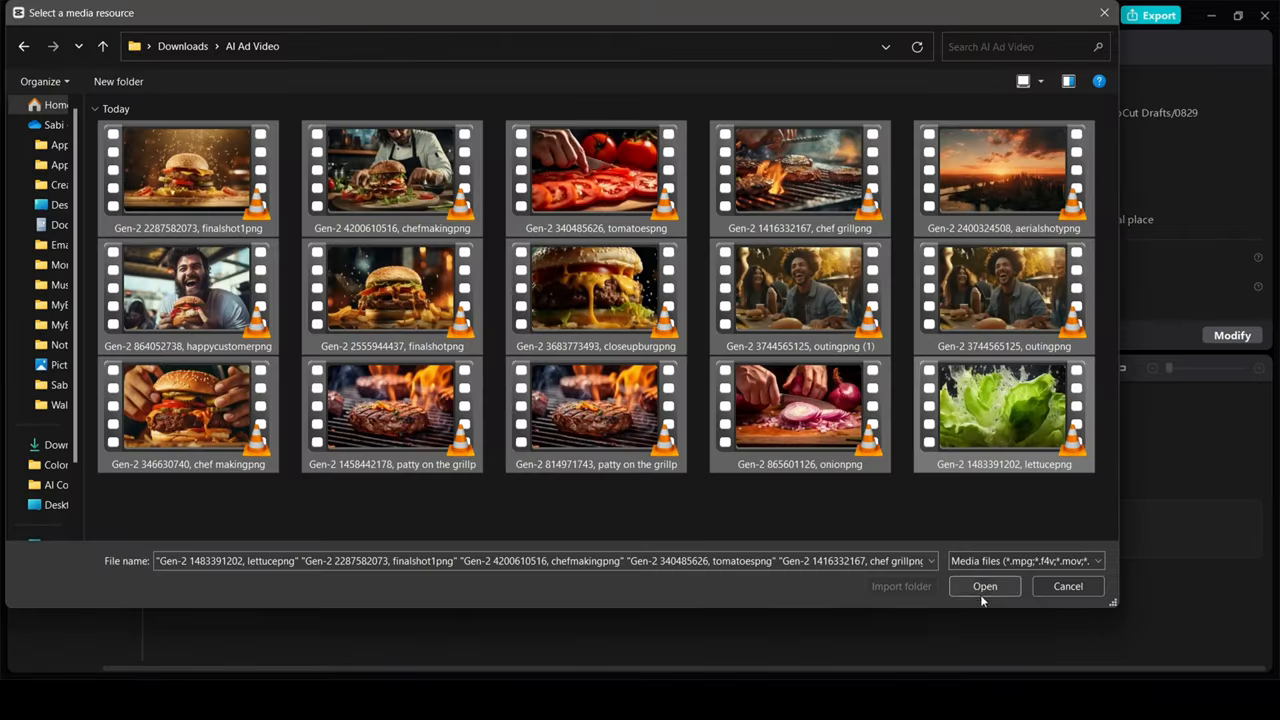
pyautogui.click(984, 586)
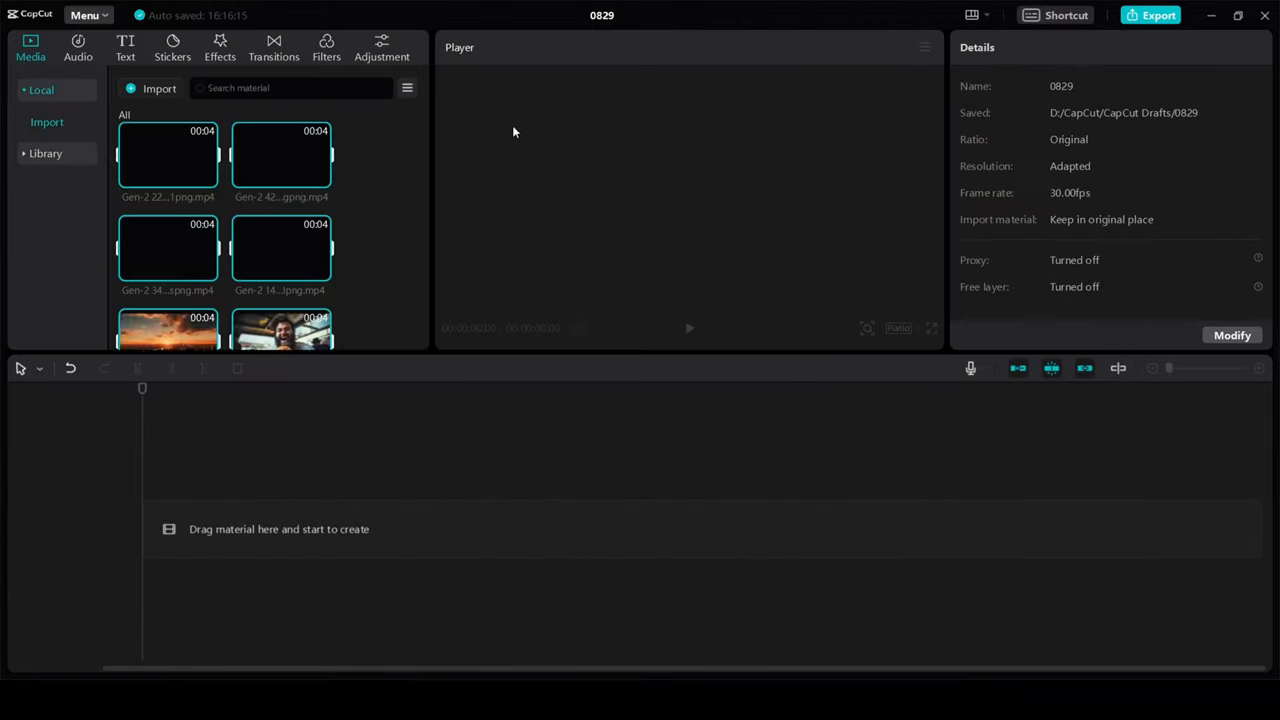
pyautogui.moveTo(168, 150); pyautogui.dragTo(330, 540)
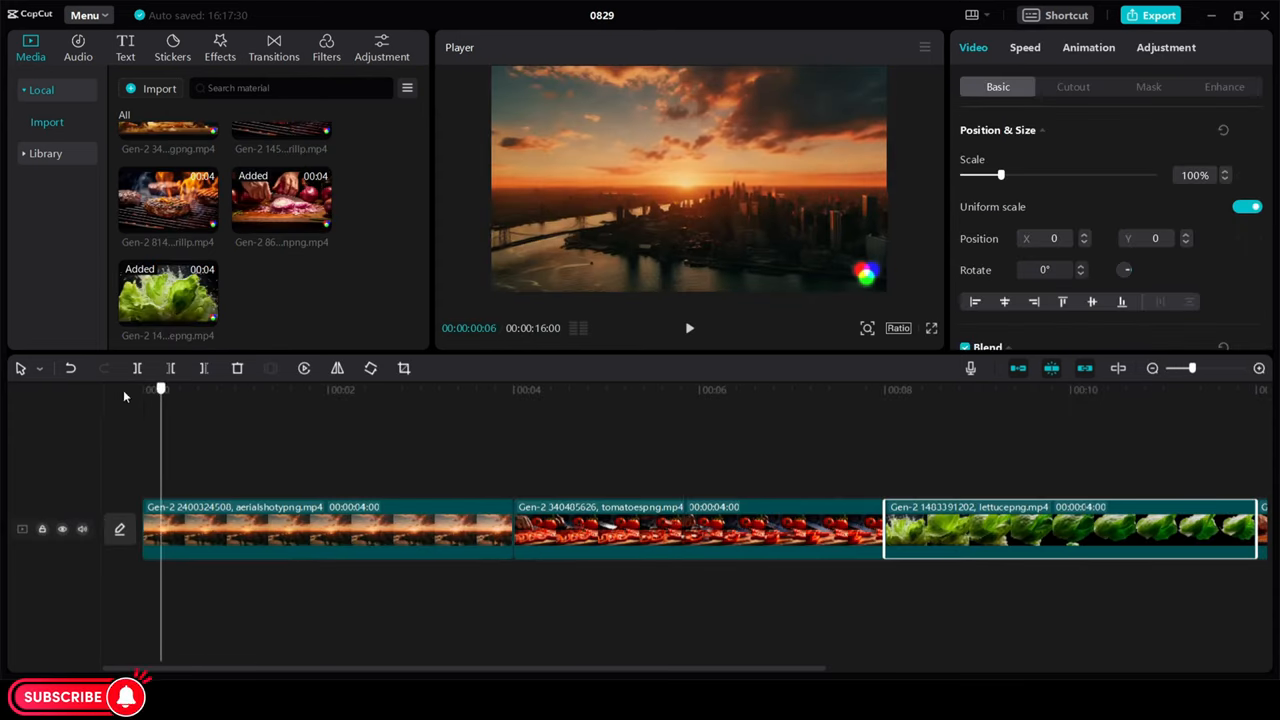
pyautogui.click(76, 48)
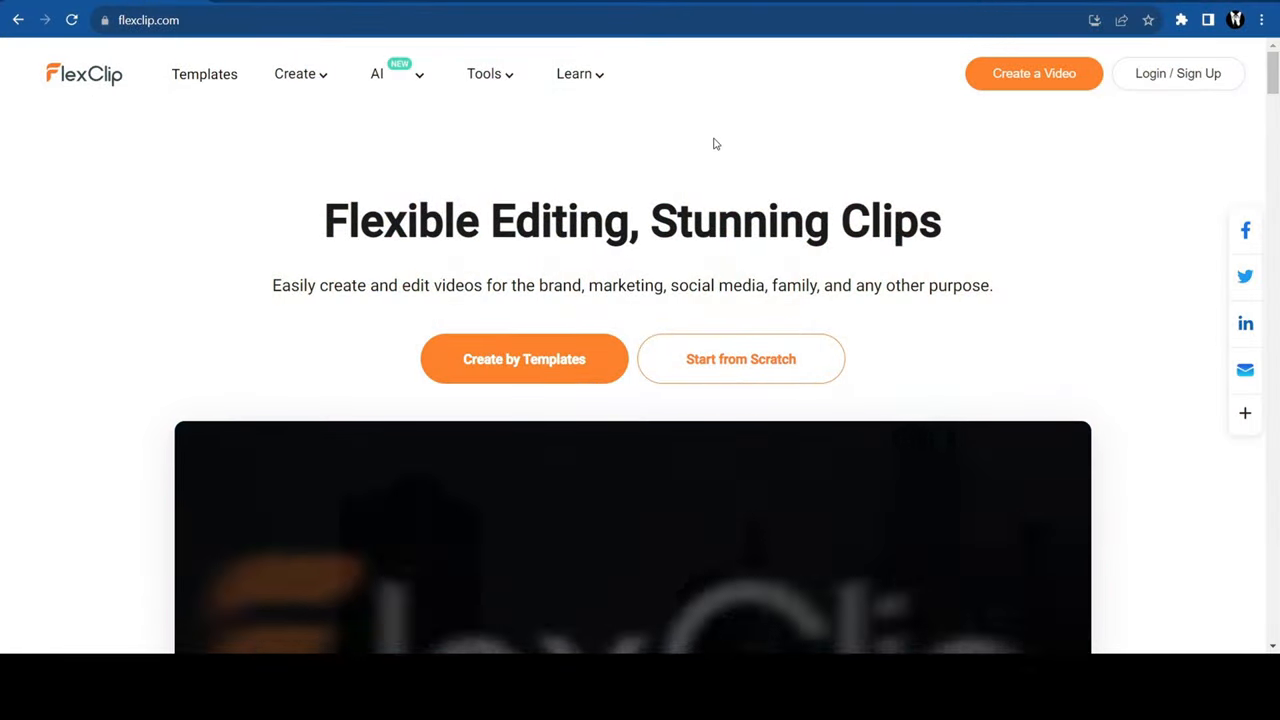
# Step: Start an AI Video Script in FlexClip with the description 'A burger Commercial'
pyautogui.scroll(-3)
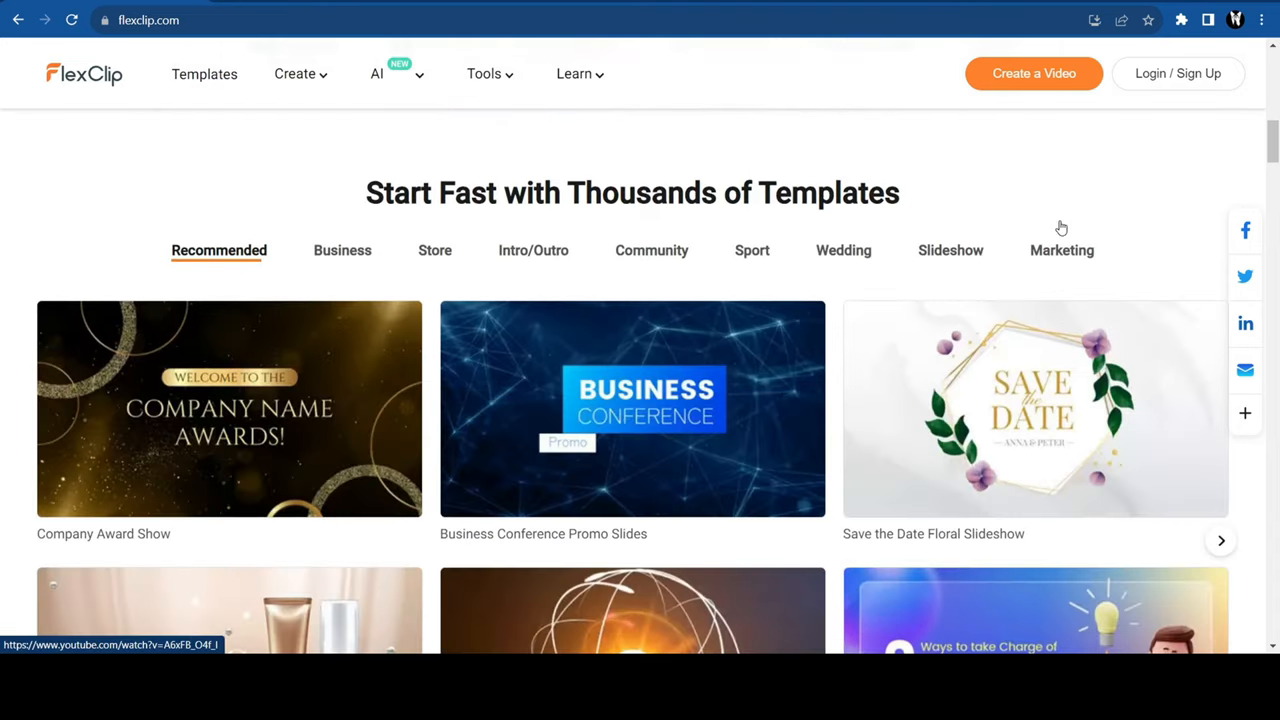
pyautogui.click(376, 72)
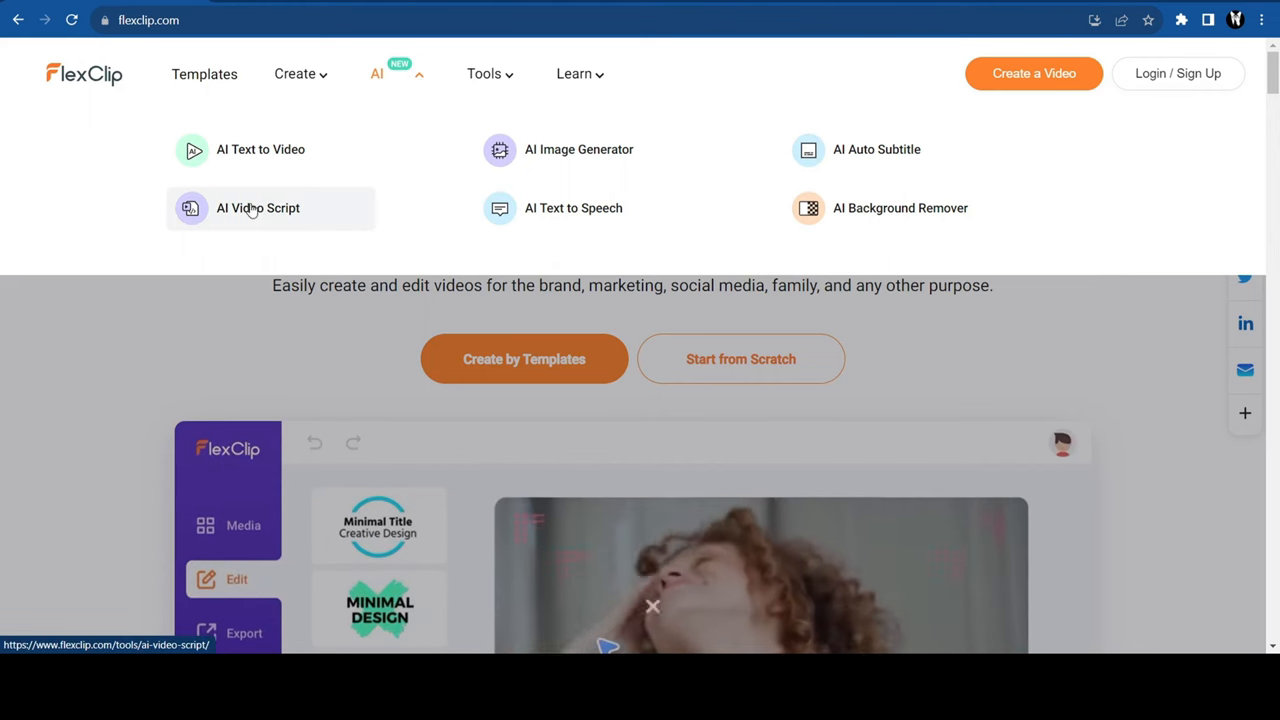
pyautogui.click(258, 208)
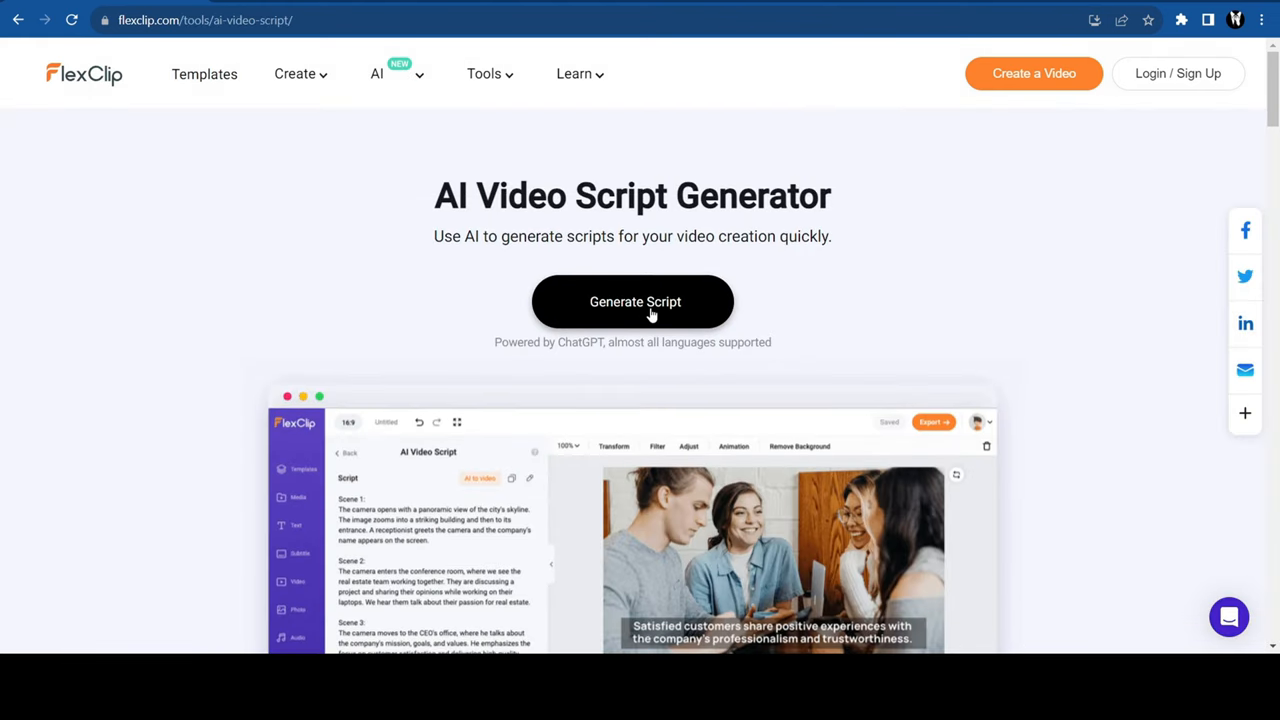
pyautogui.click(632, 300)
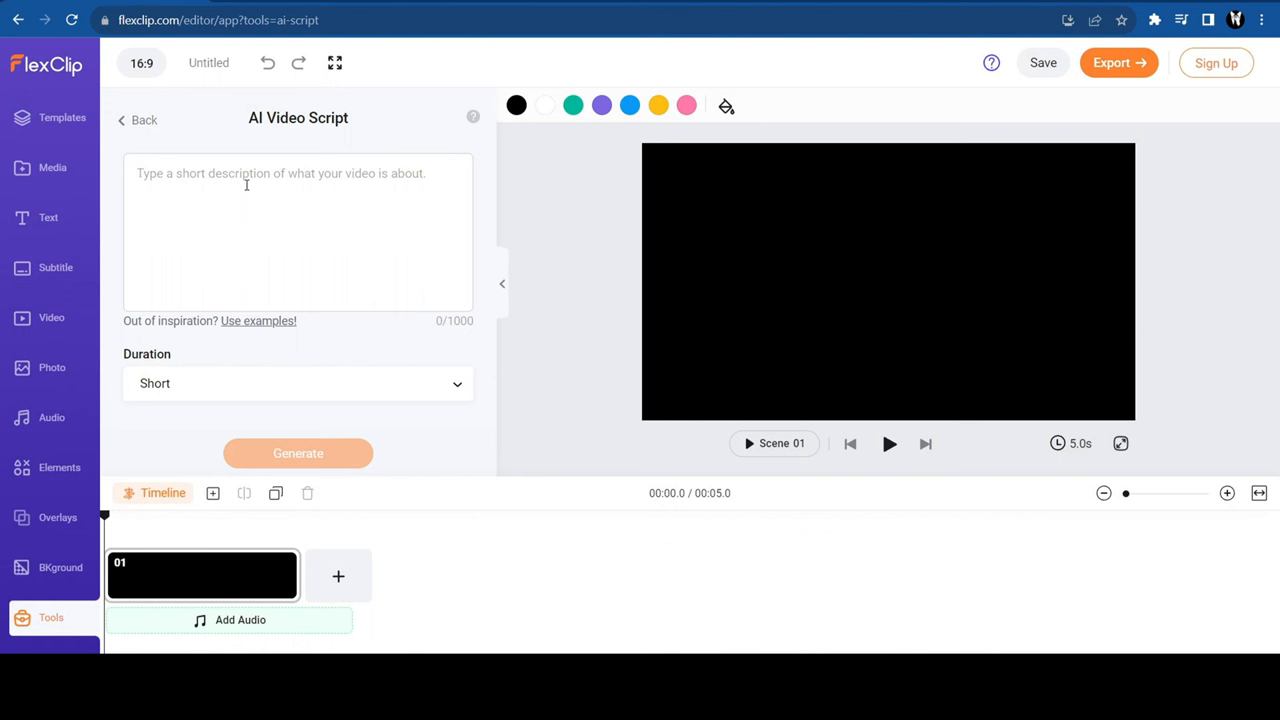
pyautogui.write('A burger')
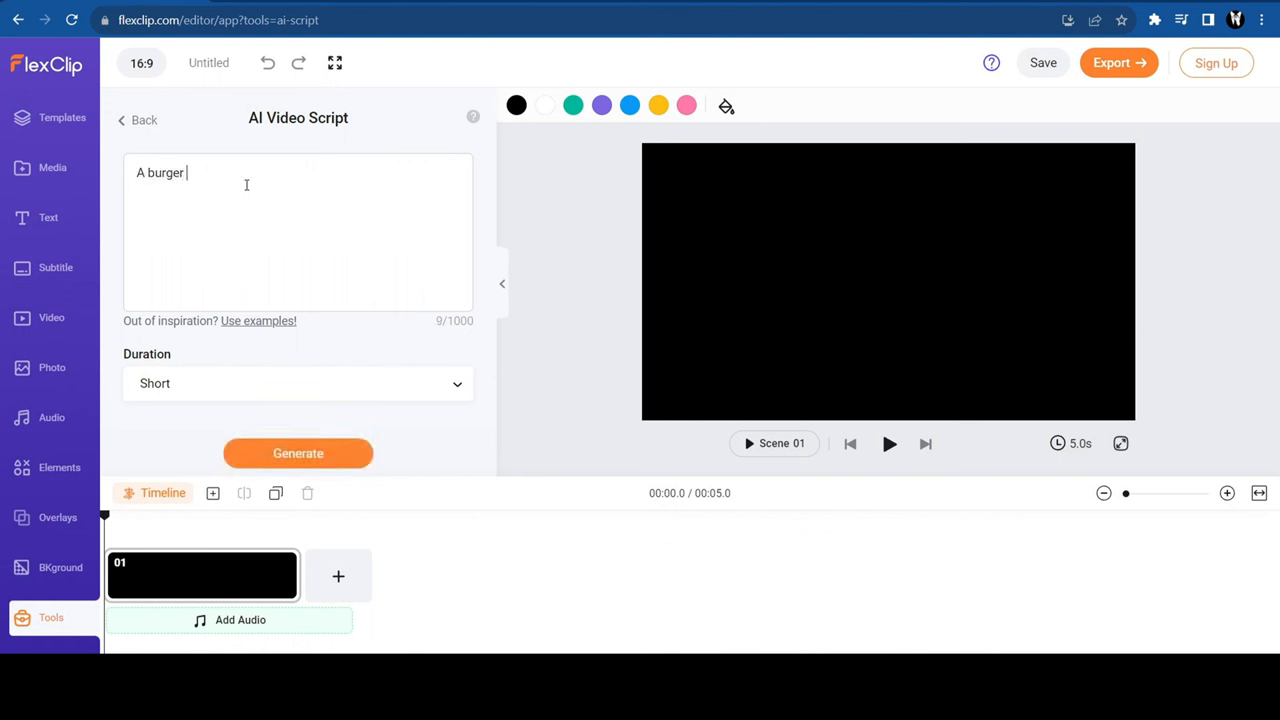
# Step: Set the script duration to Short and request generation, reaching the login prompt
pyautogui.click(296, 384)
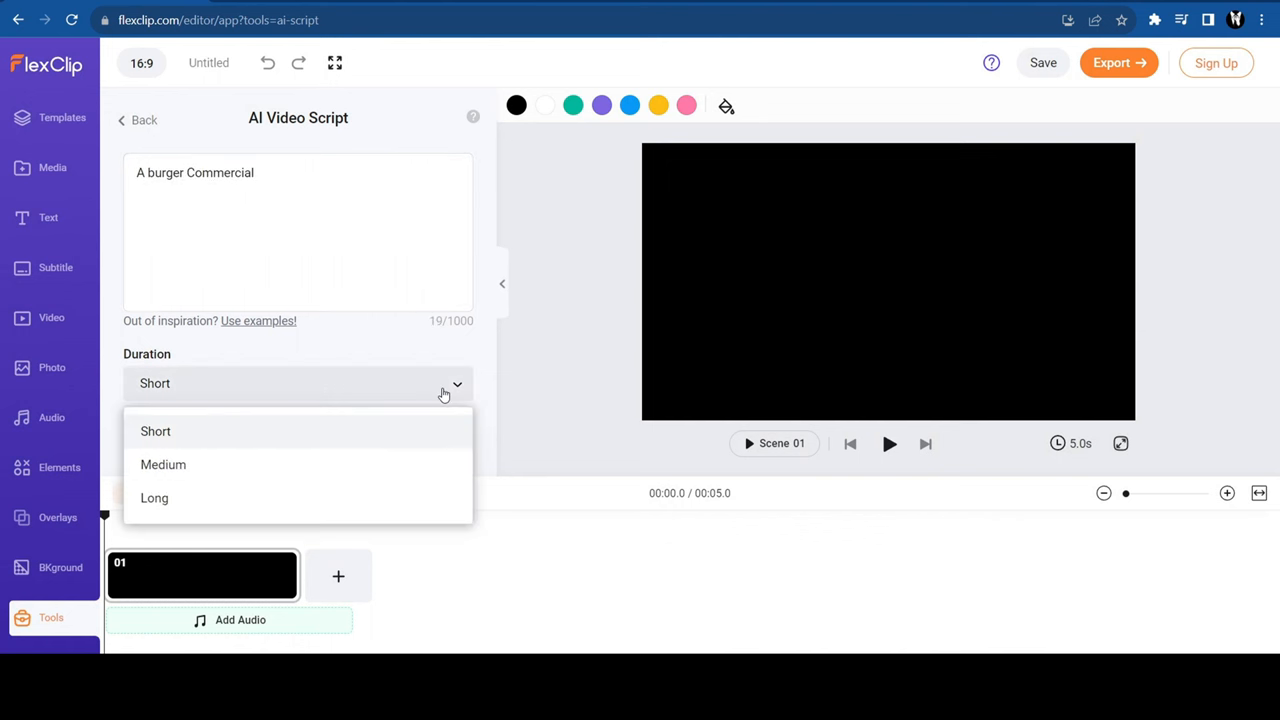
pyautogui.click(156, 432)
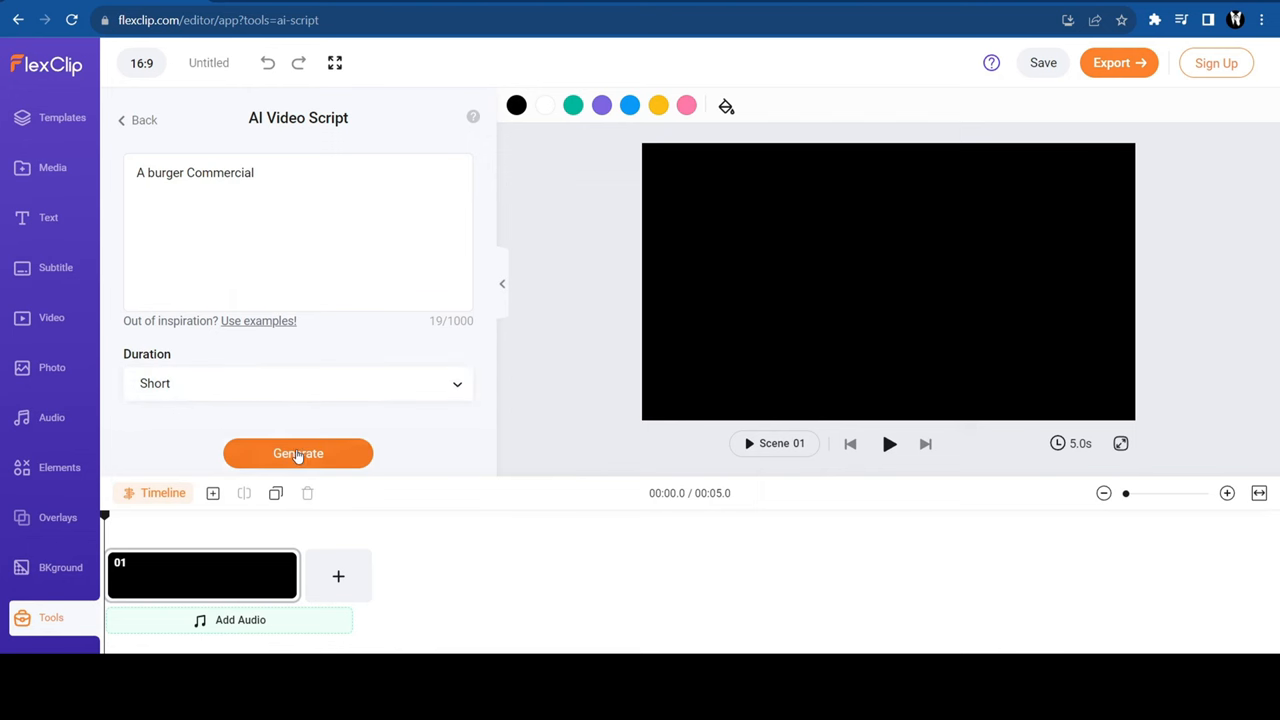
pyautogui.click(298, 452)
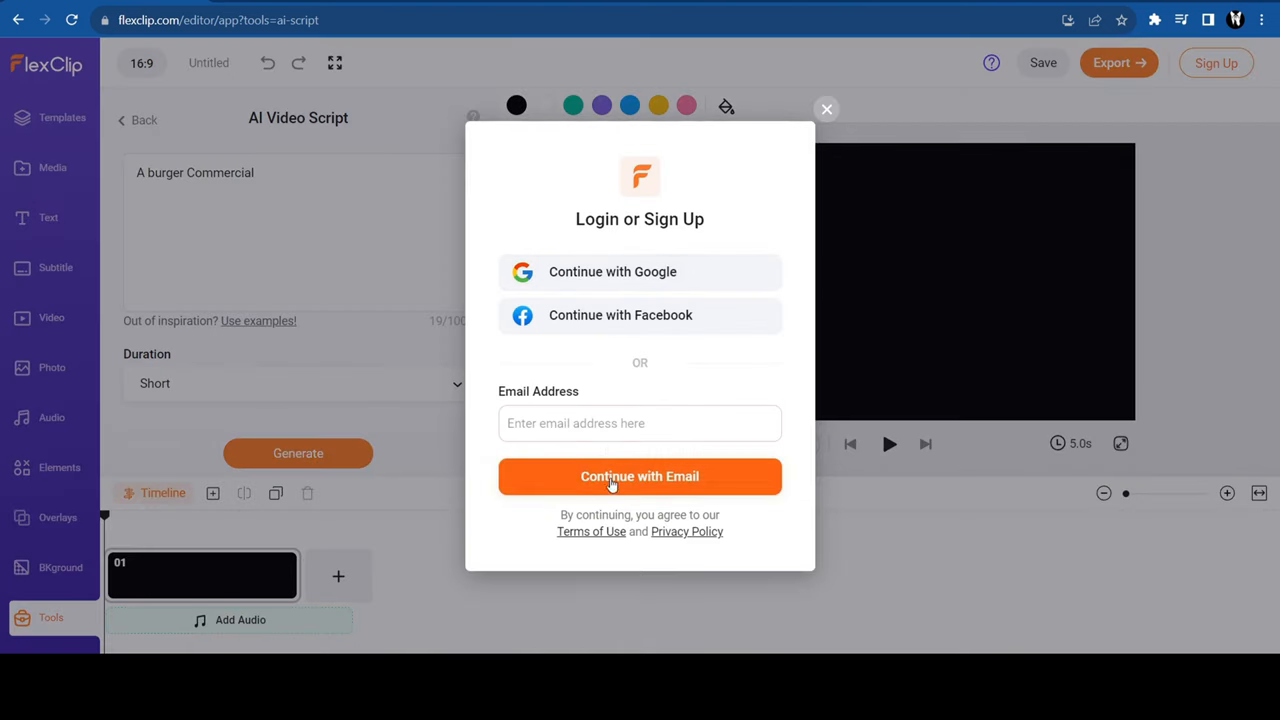
# Step: Sign in with Google, then dismiss the upgrade offer and pricing page to return to the editor
pyautogui.click(640, 476)
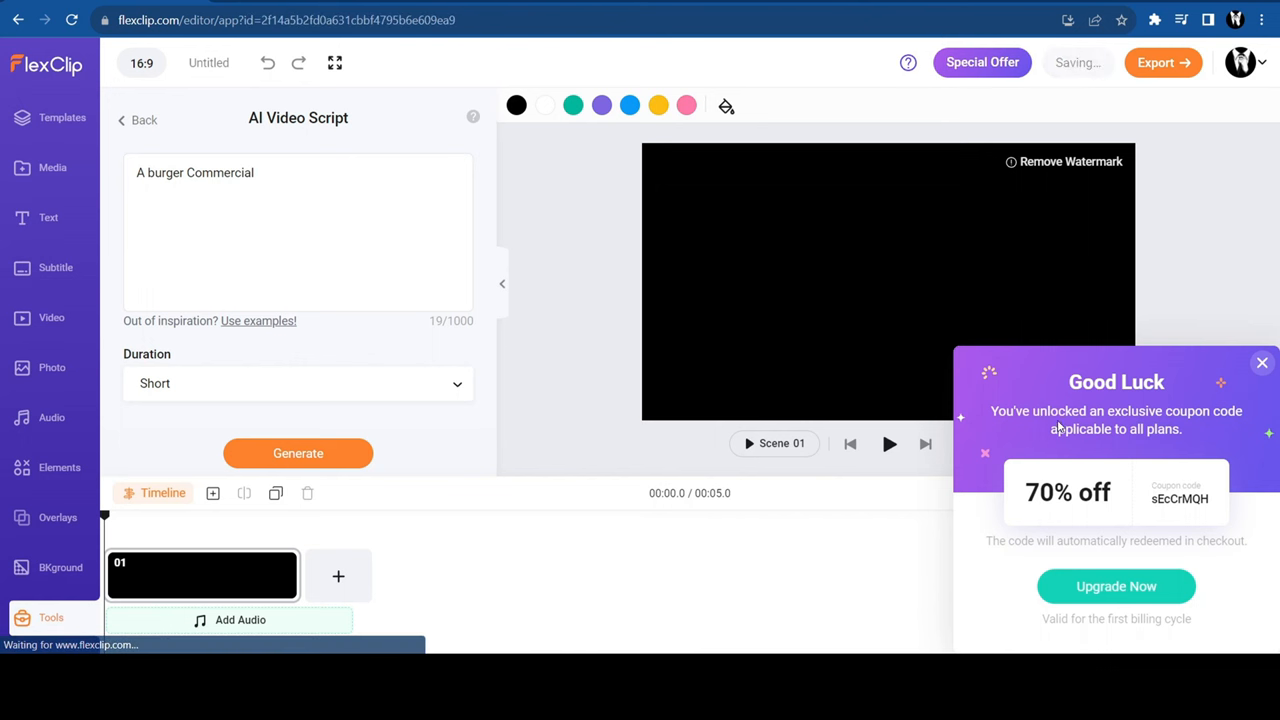
pyautogui.moveTo(1148, 502)
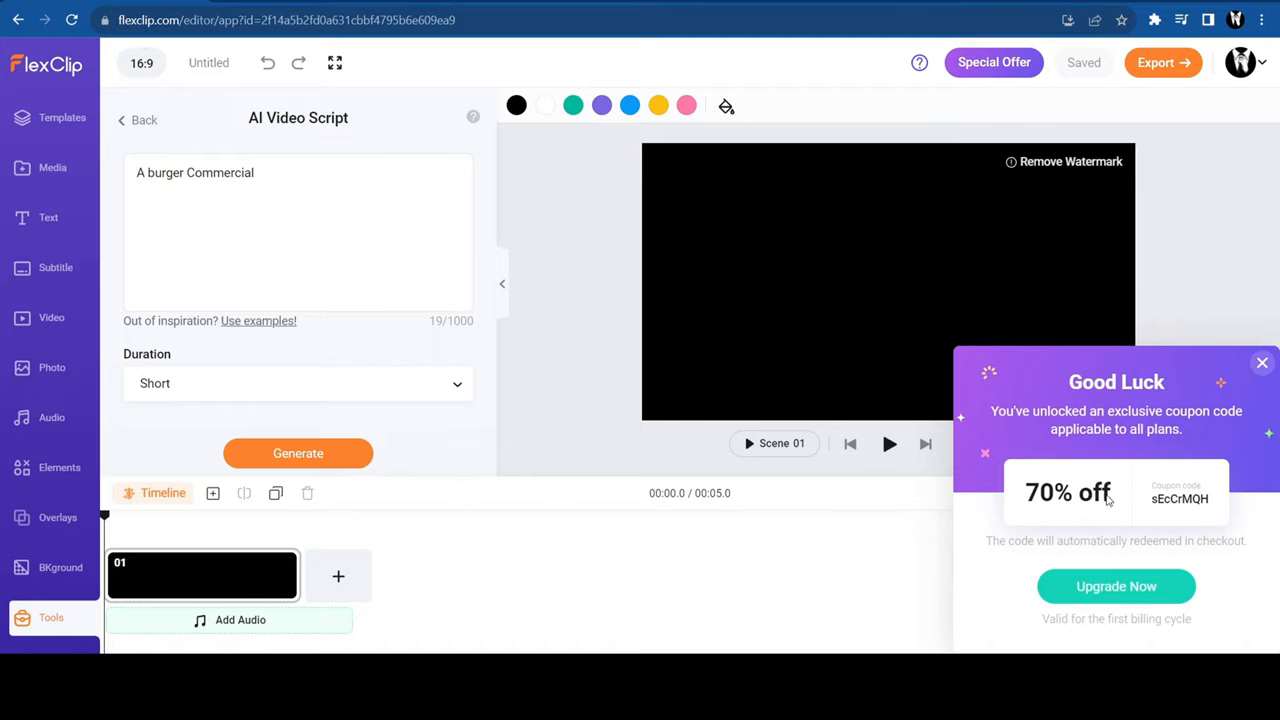
pyautogui.click(1116, 586)
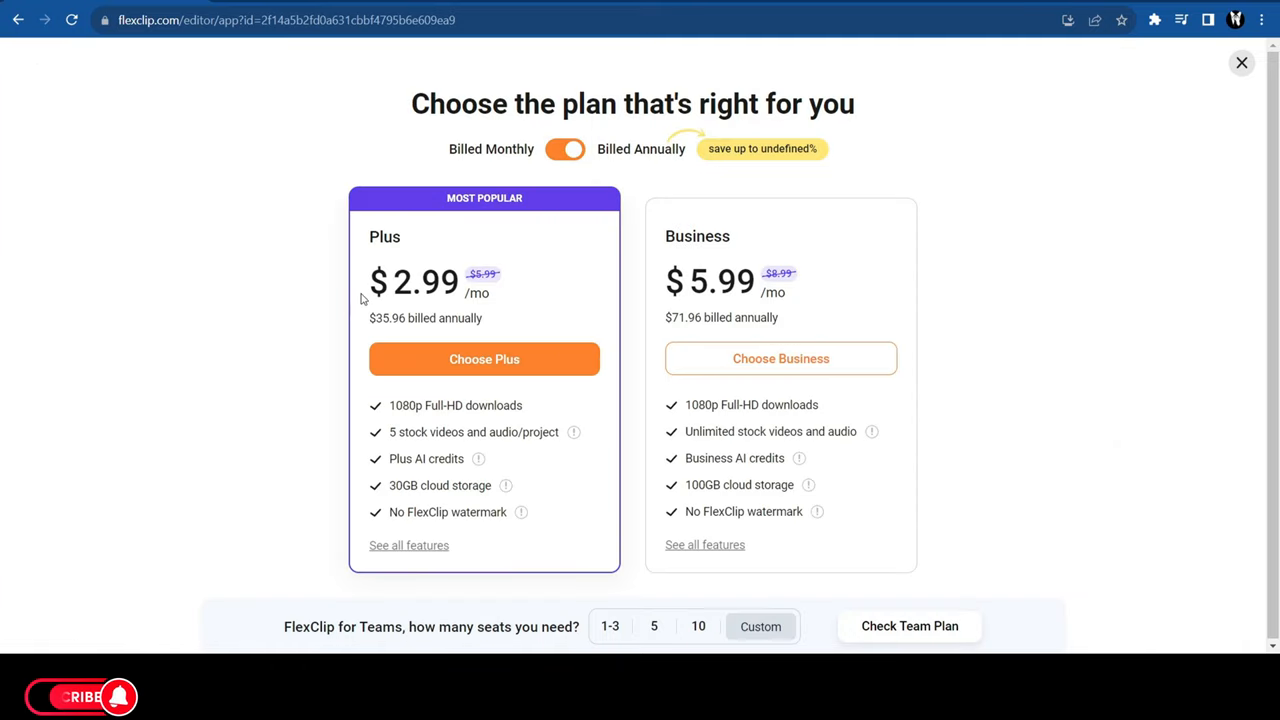
pyautogui.moveTo(572, 328)
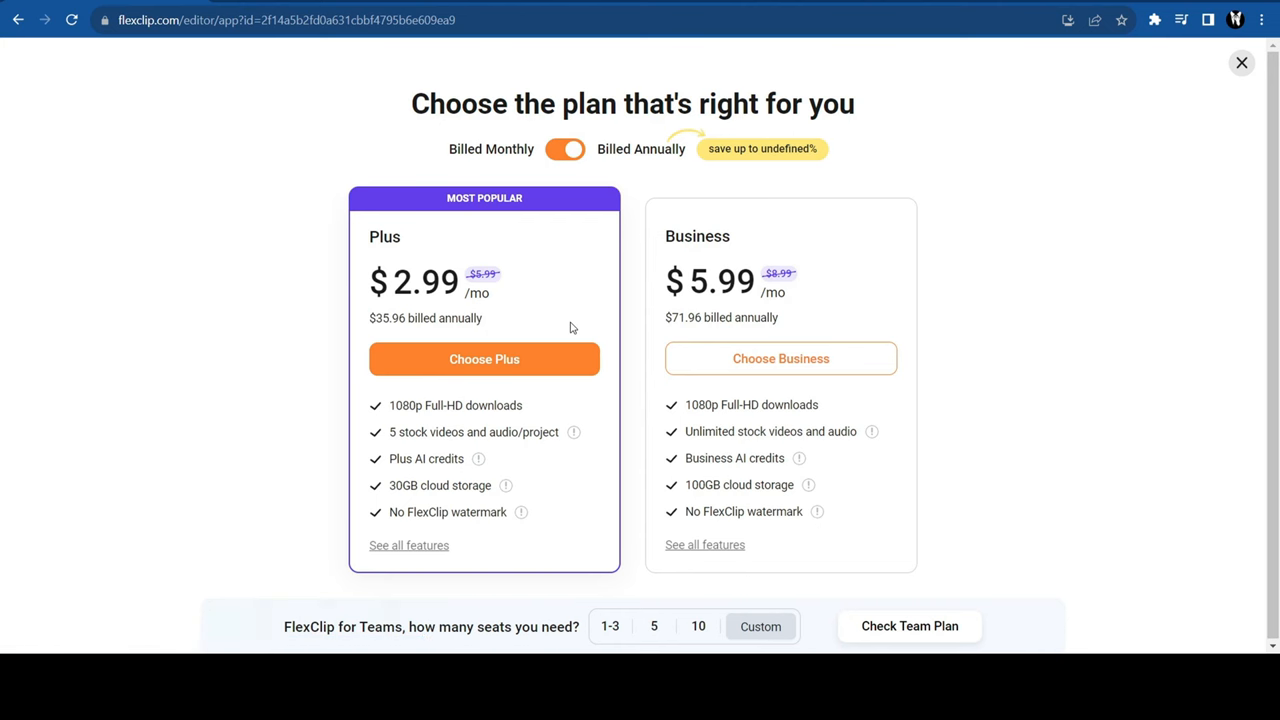
pyautogui.click(1242, 62)
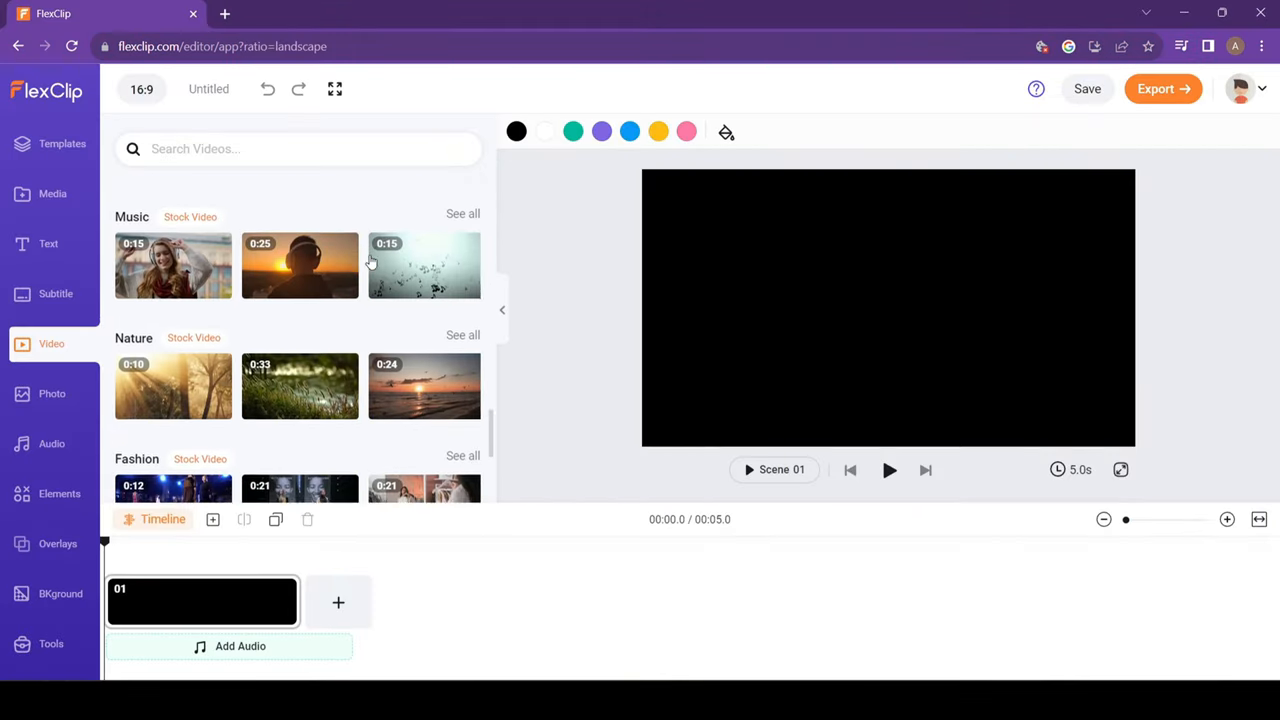
# Step: Generate the 'Burger Delights: A Mouthwatering Commercial' script and send it to AI to video
pyautogui.click(52, 444)
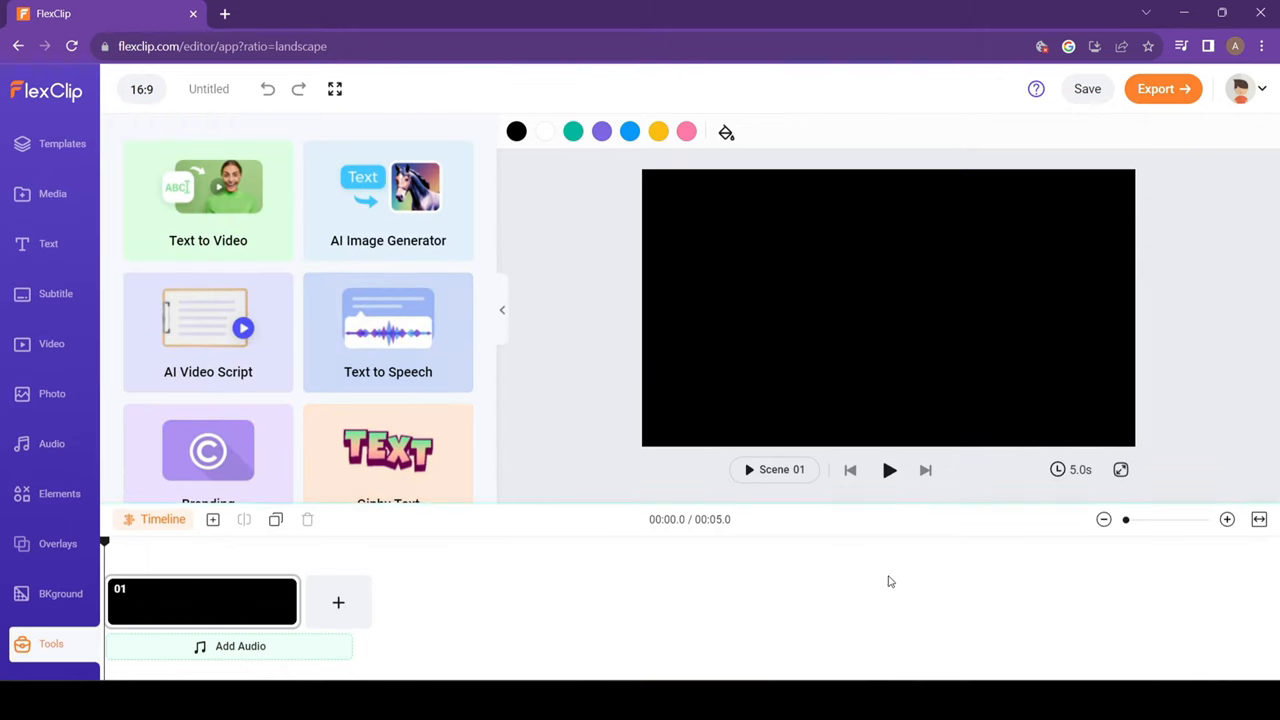
pyautogui.click(208, 330)
pyautogui.write('A burger Commercial')
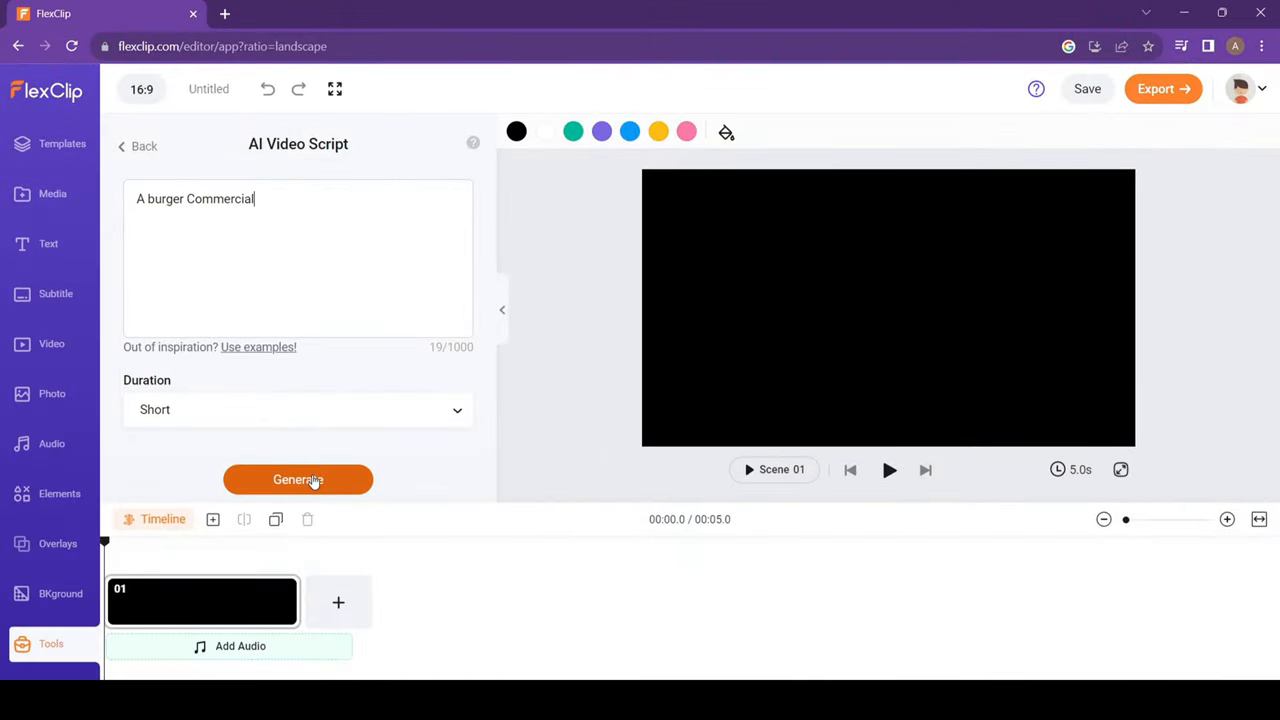
pyautogui.click(298, 480)
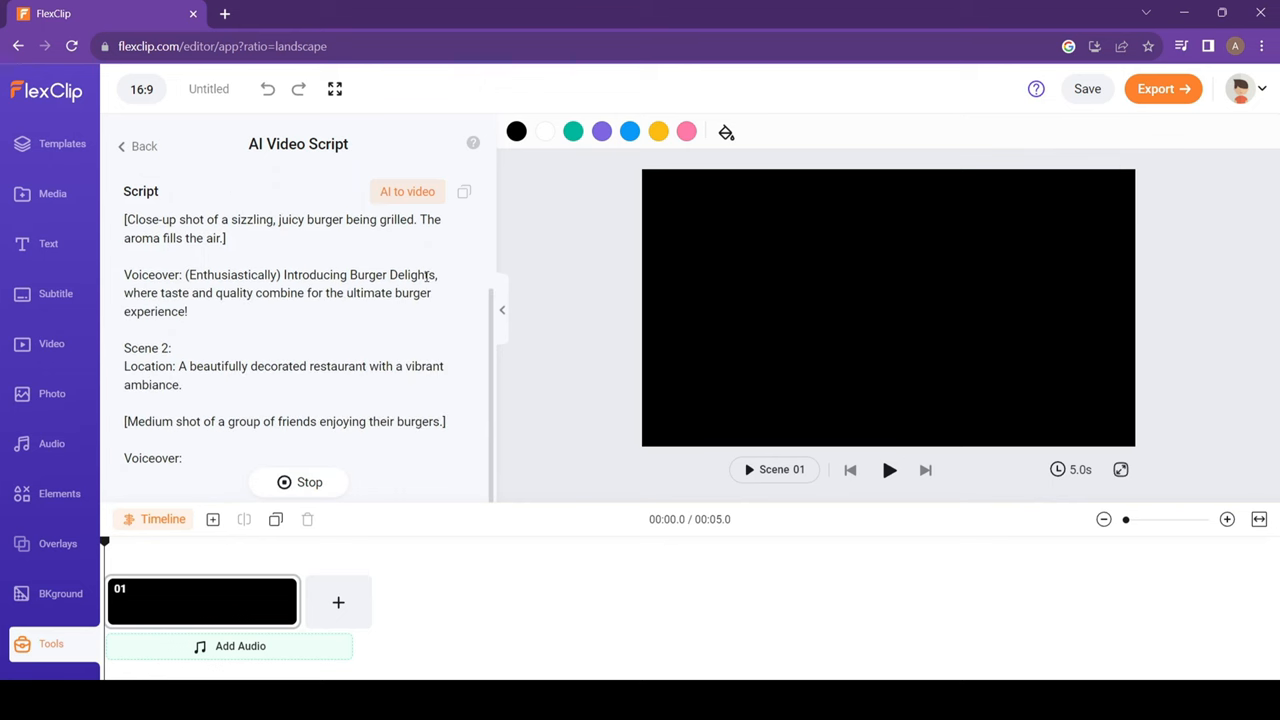
pyautogui.scroll(-3)
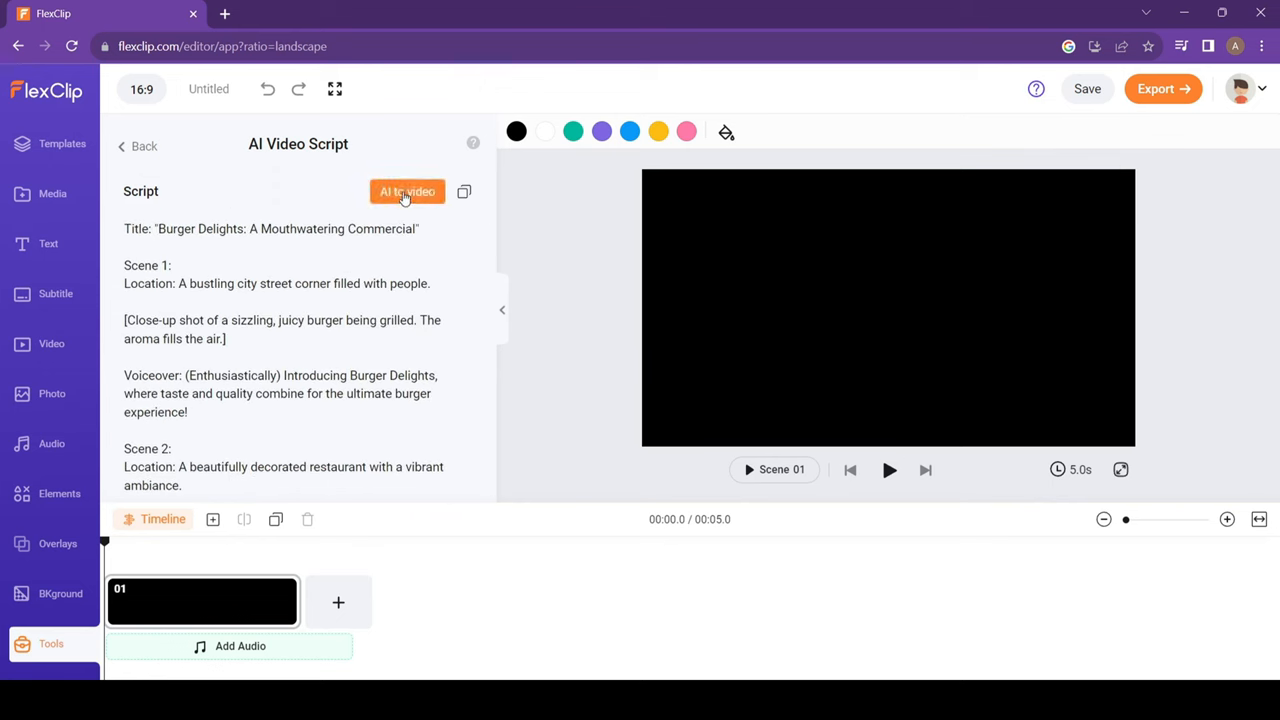
pyautogui.click(406, 192)
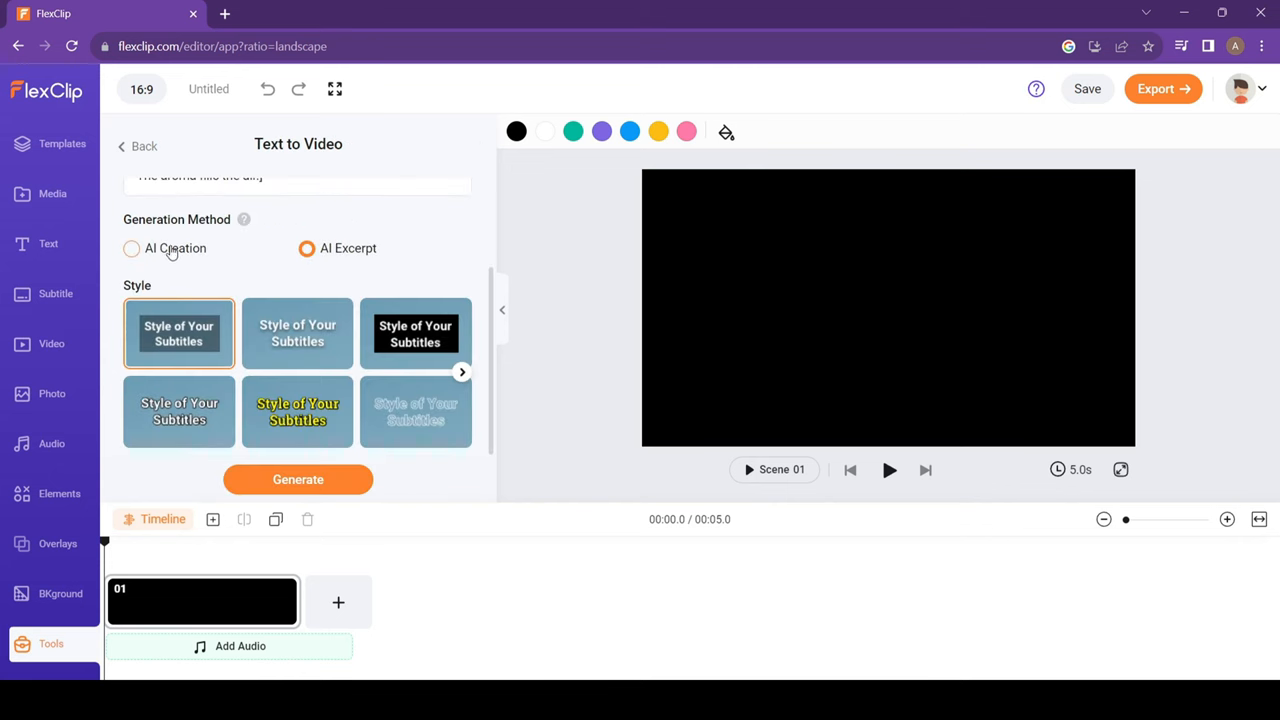
# Step: Generate the video with AI Creation and the first subtitle style, then play it back
pyautogui.click(132, 248)
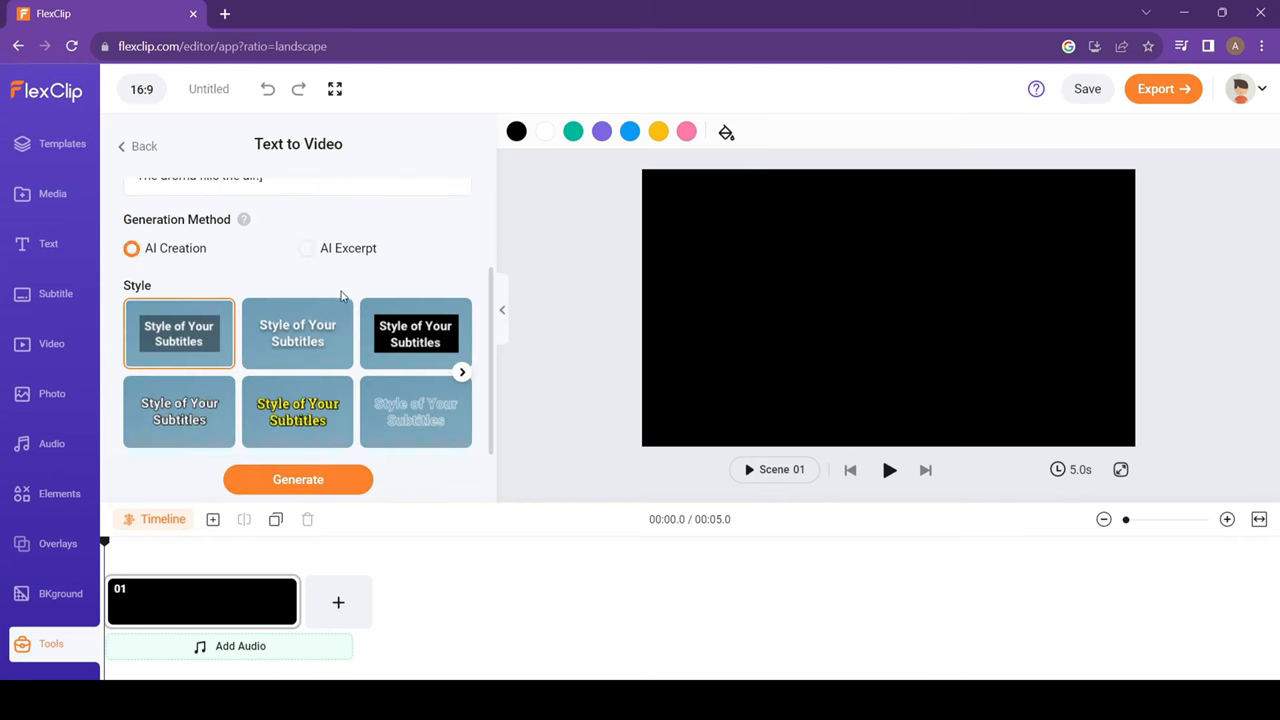
pyautogui.moveTo(298, 480)
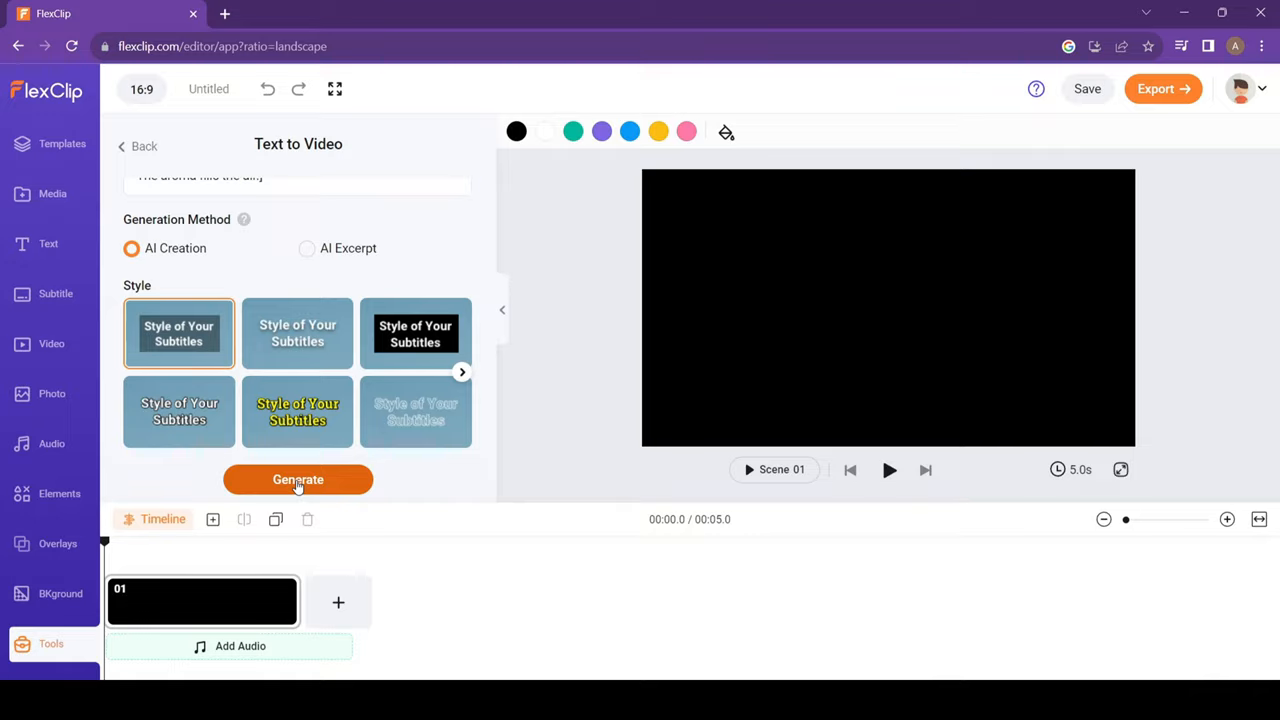
pyautogui.click(298, 480)
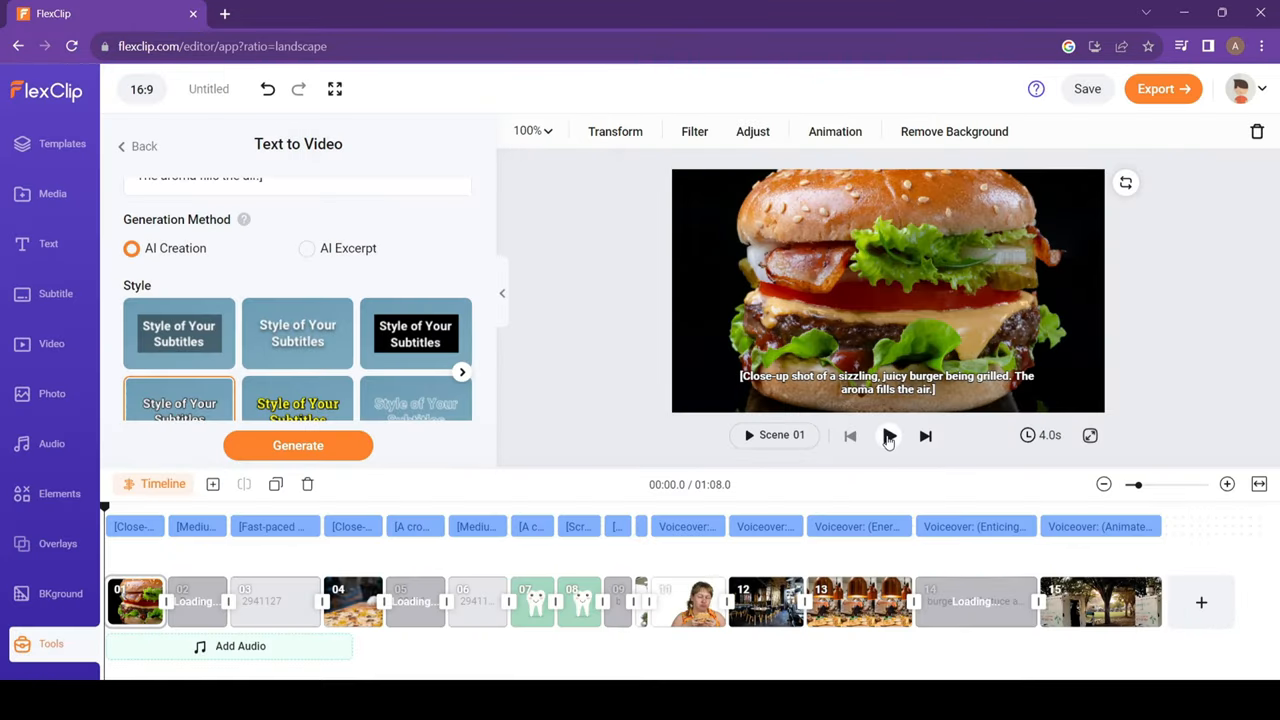
pyautogui.click(888, 436)
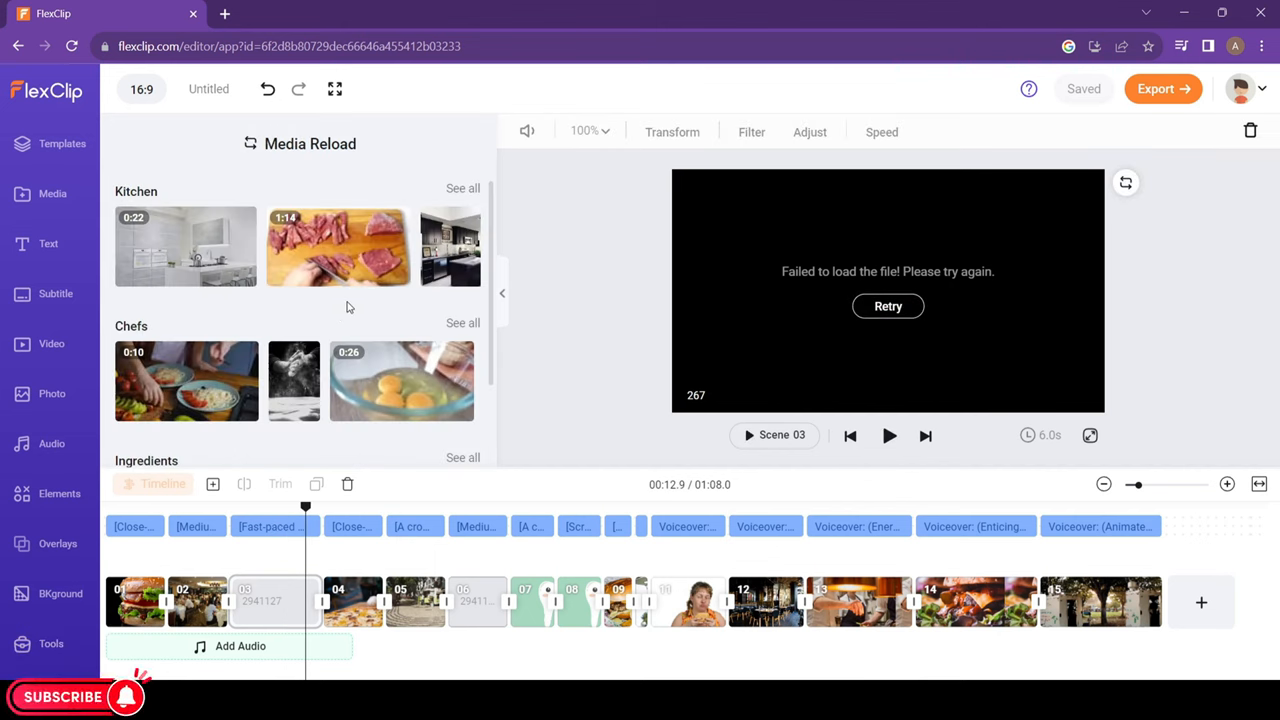
# Step: Apply the Montage curve-speed preset to the scene 3 chef clip, shortening it to 5.4 s
pyautogui.rightClick(276, 600)
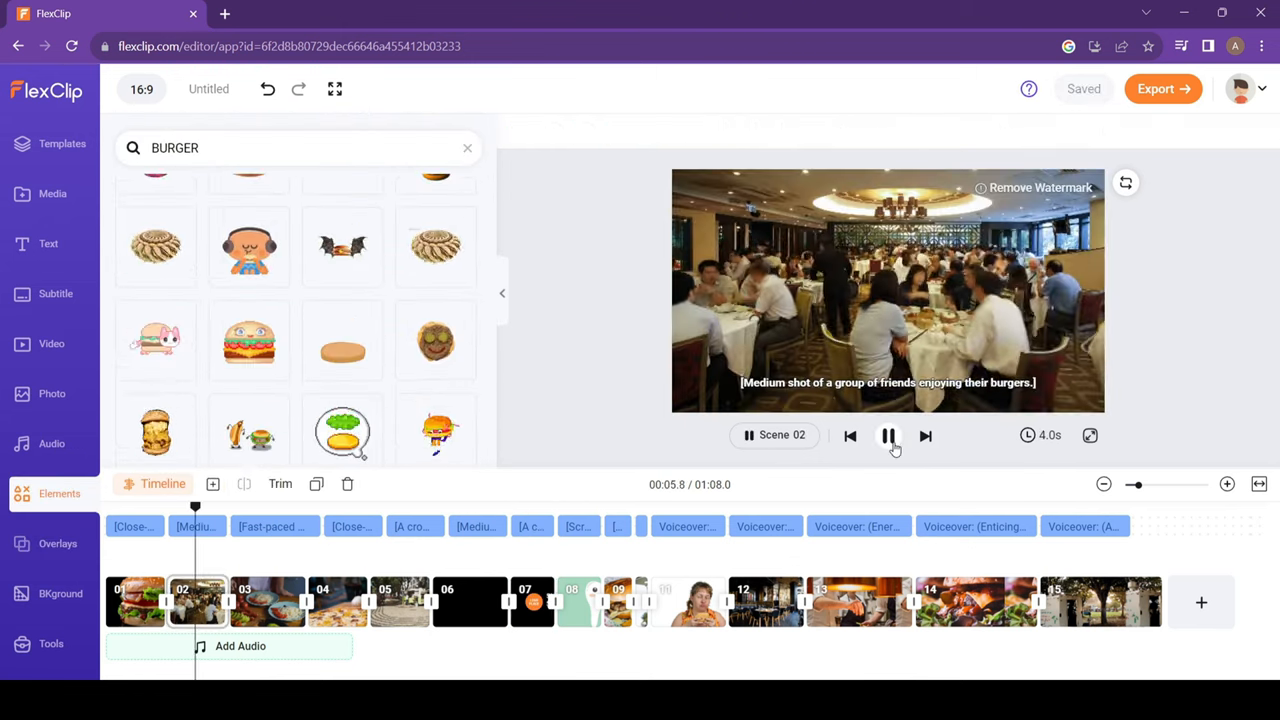
pyautogui.click(290, 600)
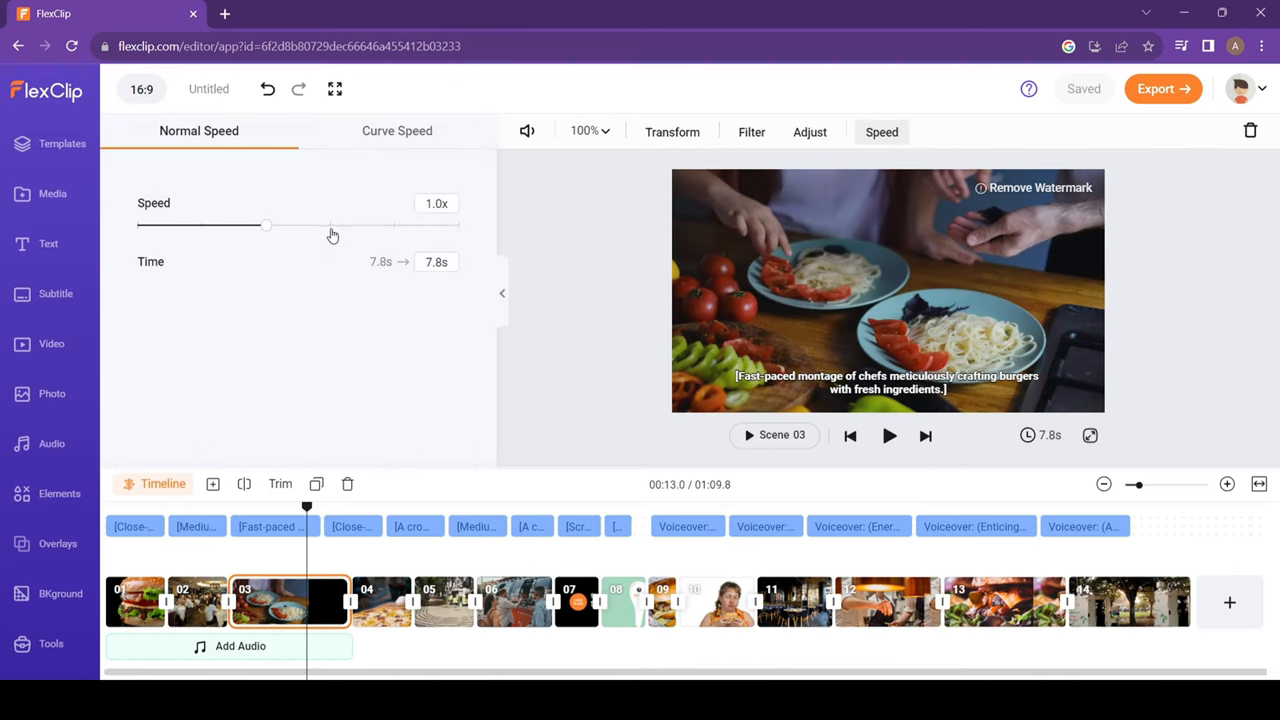
pyautogui.click(396, 132)
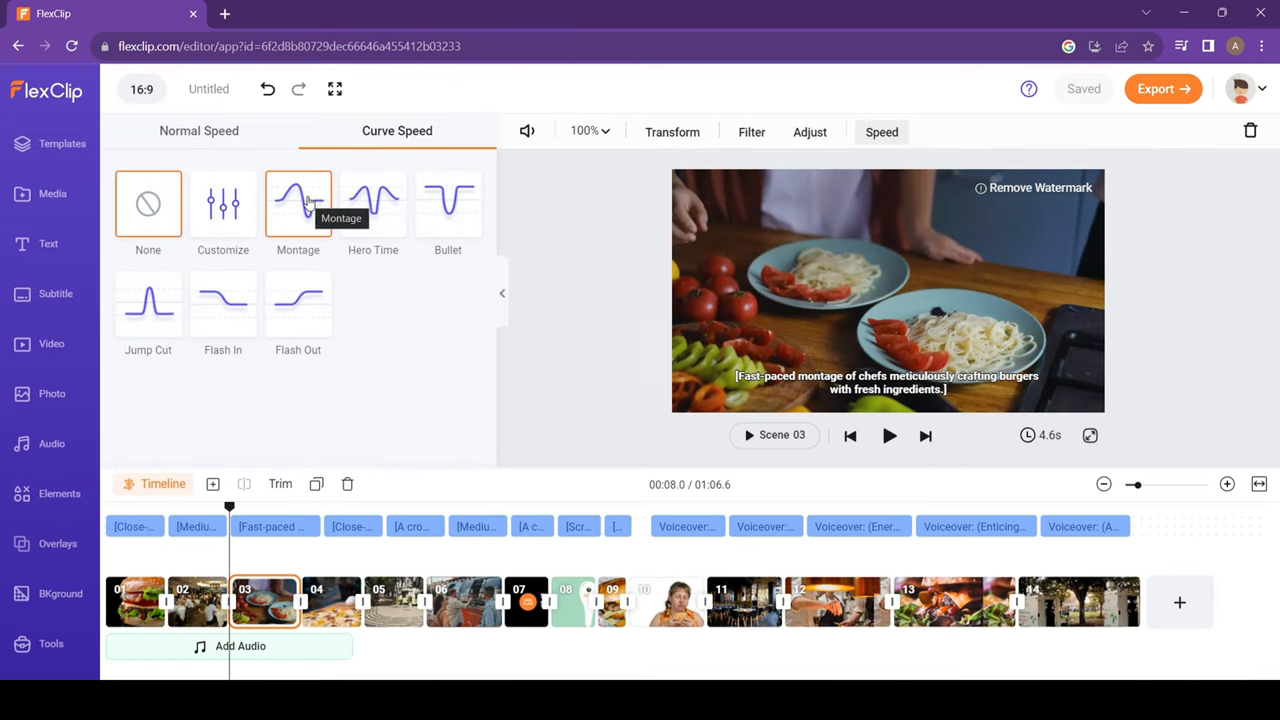
pyautogui.click(296, 204)
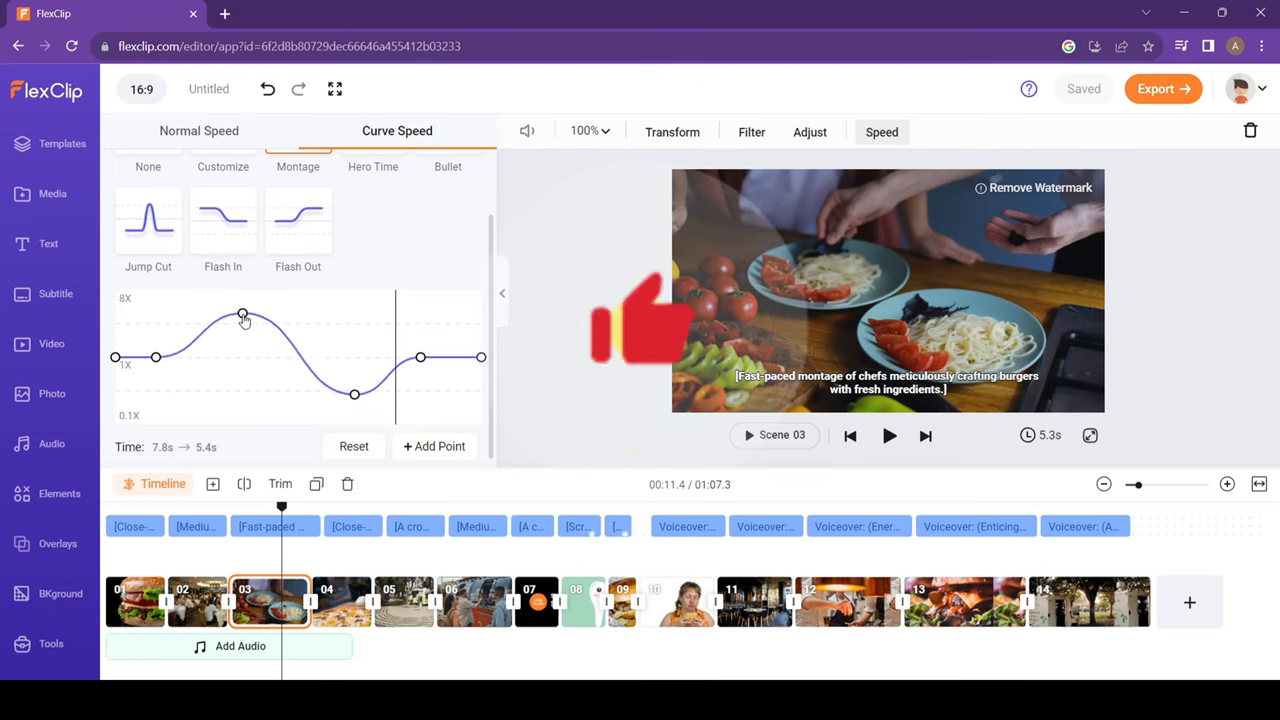
pyautogui.click(56, 292)
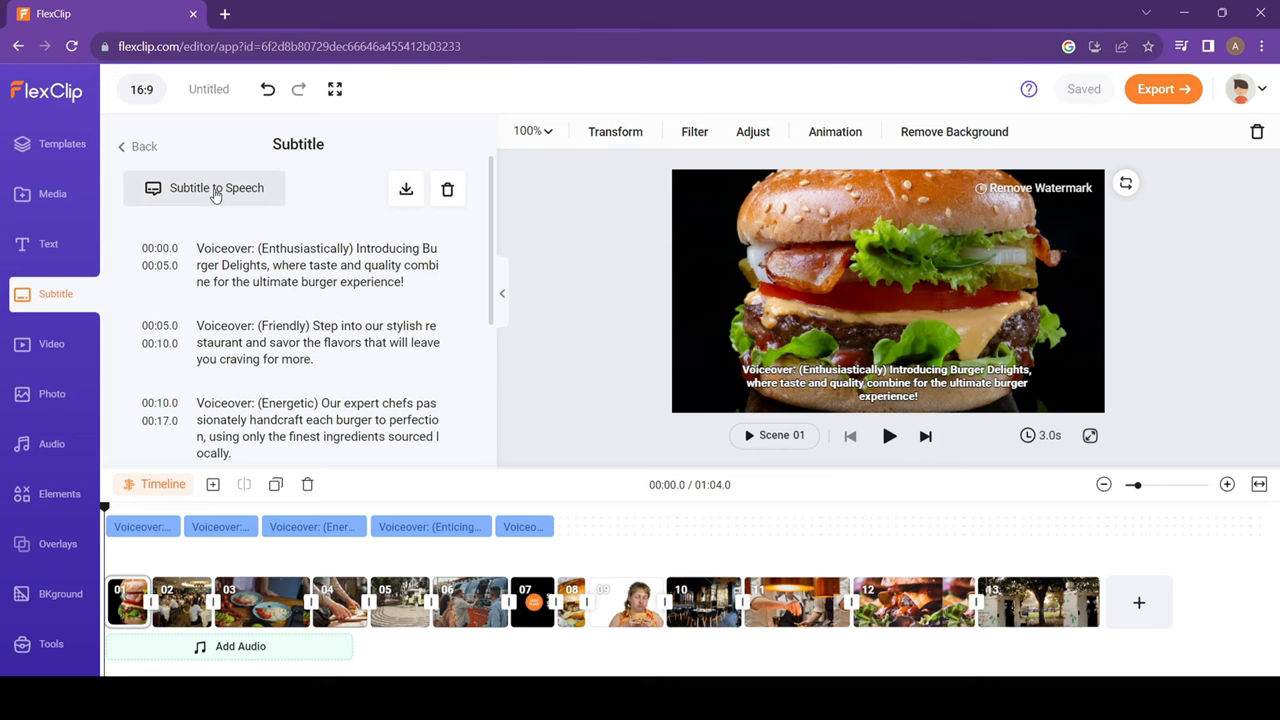
# Step: Generate Roger-voiced narration at pitch 0.8 from the subtitles and add it to the timeline
pyautogui.click(216, 188)
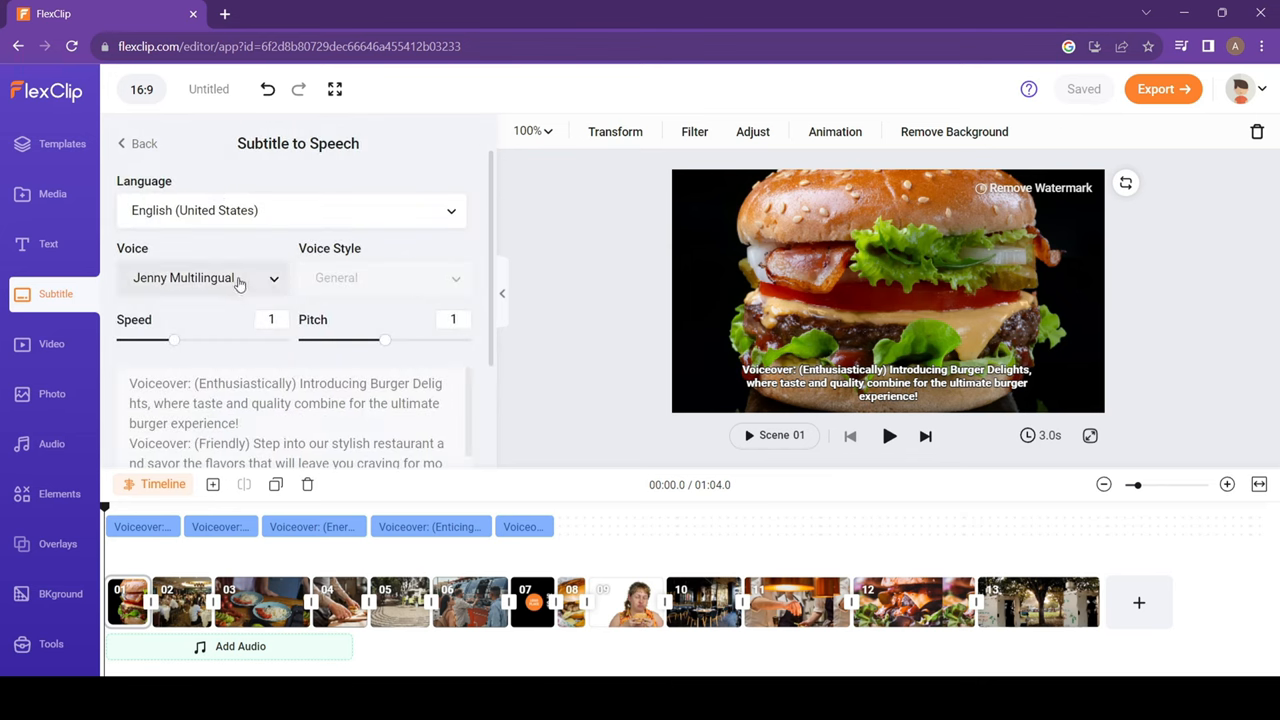
pyautogui.scroll(-3)
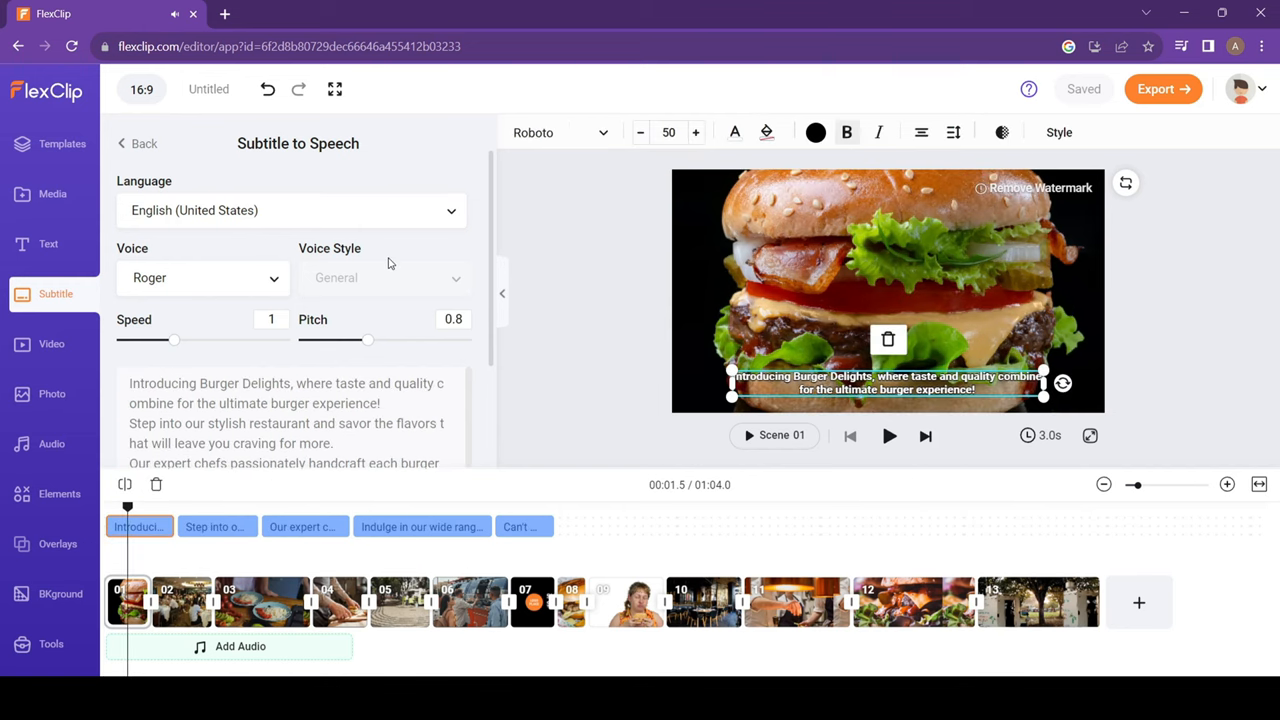
pyautogui.click(404, 428)
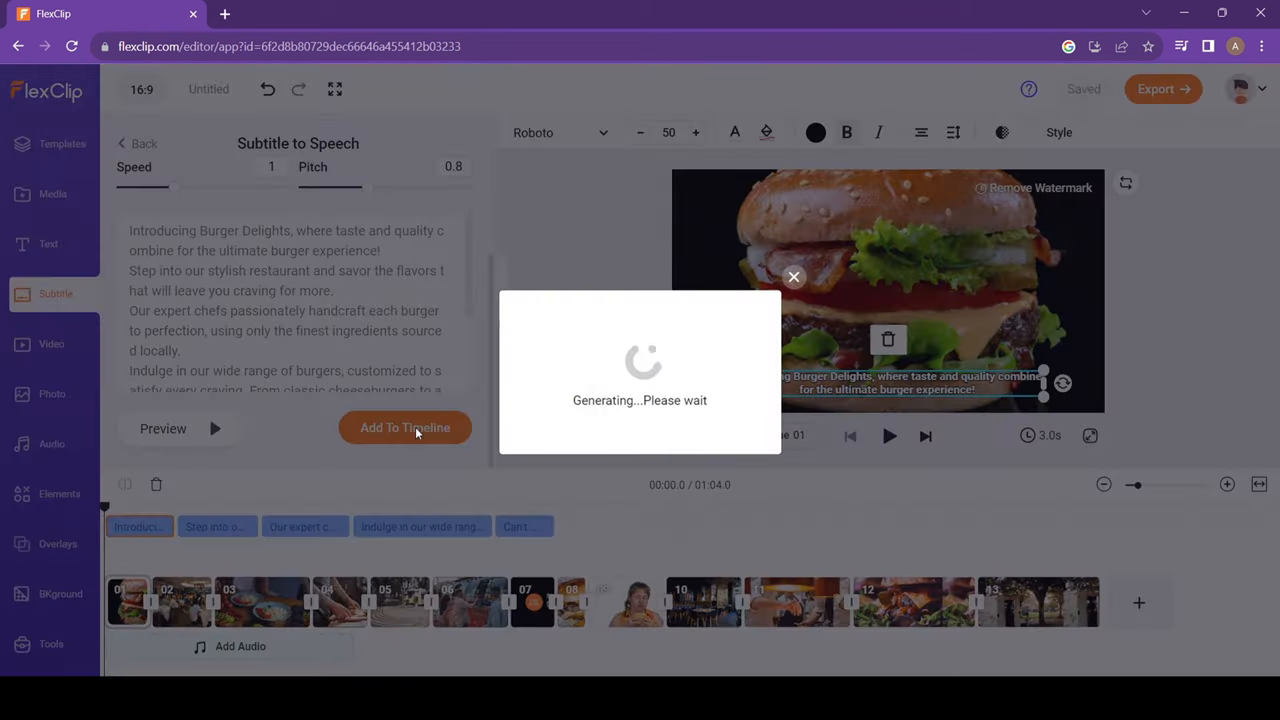
pyautogui.click(404, 428)
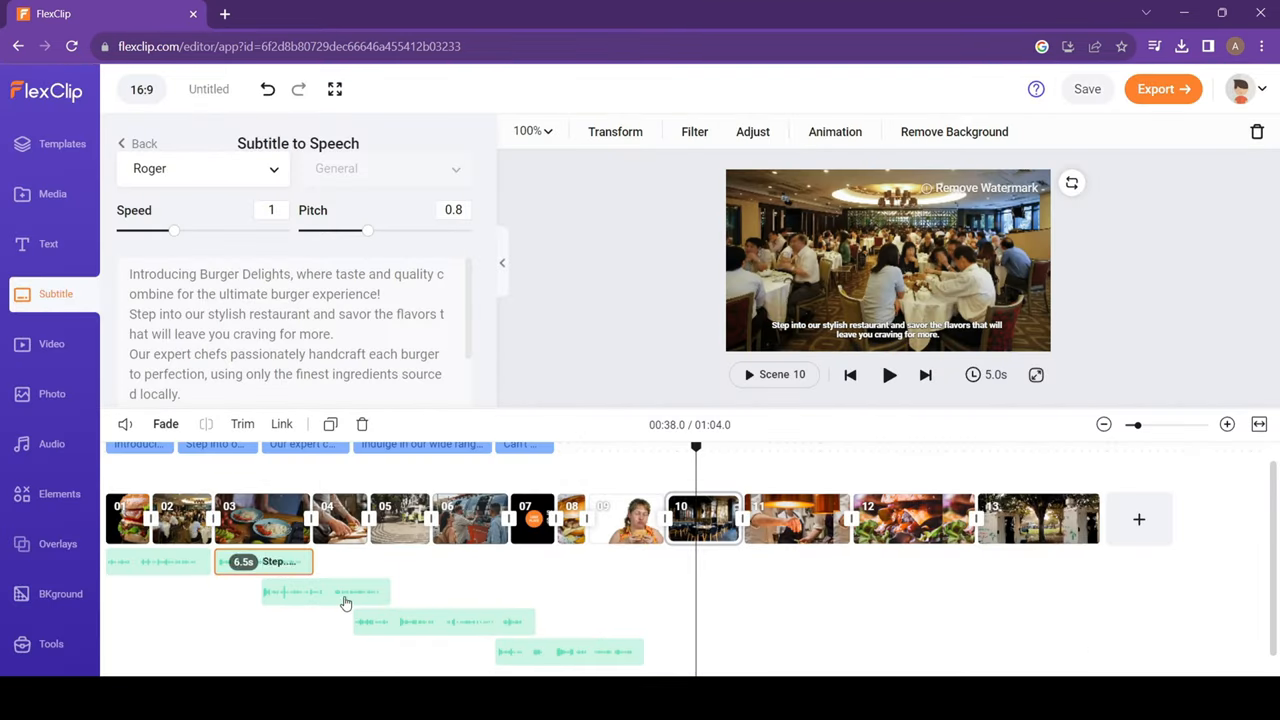
# Step: Remove the extra end scenes and head to the sound effects library
pyautogui.click(48, 244)
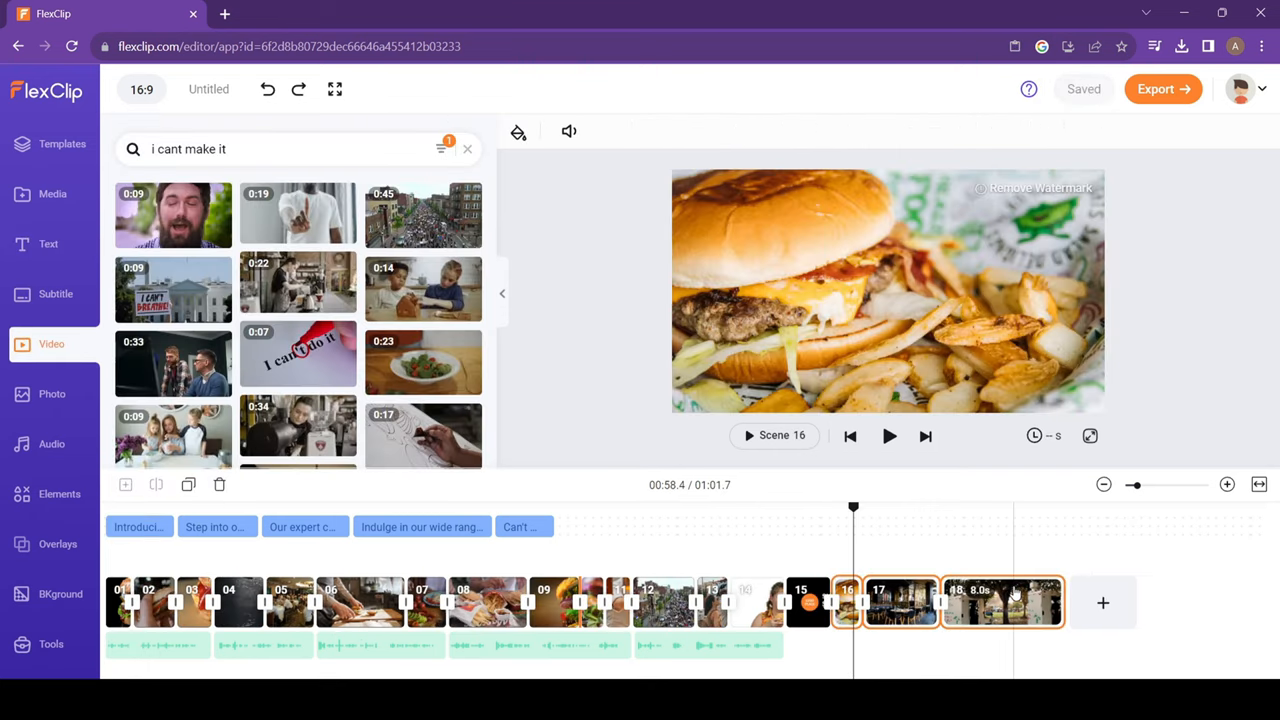
pyautogui.click(56, 292)
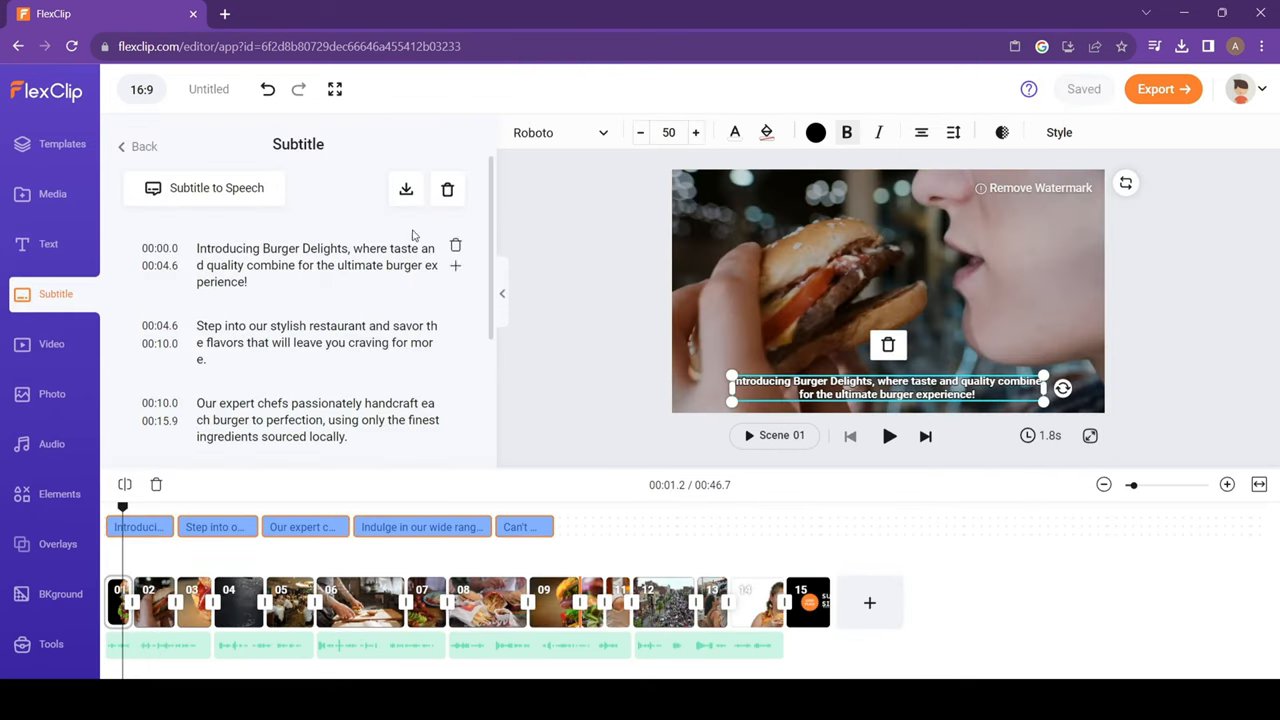
pyautogui.click(448, 188)
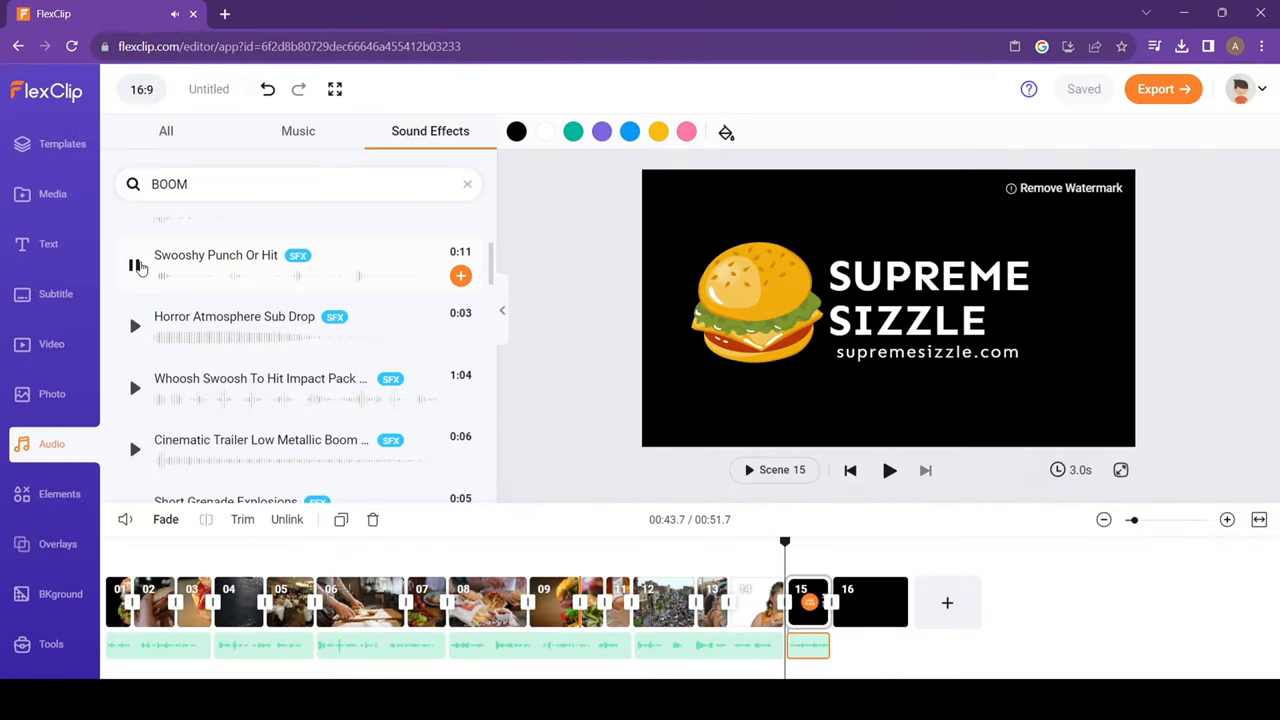
# Step: Preview BOOM explosion sound effects, then switch to the Burger Delights project
pyautogui.click(136, 264)
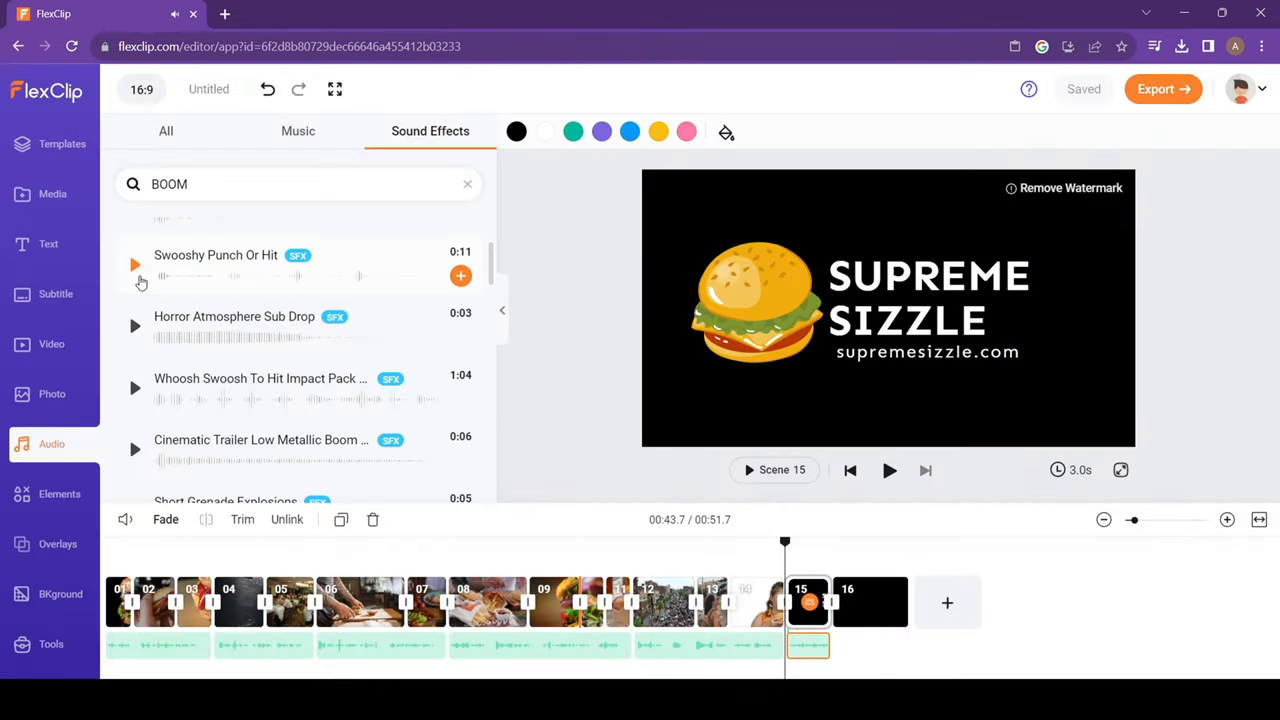
pyautogui.scroll(-3)
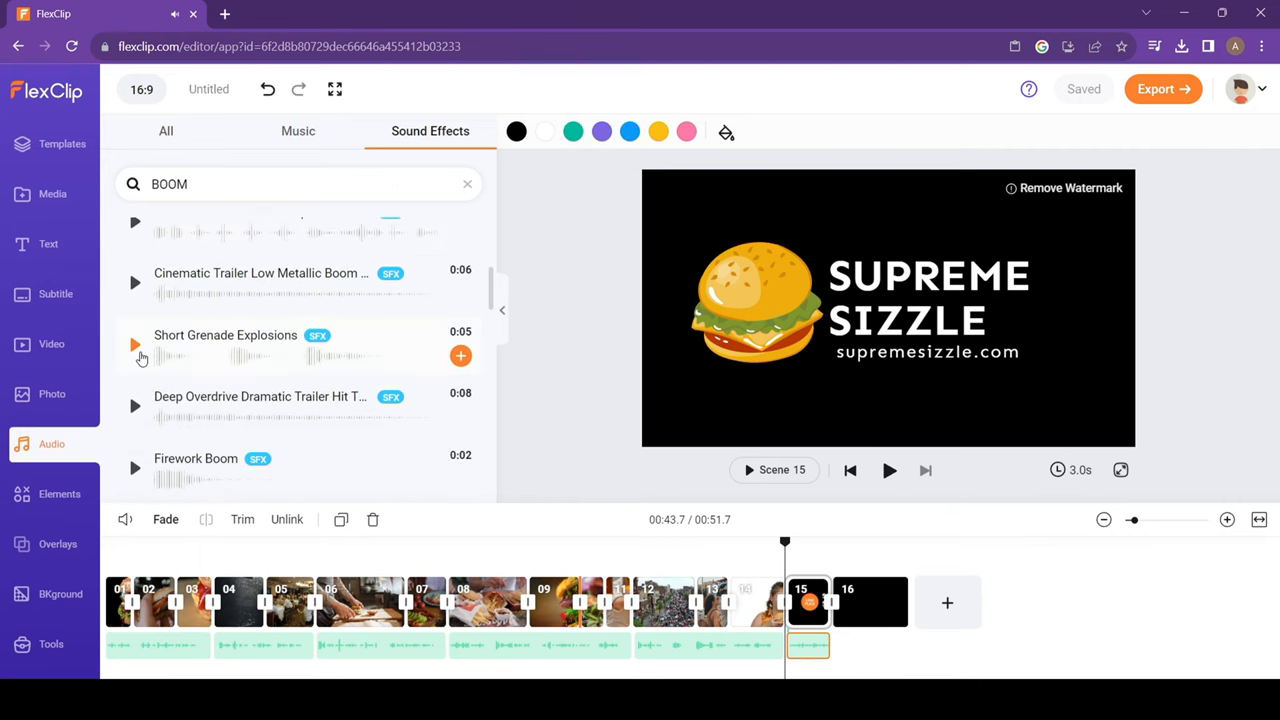
pyautogui.click(136, 344)
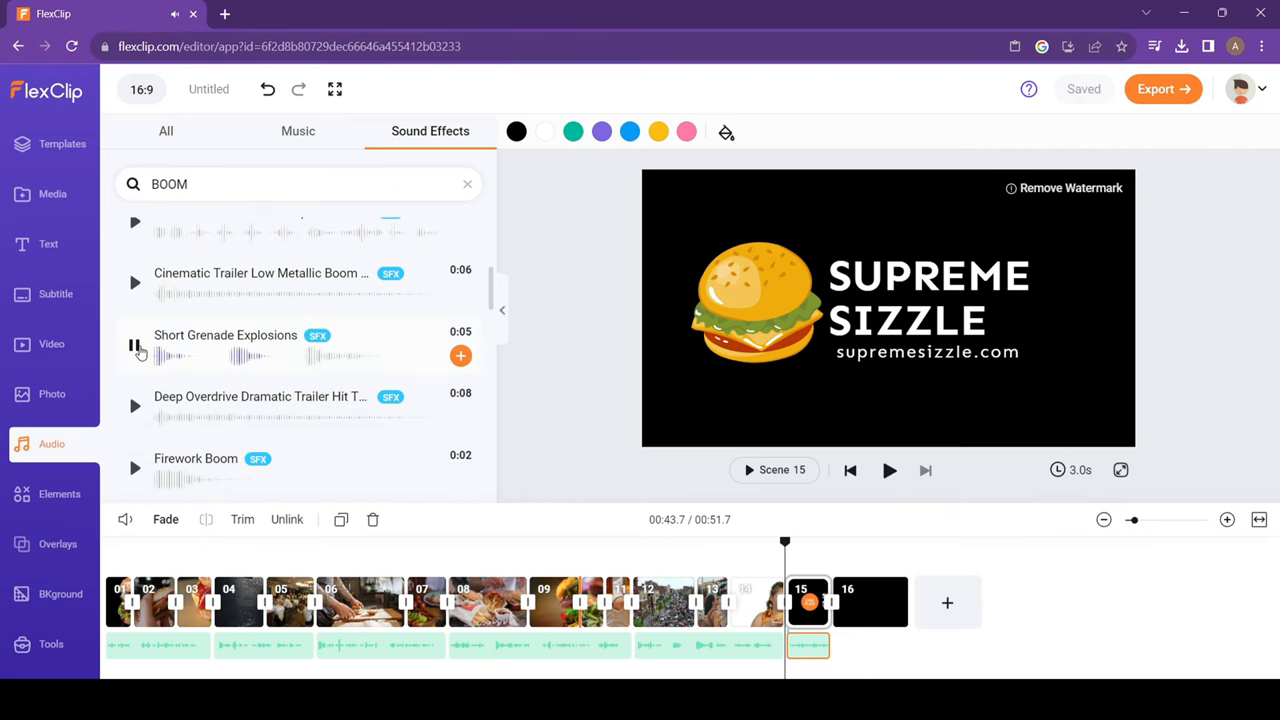
pyautogui.click(298, 132)
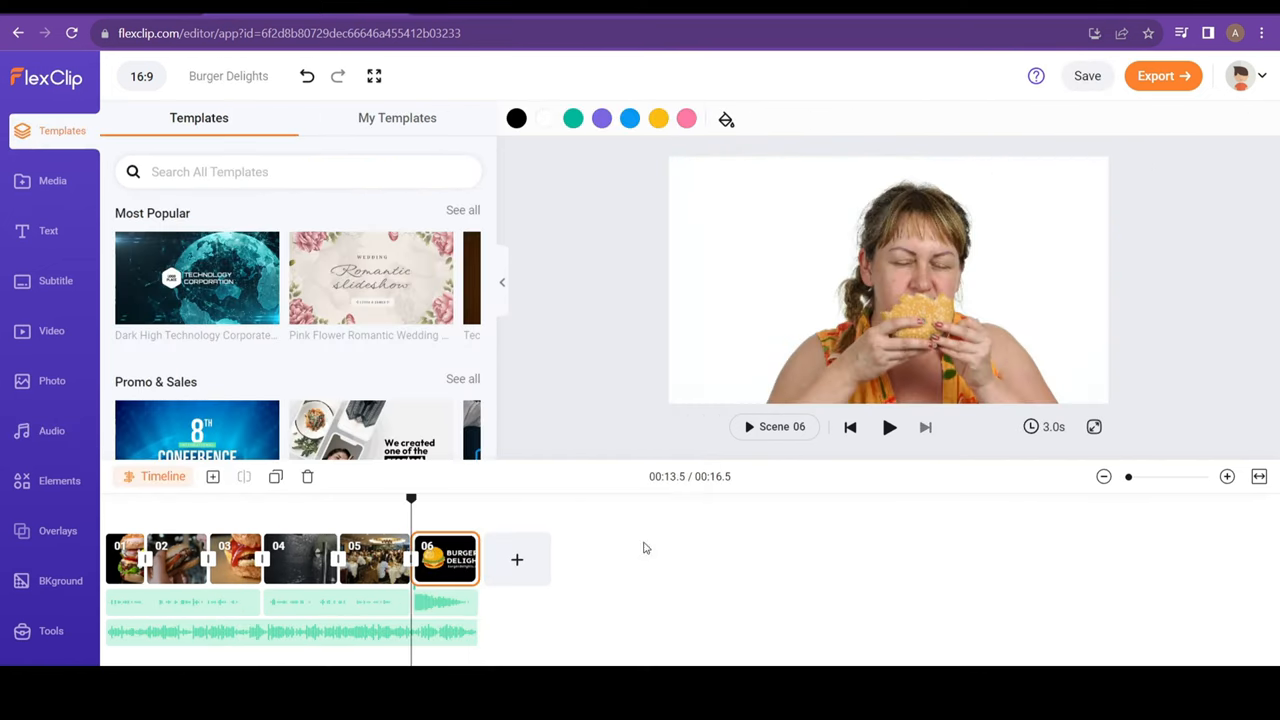
# Step: Export the finished Burger Delights video with the chosen export settings
pyautogui.click(374, 558)
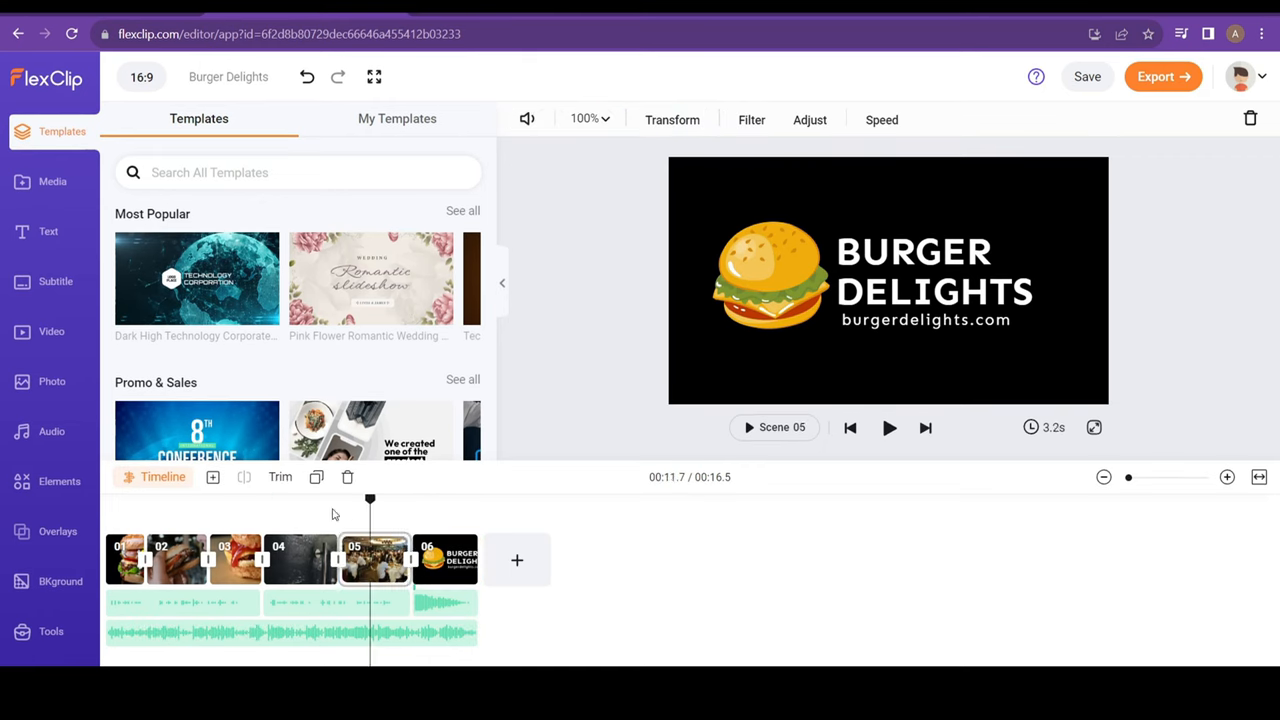
pyautogui.click(1164, 76)
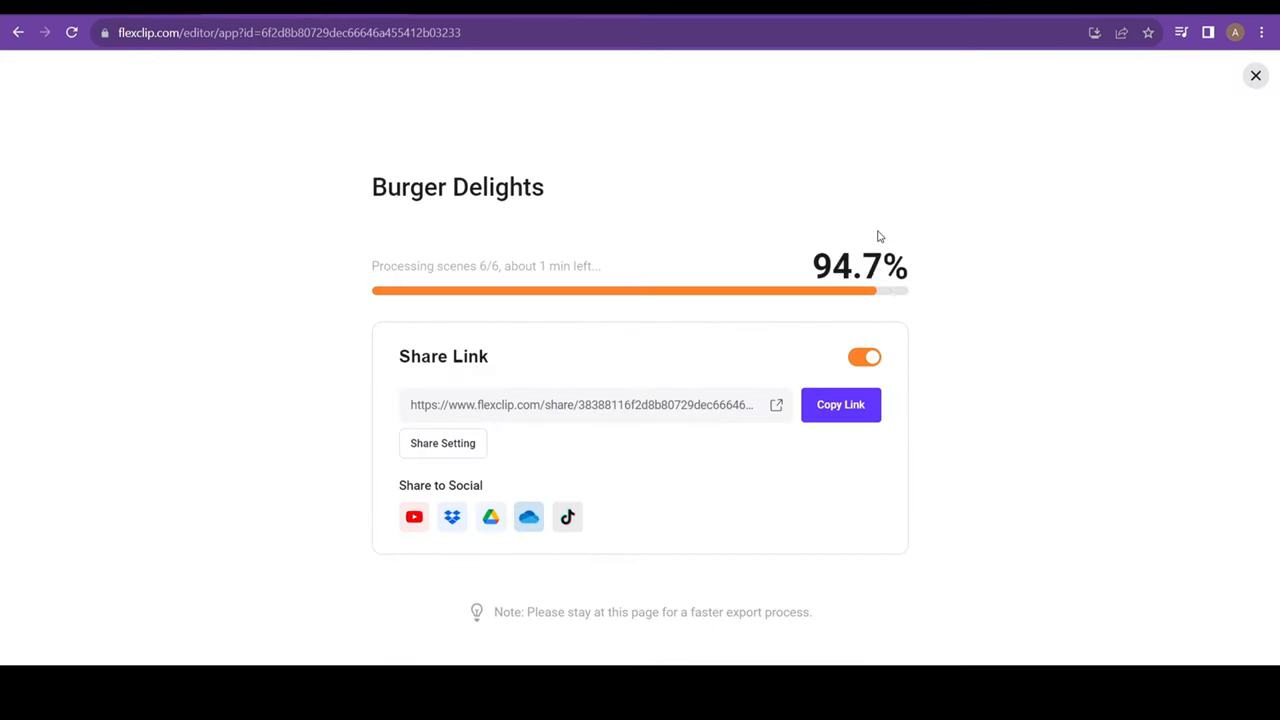
pyautogui.click(1256, 76)
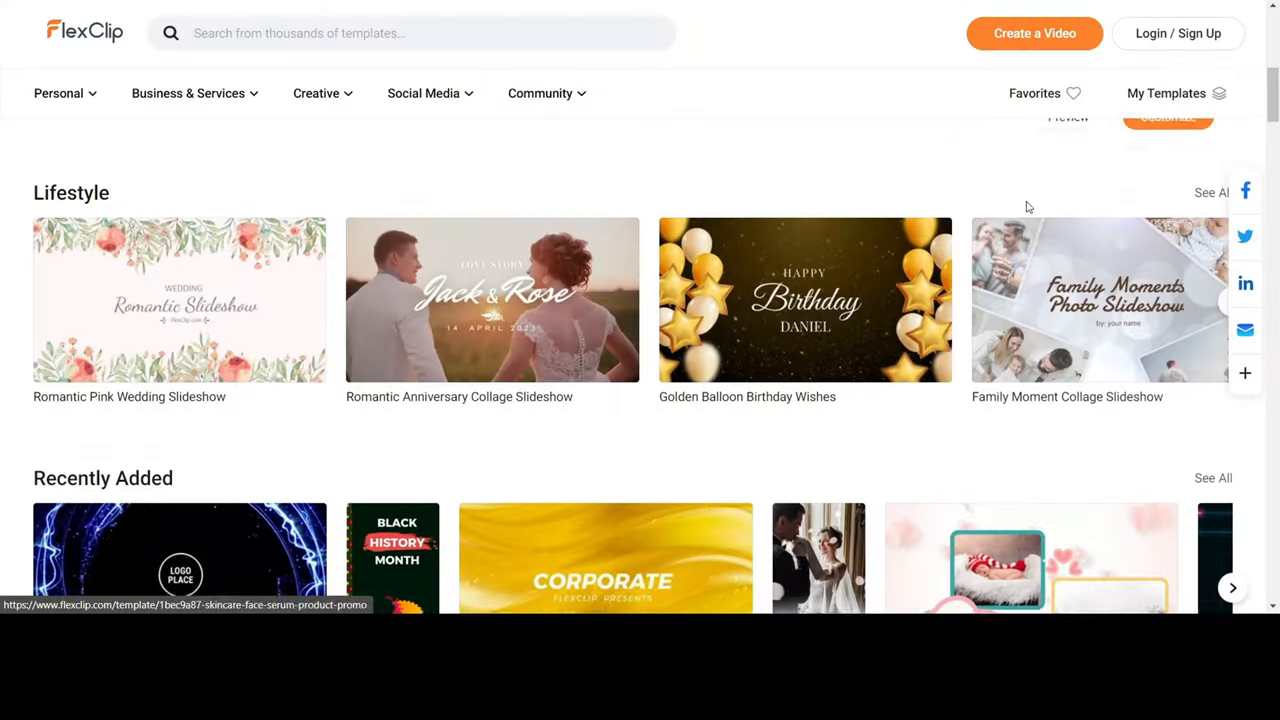
pyautogui.scroll(-3)
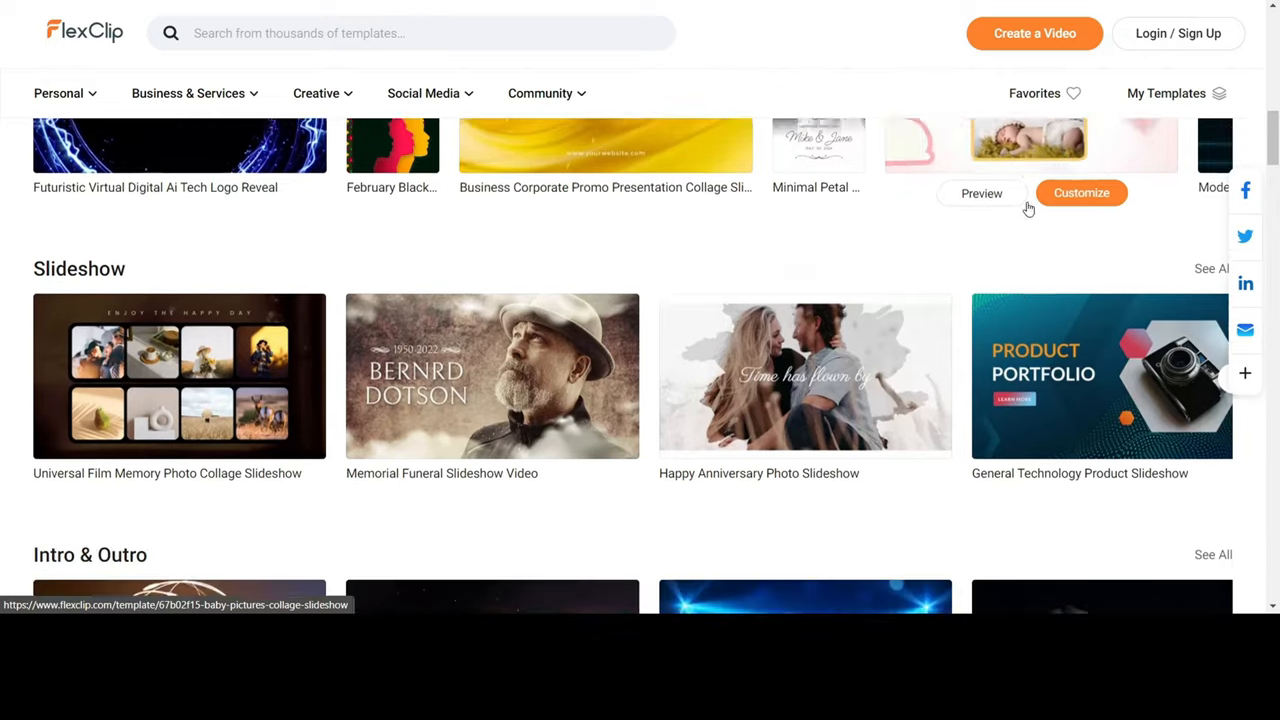
pyautogui.scroll(3)
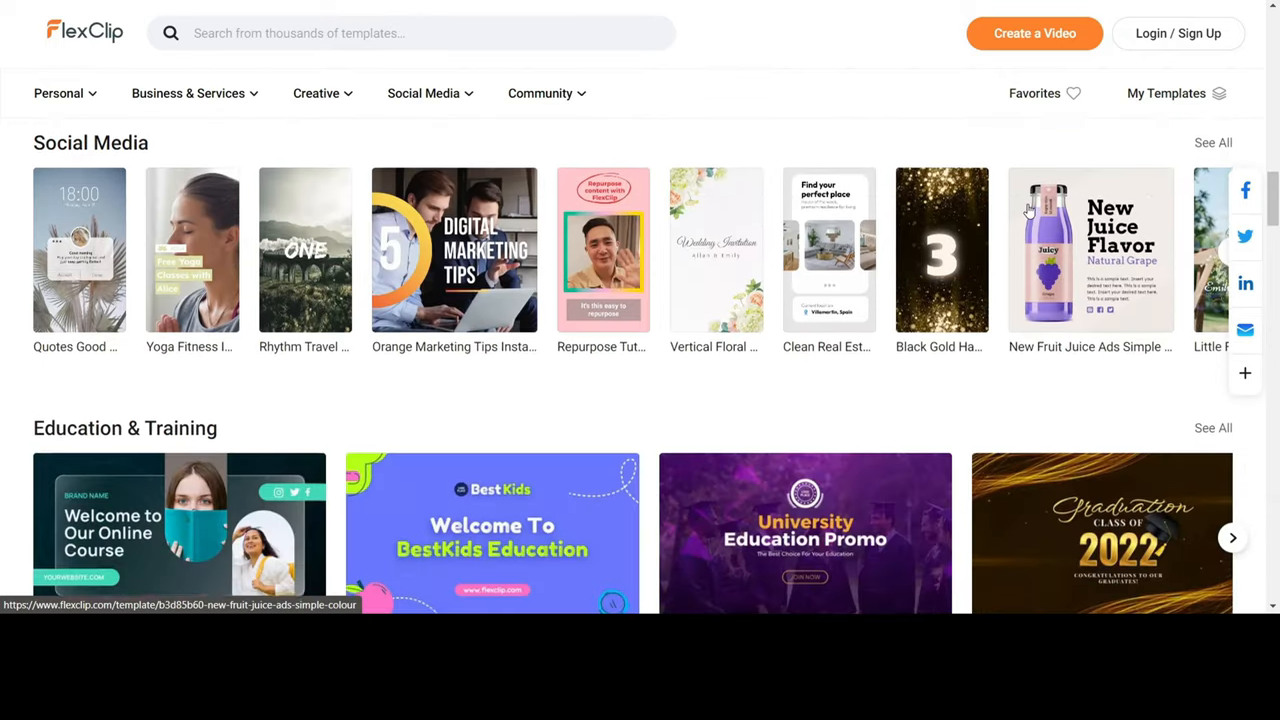
pyautogui.scroll(-3)
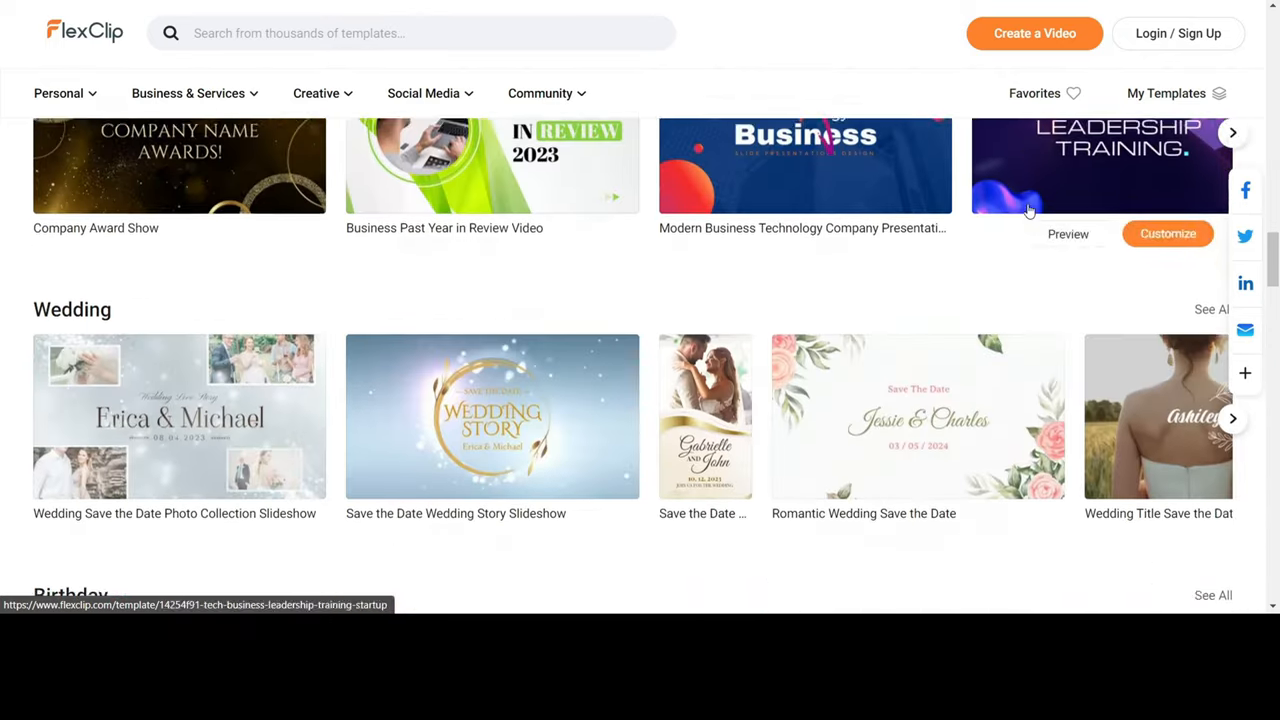